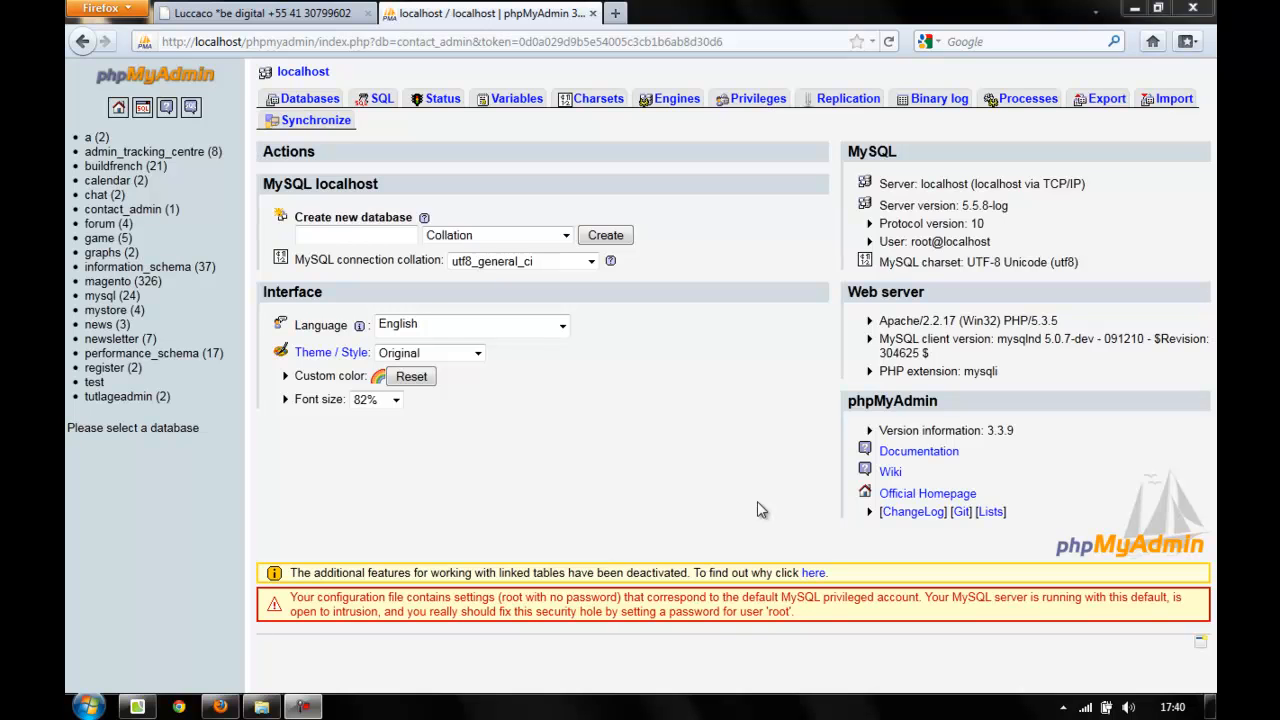
pyautogui.moveTo(600, 550)
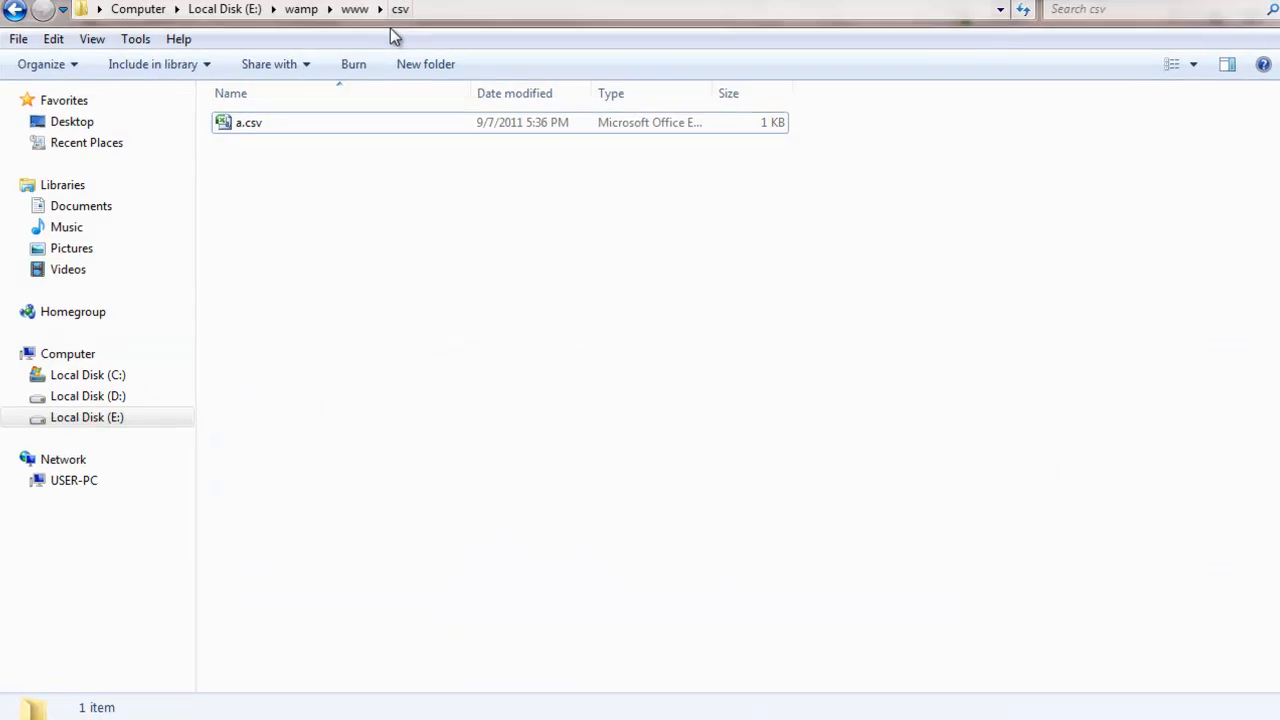
# Create an empty index.php file beside a.csv and open it in the code editor.
pyautogui.click(248, 122)
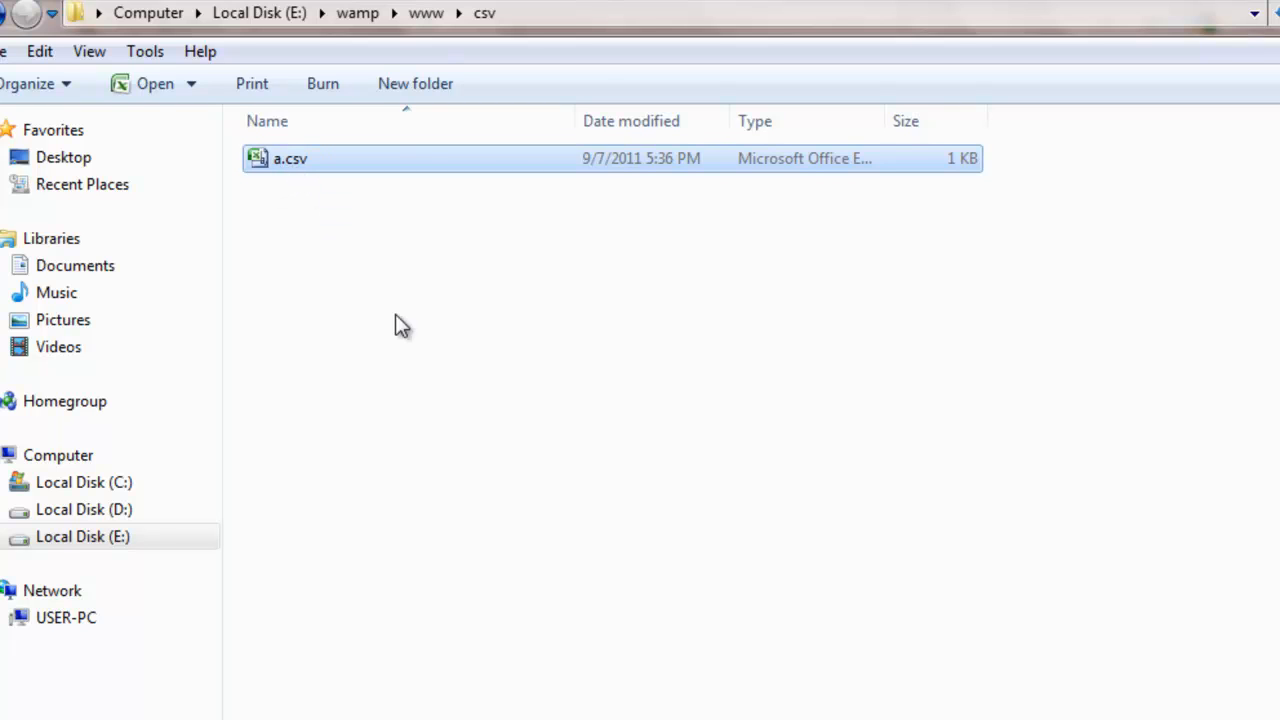
pyautogui.rightClick(400, 325)
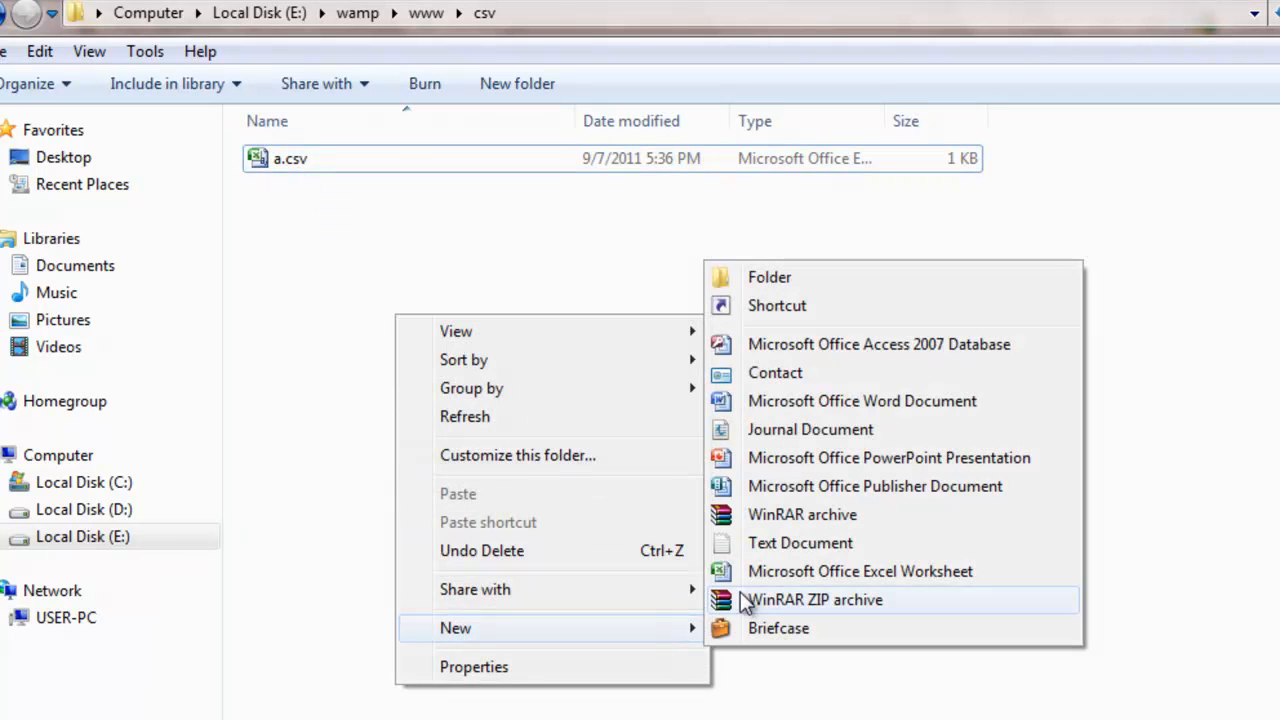
pyautogui.click(799, 542)
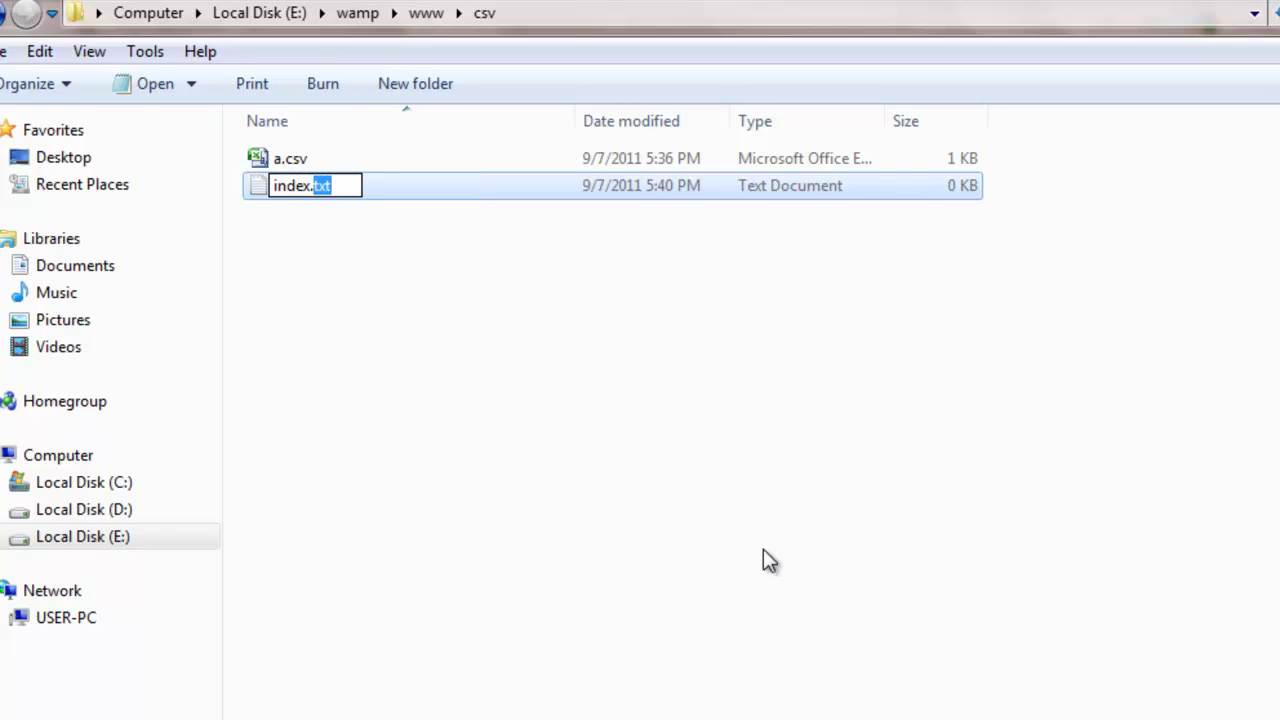
pyautogui.write('php')
pyautogui.press('Return')
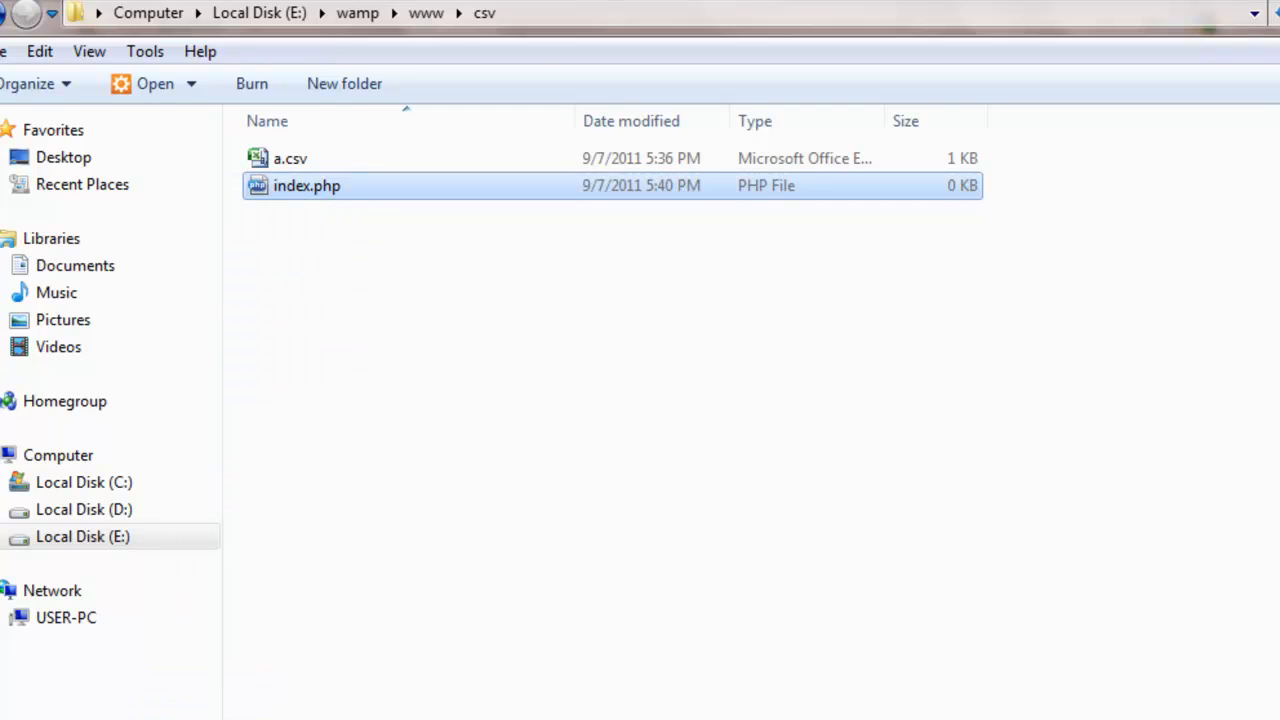
pyautogui.doubleClick(307, 185)
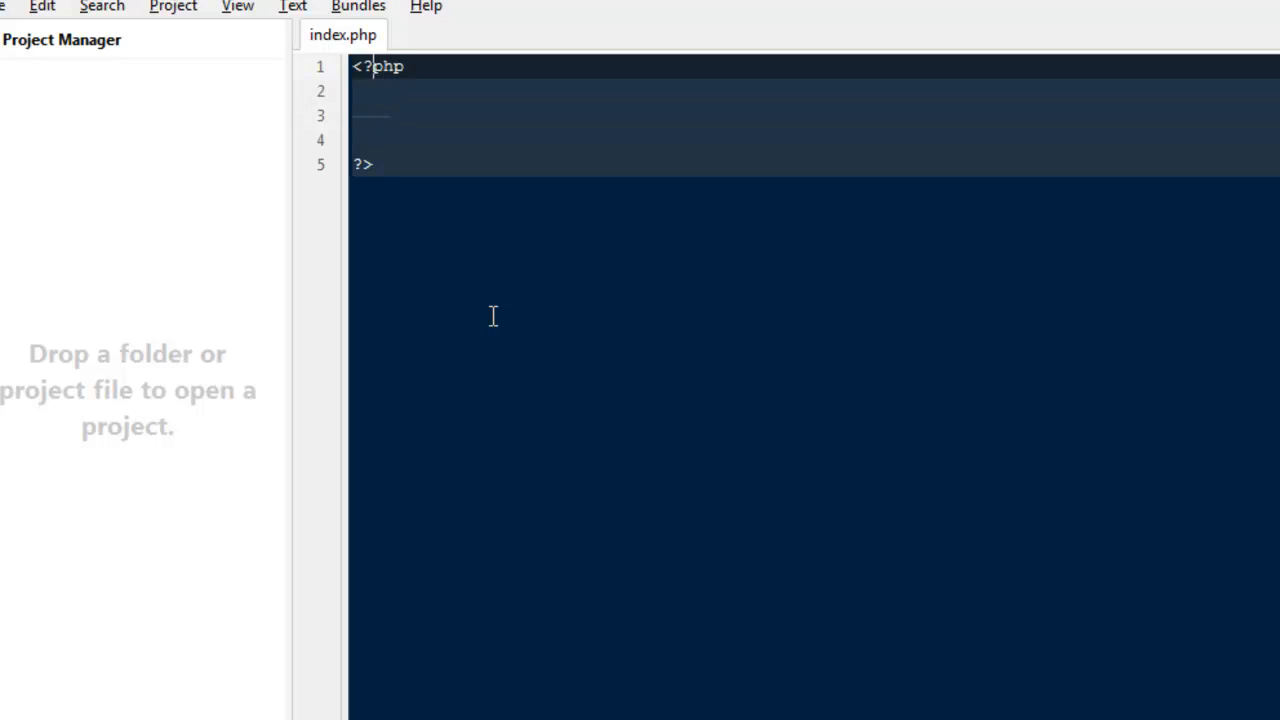
# Expand the html page skeleton and add a post form with action index.php.
pyautogui.write('htm')
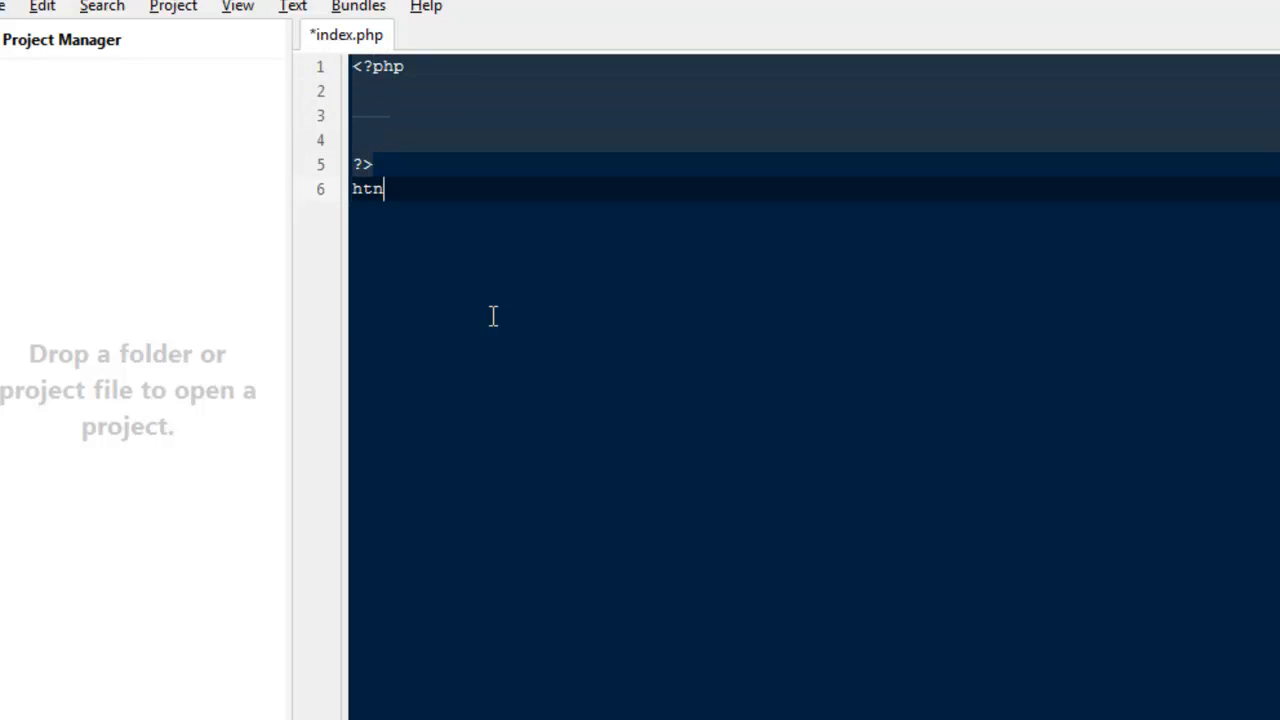
pyautogui.press('Tab')
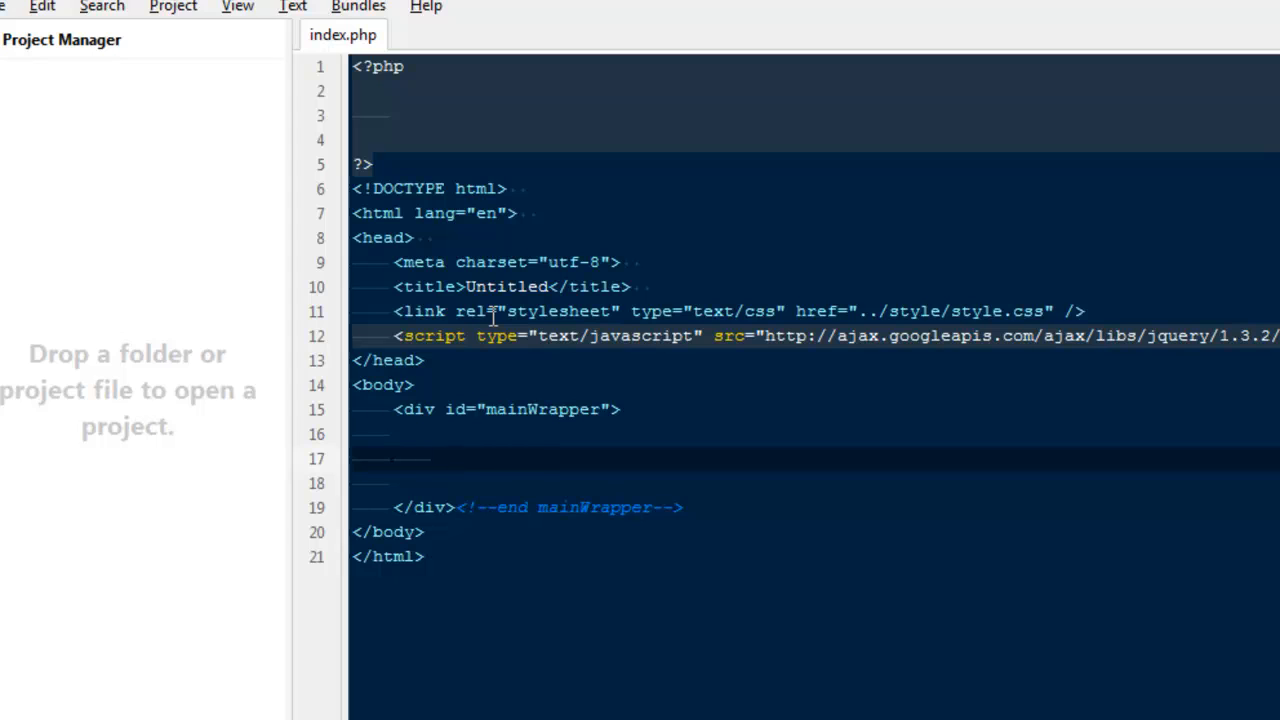
pyautogui.write('<form method="post" action="testing.php" id="test" name="test">')
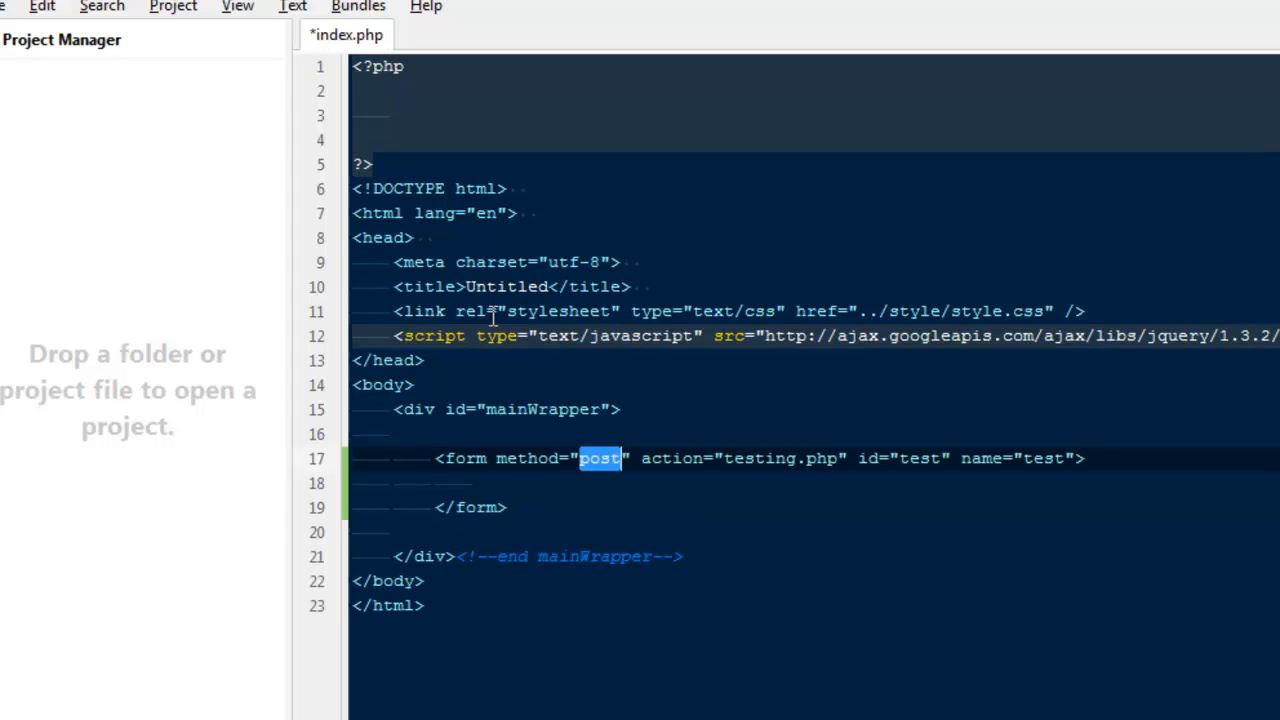
pyautogui.doubleClick(781, 458)
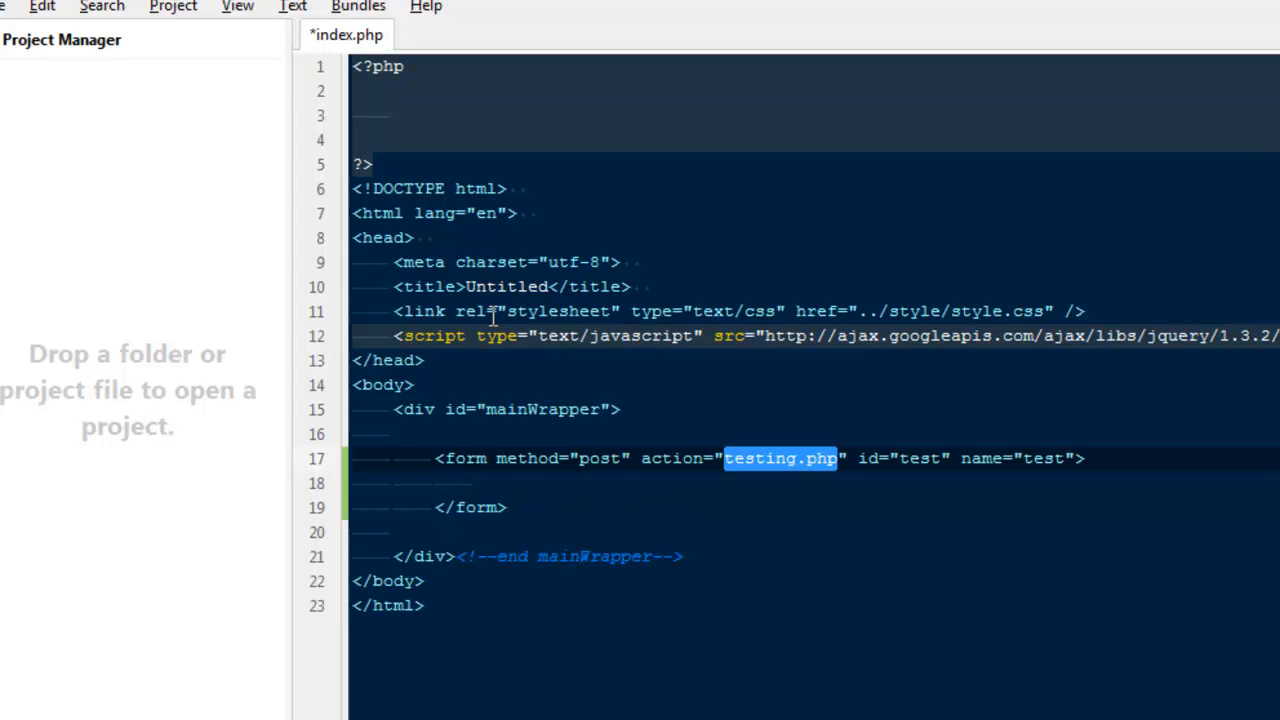
pyautogui.write('index.php')
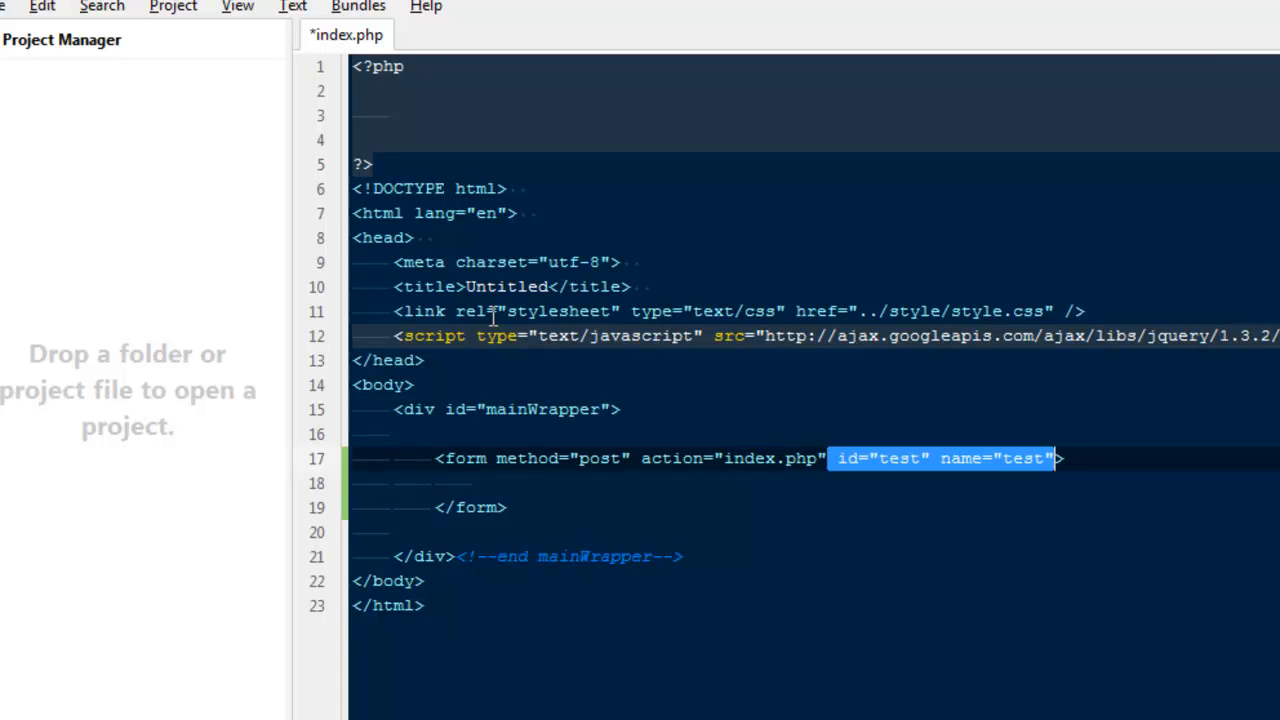
# Give the form an enctype of multipart/form-data.
pyautogui.write('enctyp')
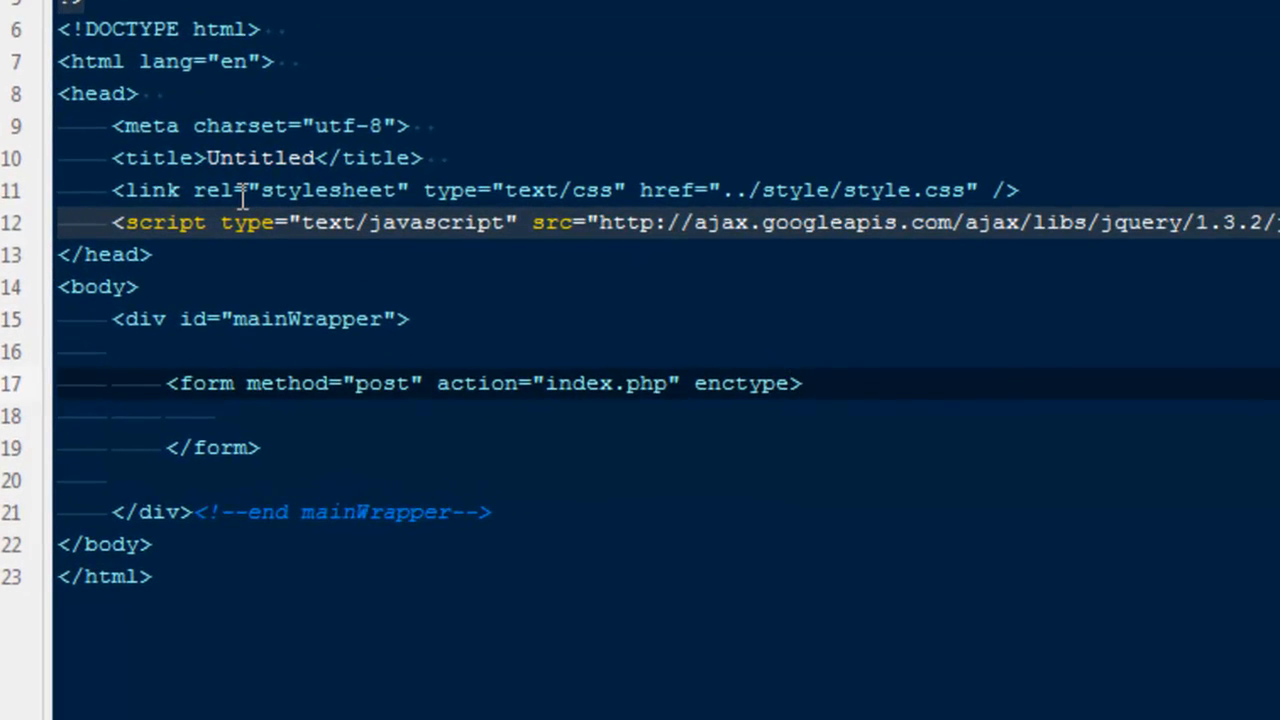
pyautogui.write('=""')
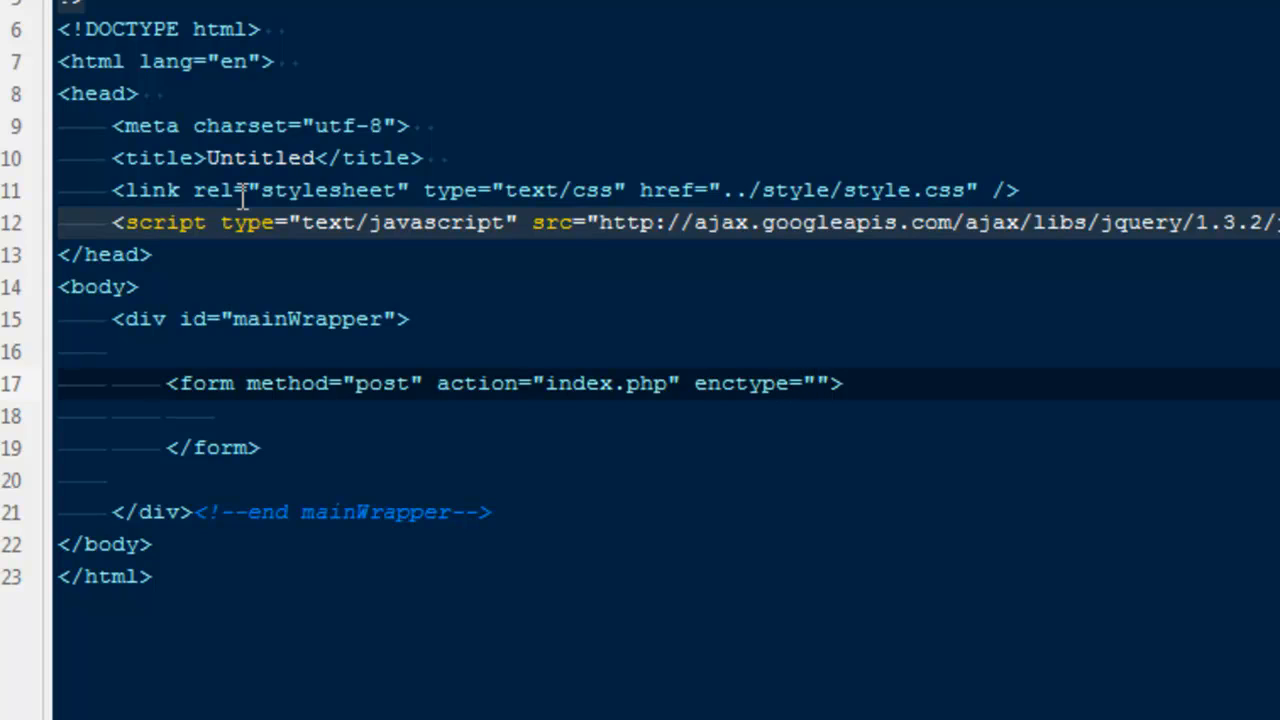
pyautogui.click(818, 383)
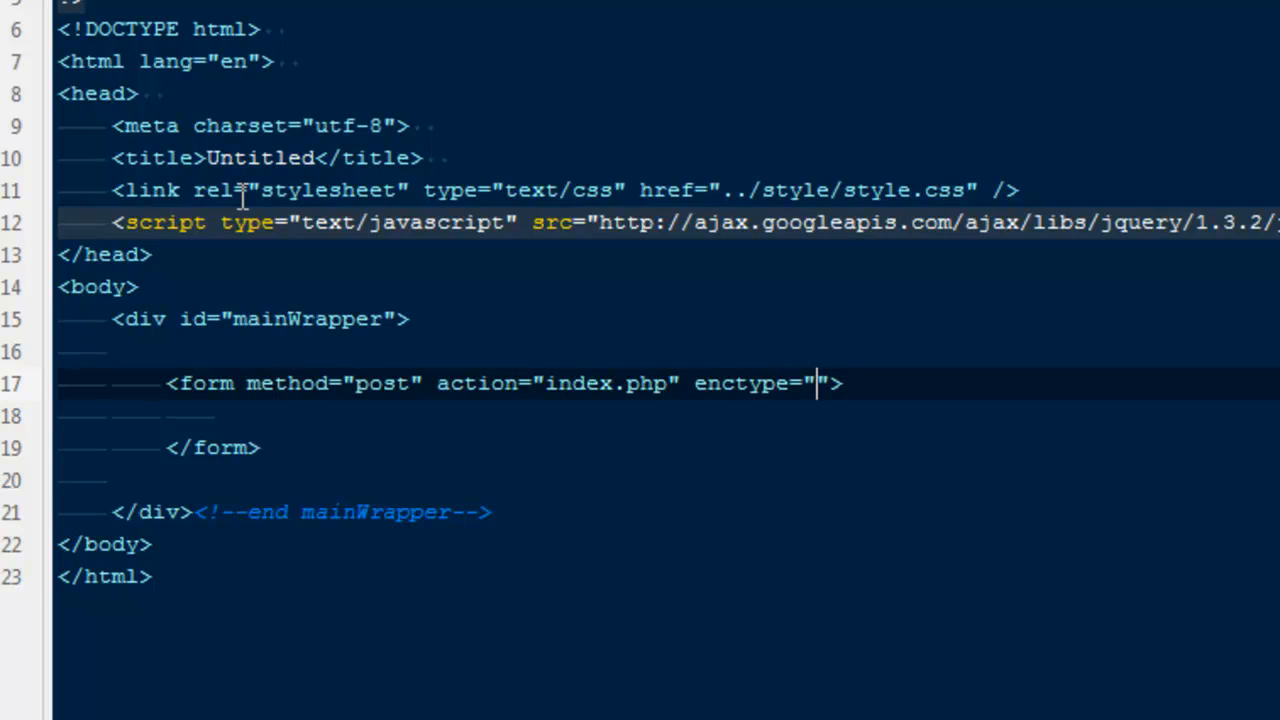
pyautogui.write('multipa')
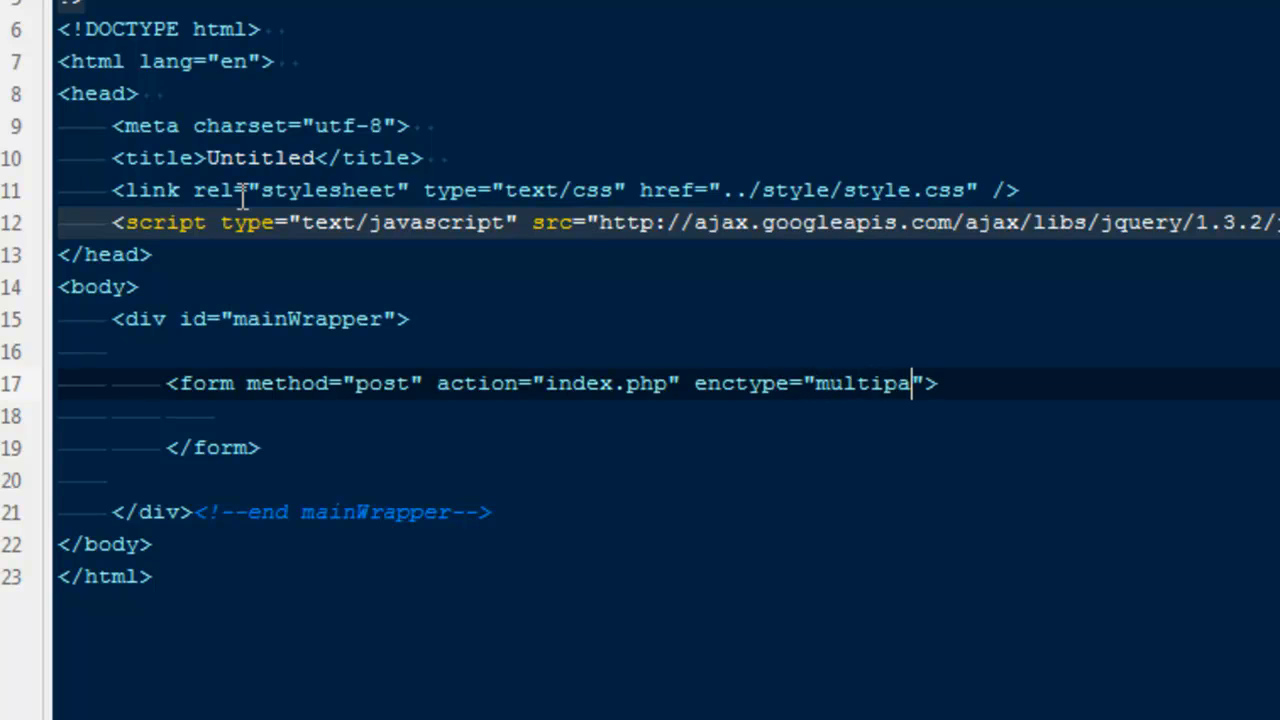
pyautogui.write('rt/form')
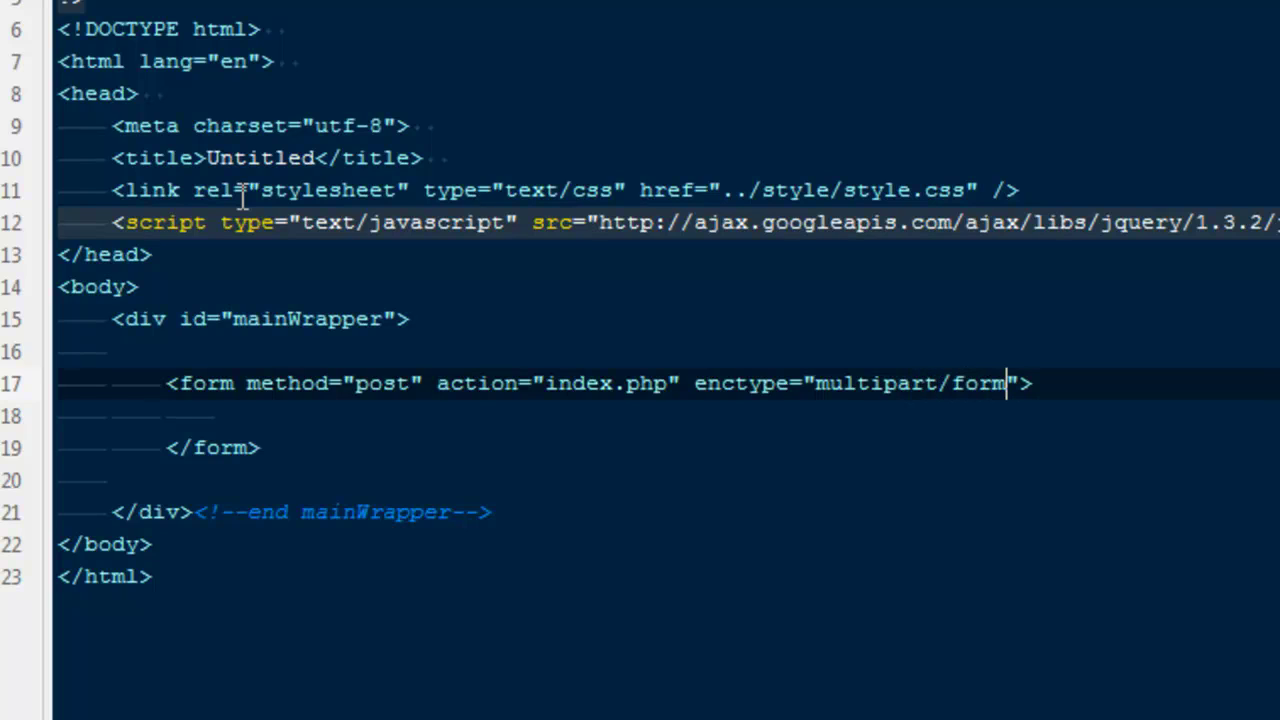
pyautogui.write('-data')
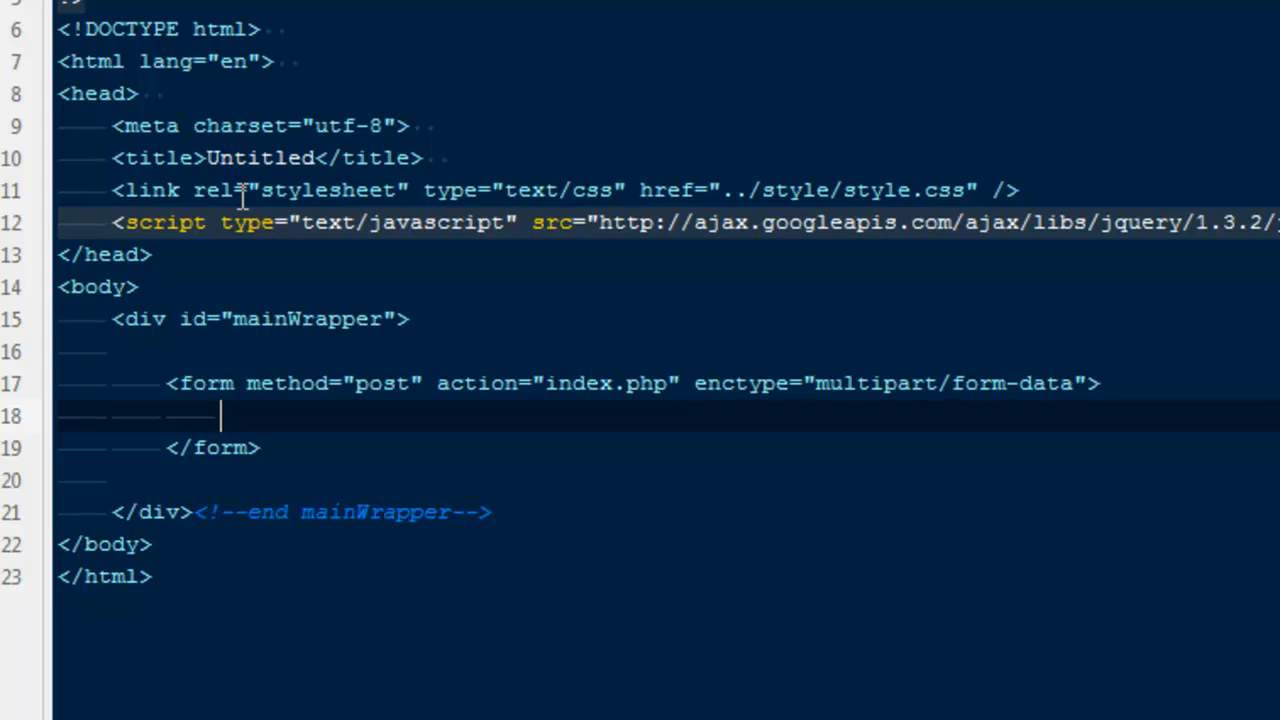
# Add a file input, a line break, a text input and a submit input.
pyautogui.write('inout')
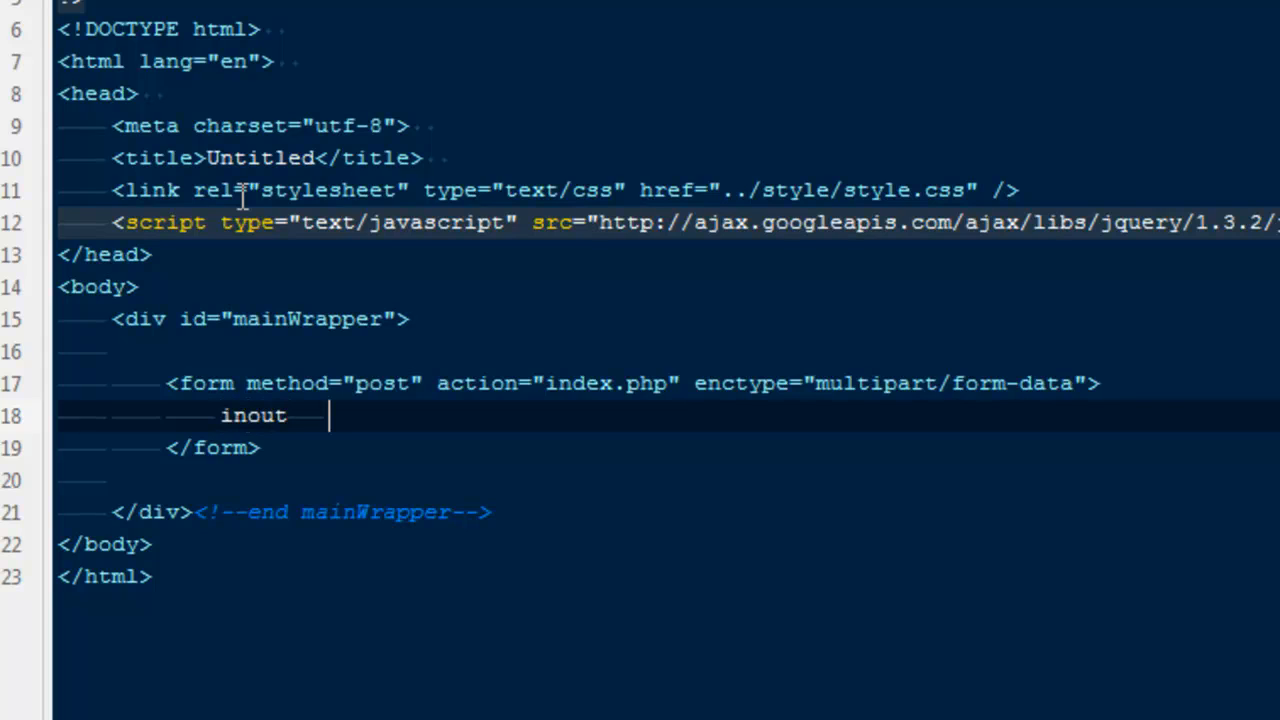
pyautogui.write('input type="file" name="test" value="value" />')
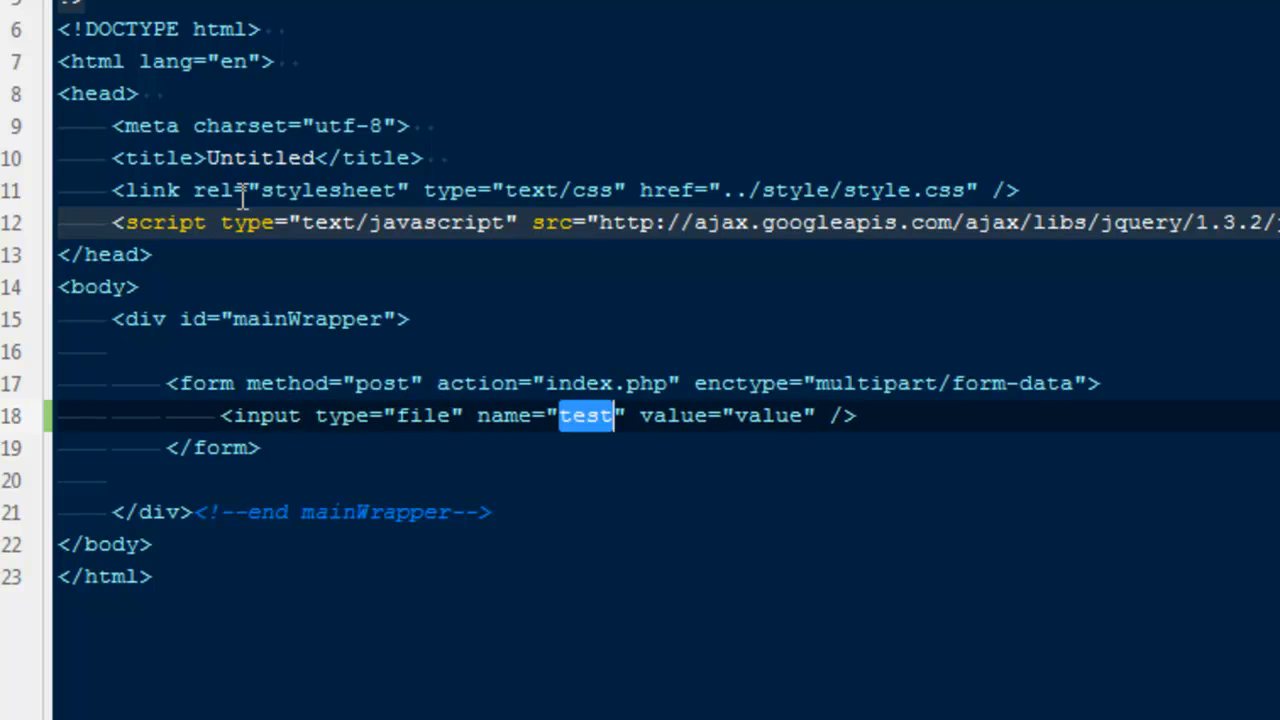
pyautogui.write('file')
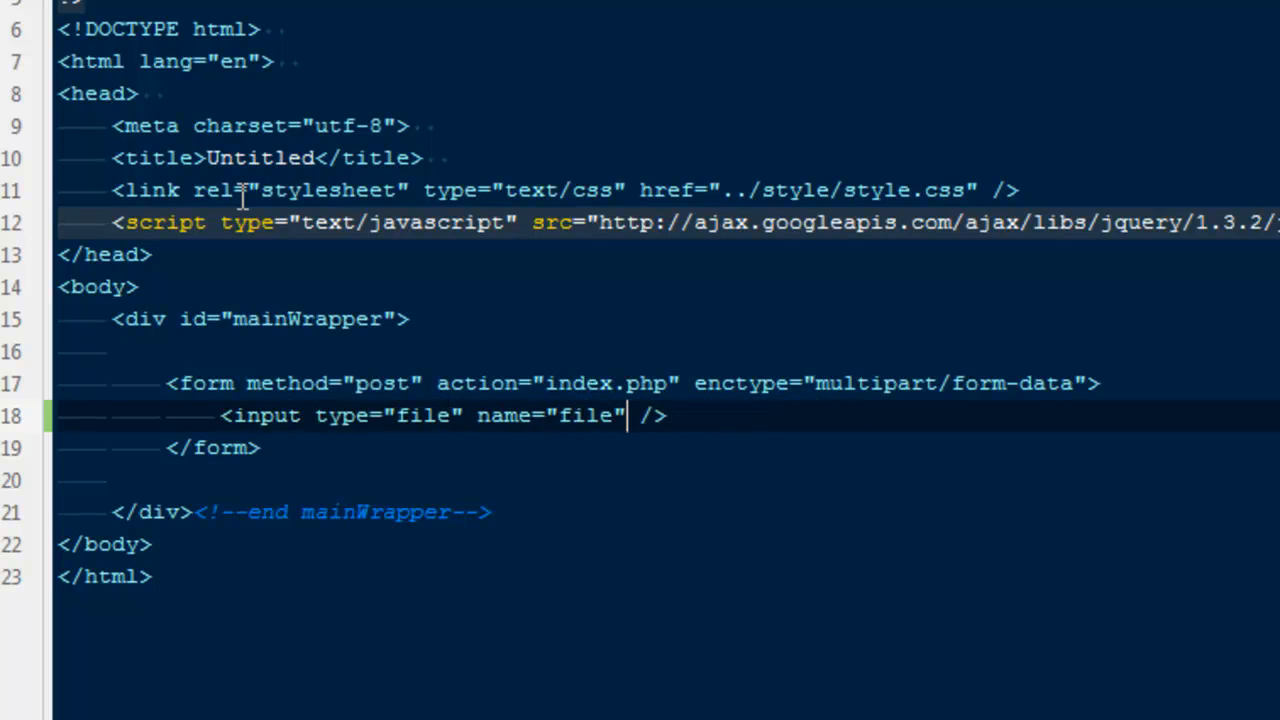
pyautogui.write('br />')
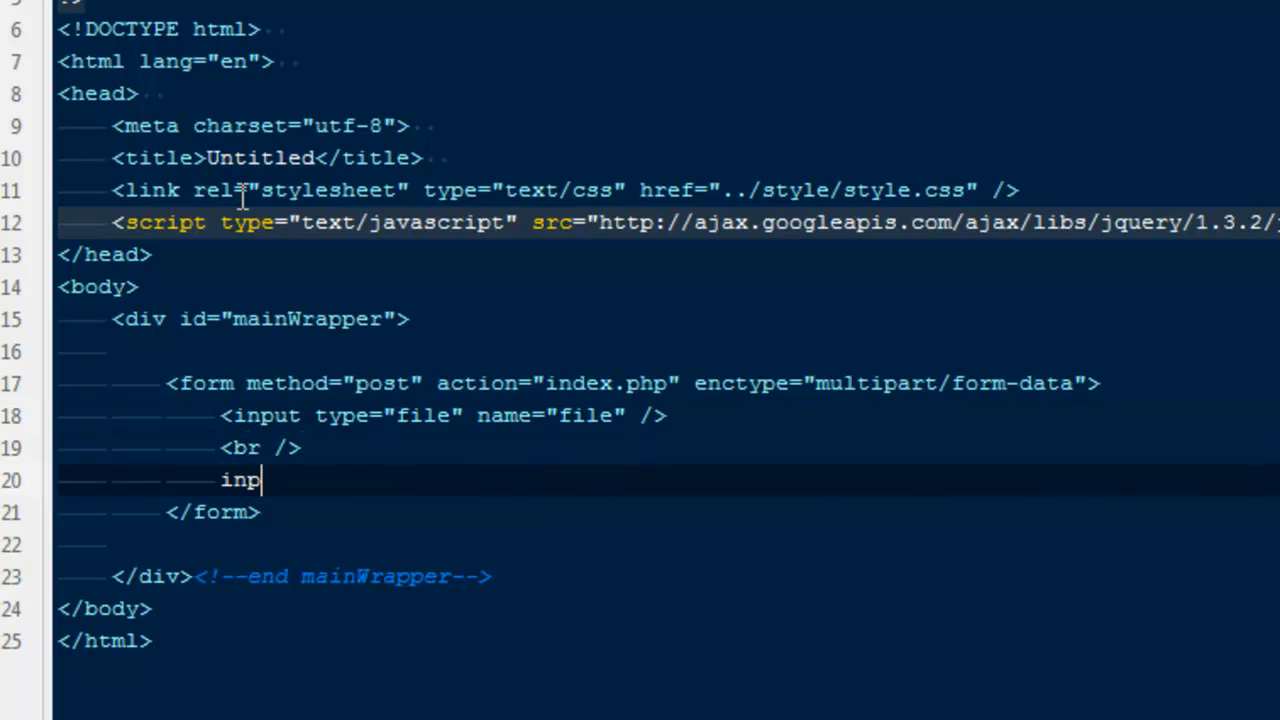
pyautogui.write('input type="text" name="test" value="value" />')
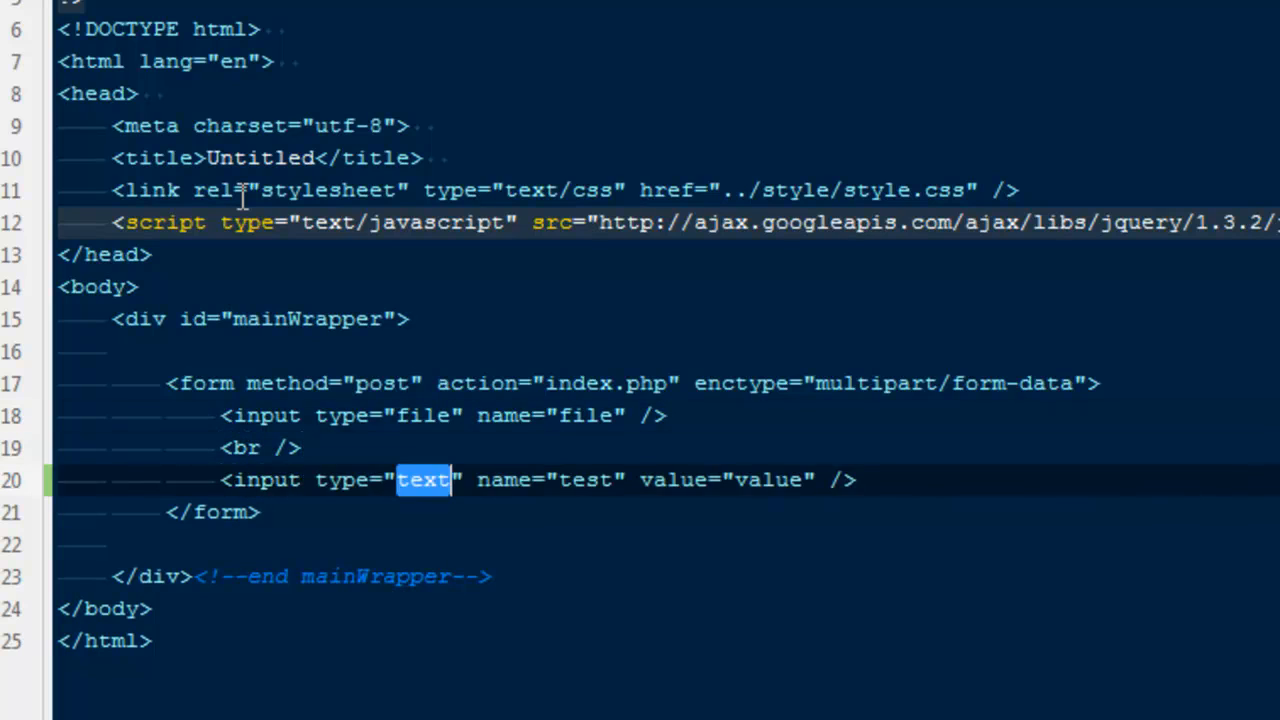
pyautogui.write('submit')
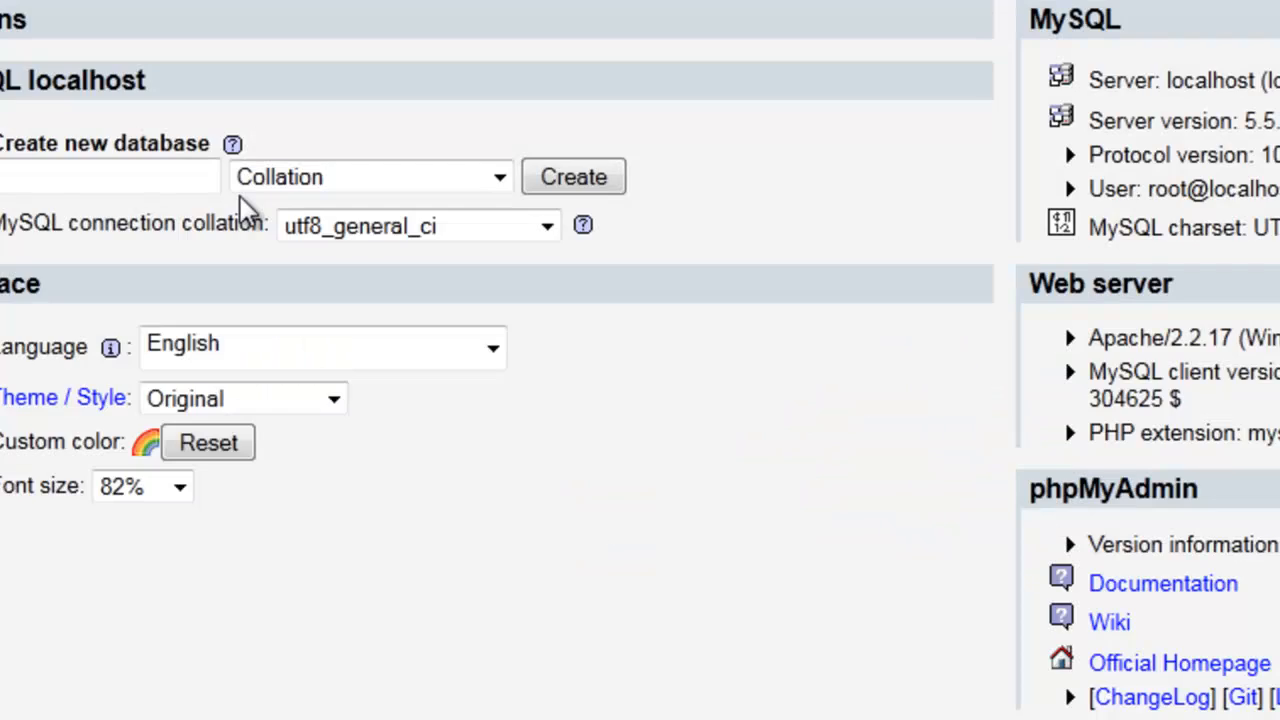
# Load localhost/csv in Firefox to check the upload form's Browse and Submit buttons.
pyautogui.write('http://localhost/phpmyadmi')
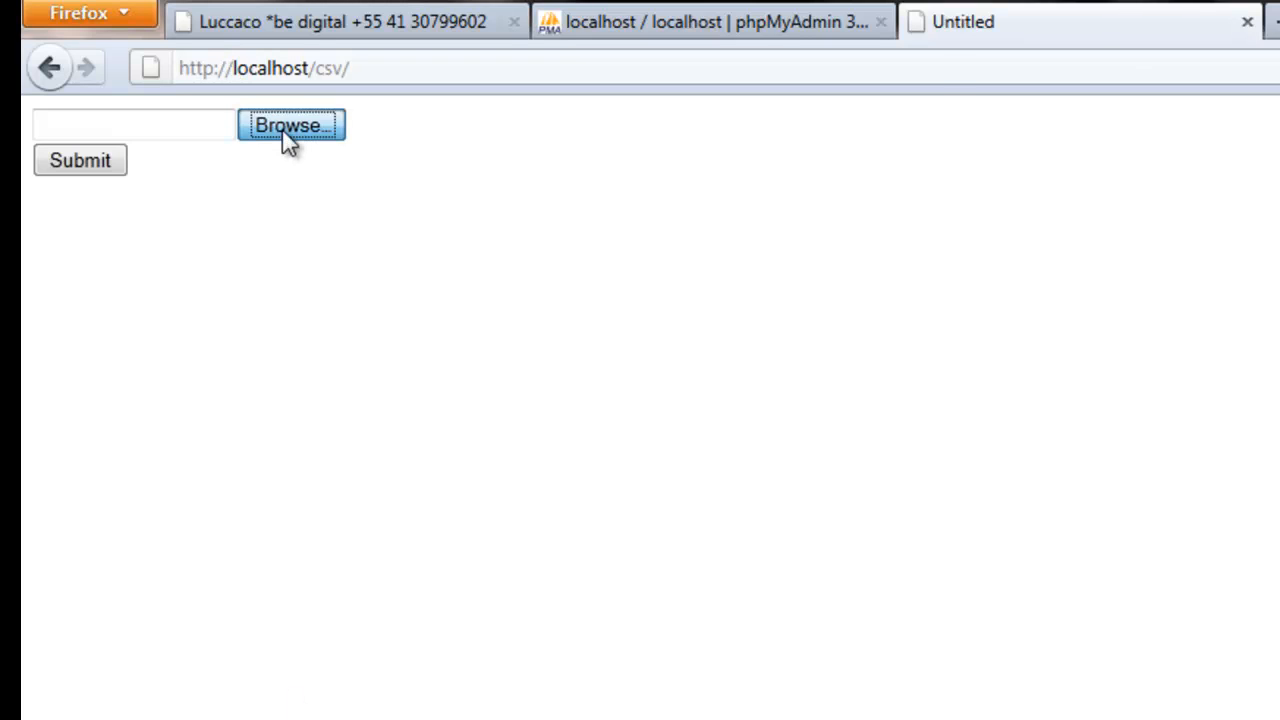
pyautogui.click(290, 124)
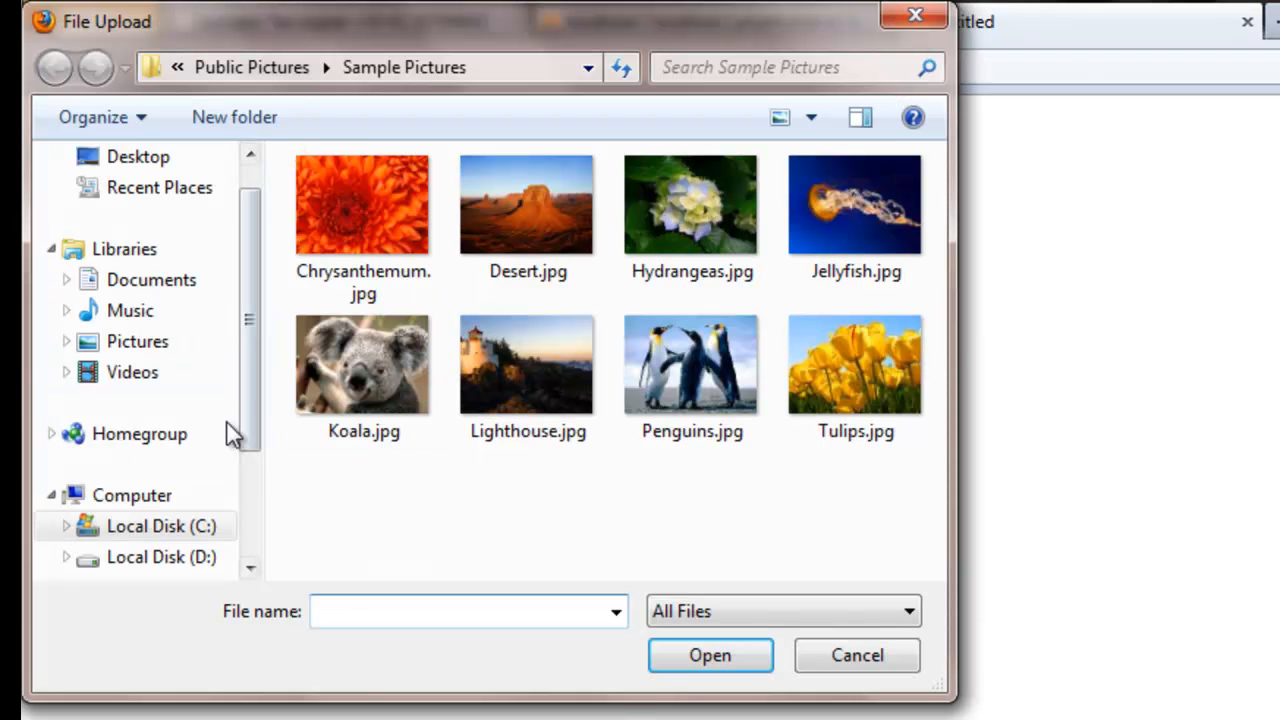
pyautogui.click(856, 655)
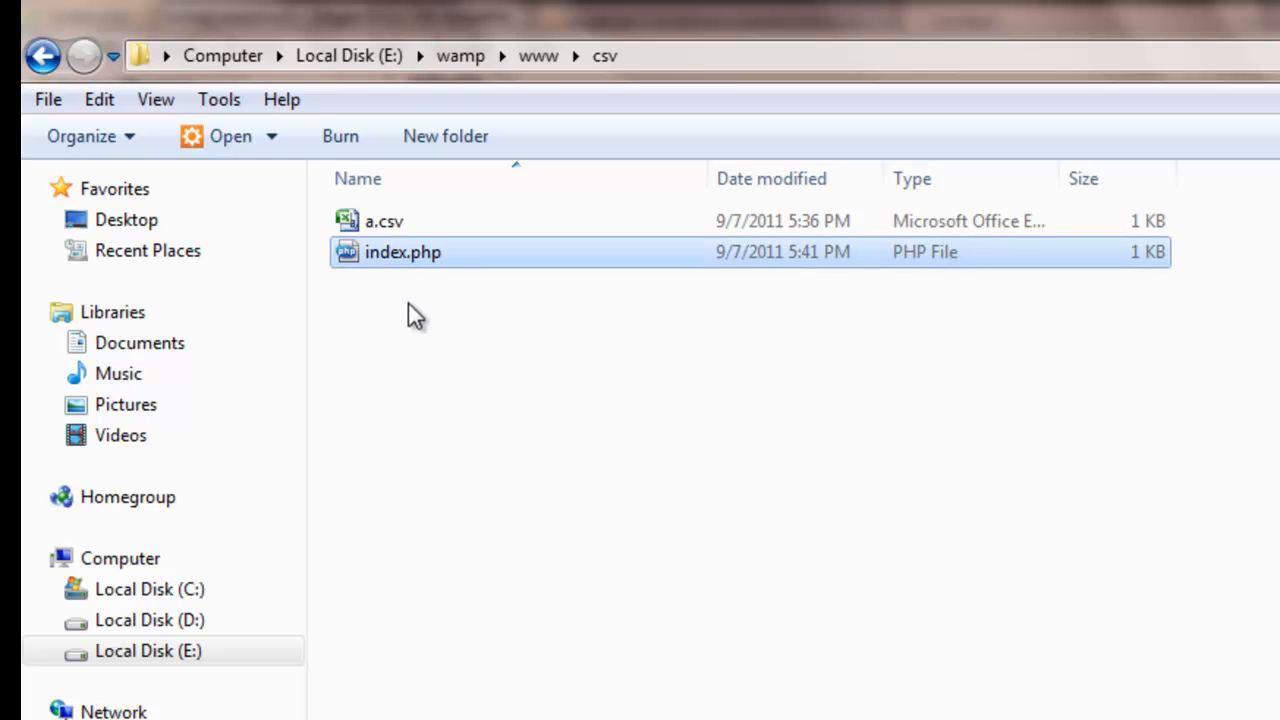
pyautogui.doubleClick(384, 221)
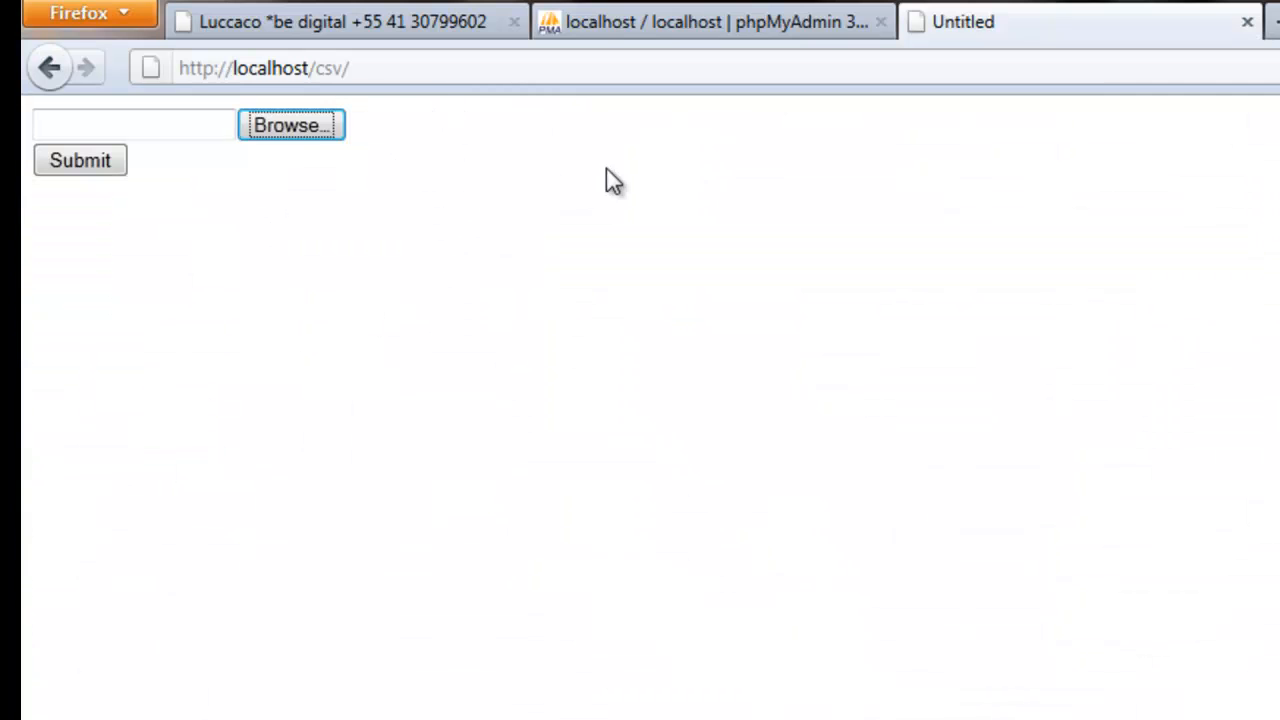
pyautogui.click(710, 22)
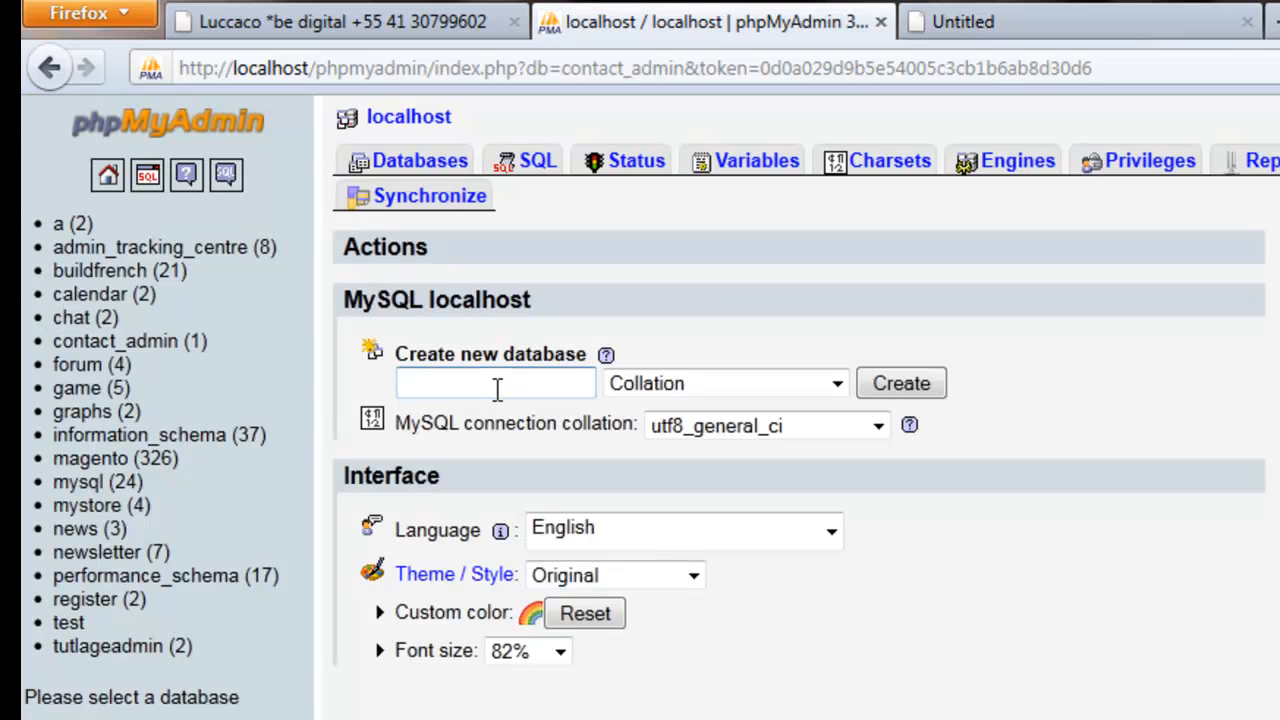
# Create the csv database and start a test table with 4 fields.
pyautogui.write('csv')
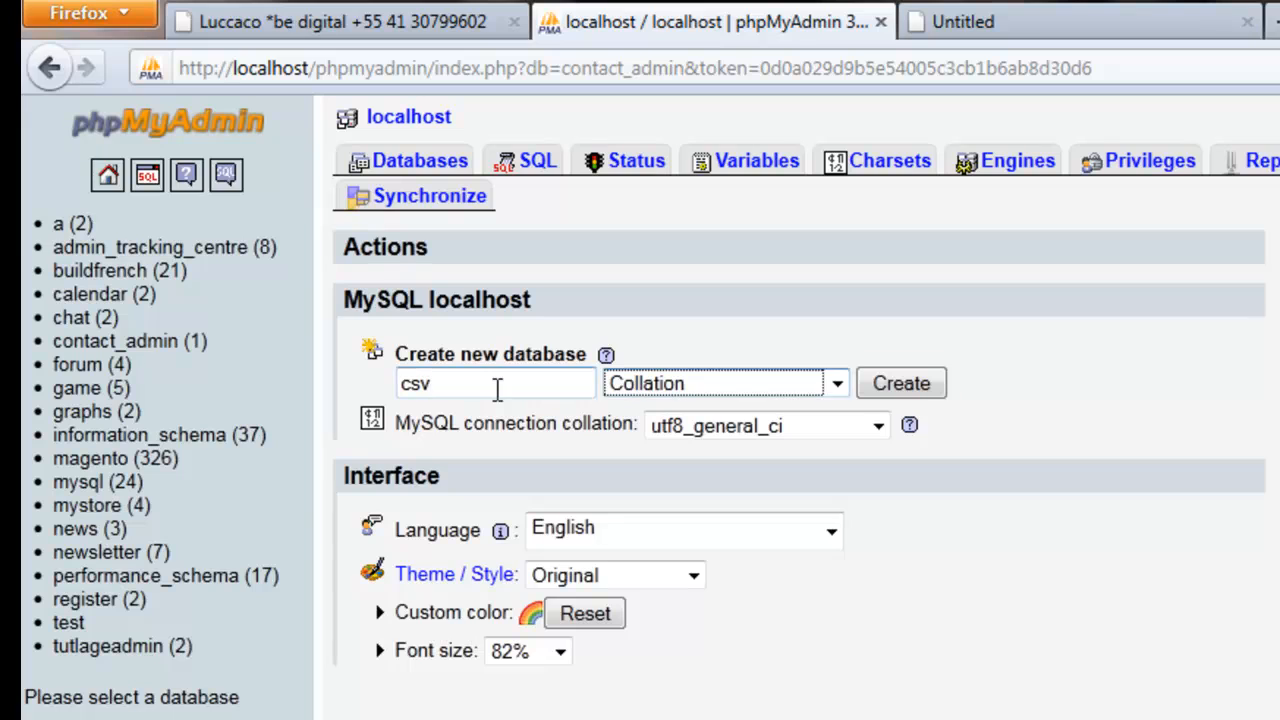
pyautogui.click(900, 383)
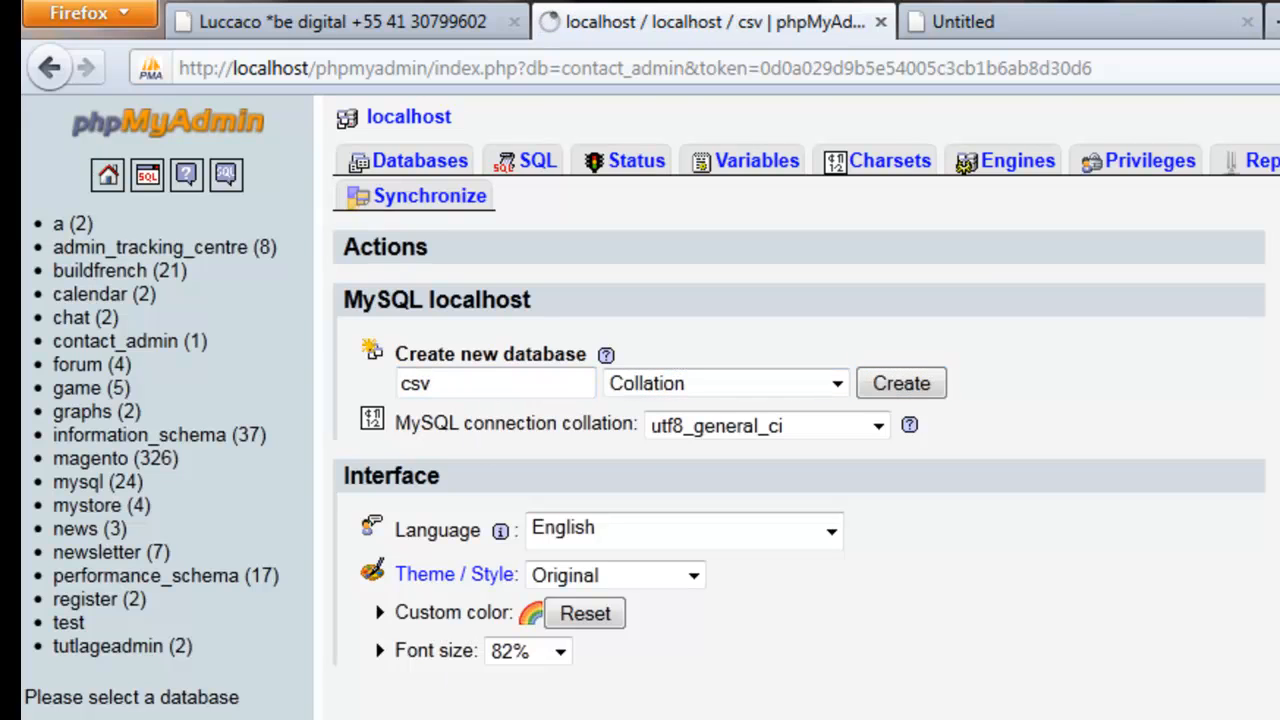
pyautogui.click(899, 383)
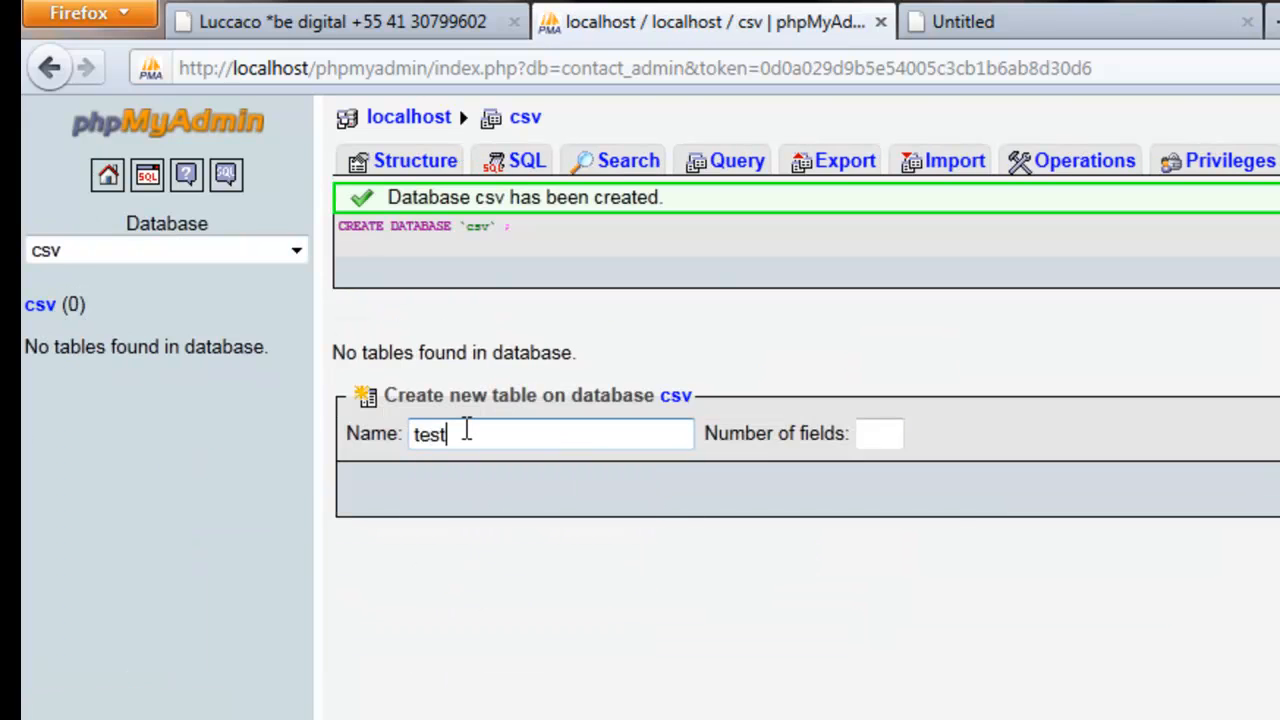
pyautogui.write('4')
pyautogui.write('id')
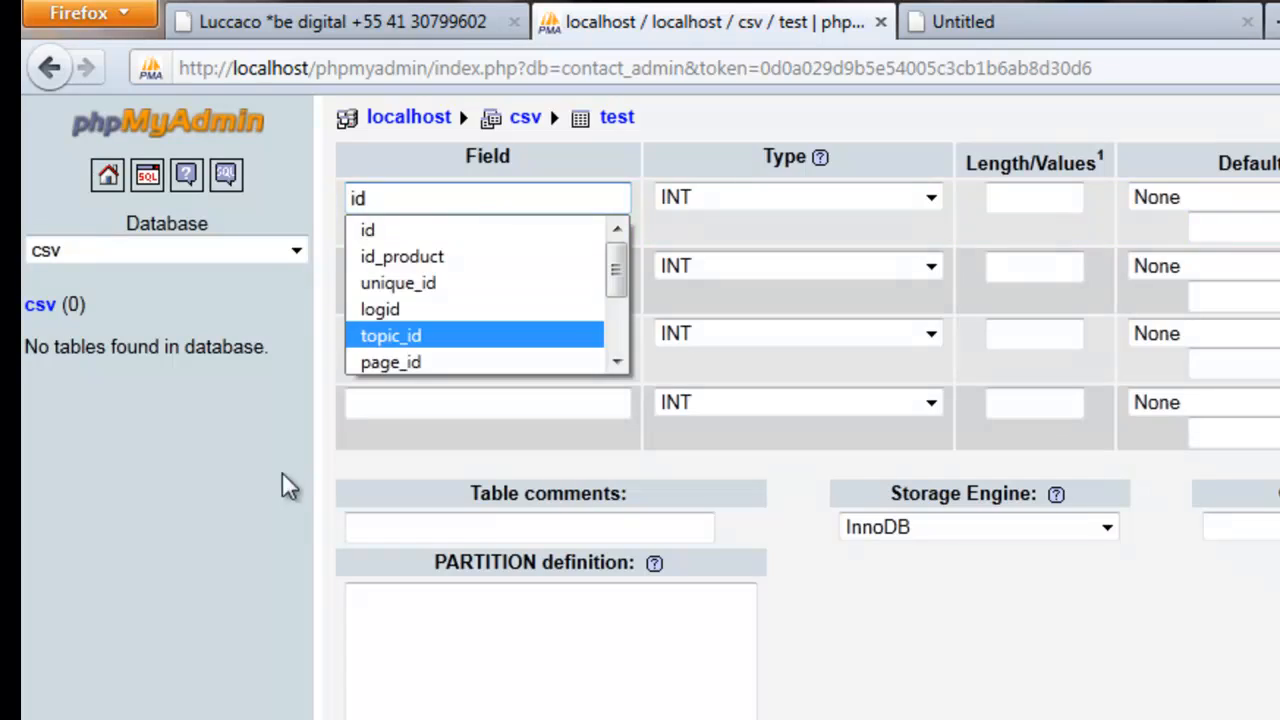
# Name the table fields id, first_name, last_name and email.
pyautogui.write('name')
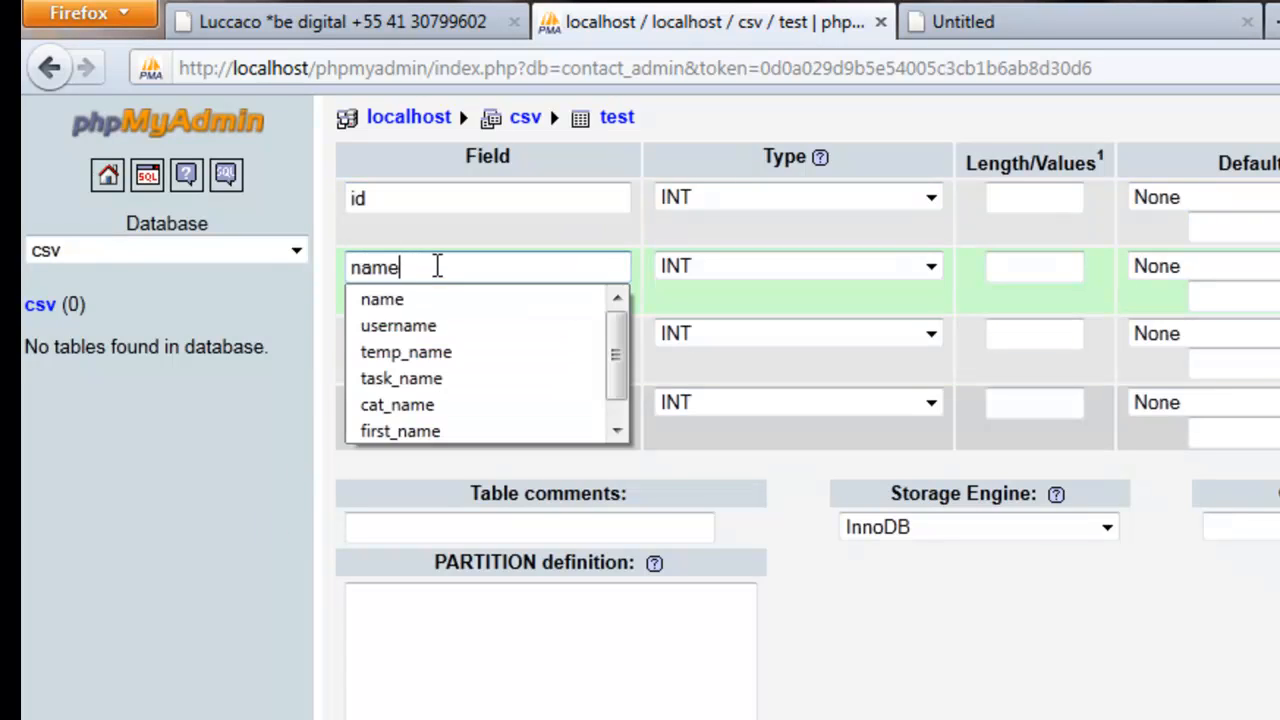
pyautogui.click(382, 299)
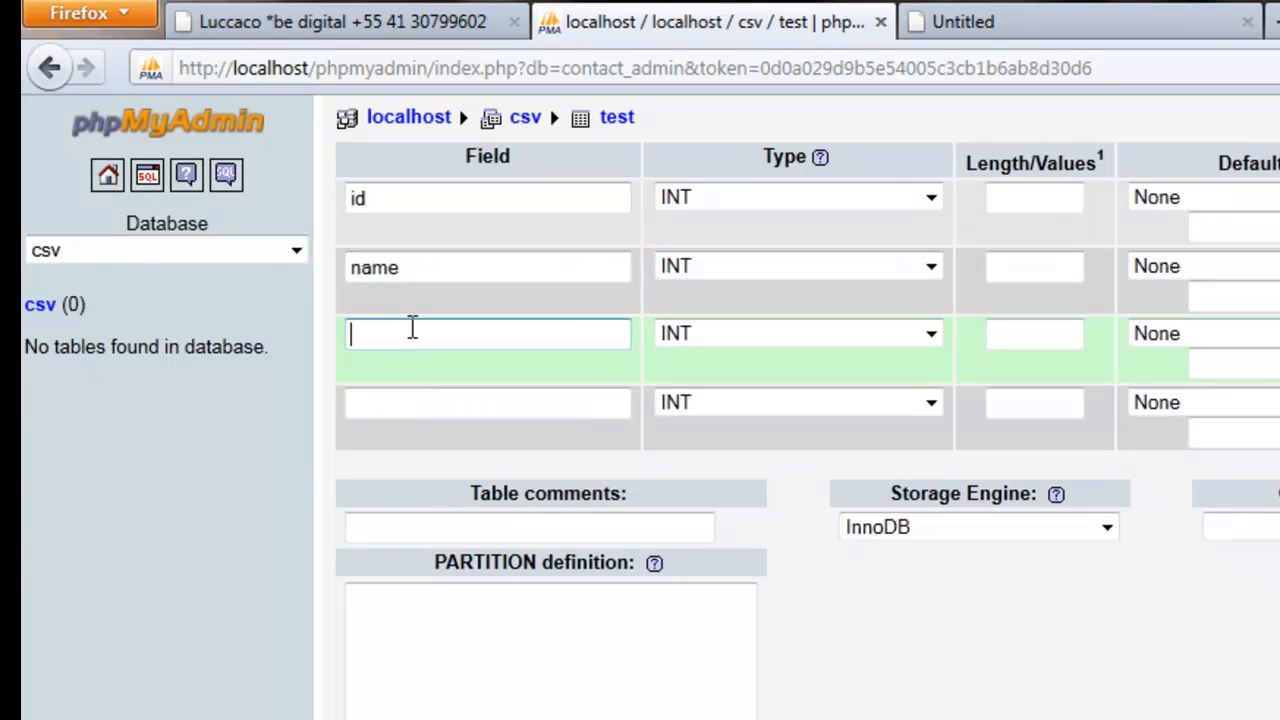
pyautogui.write('email')
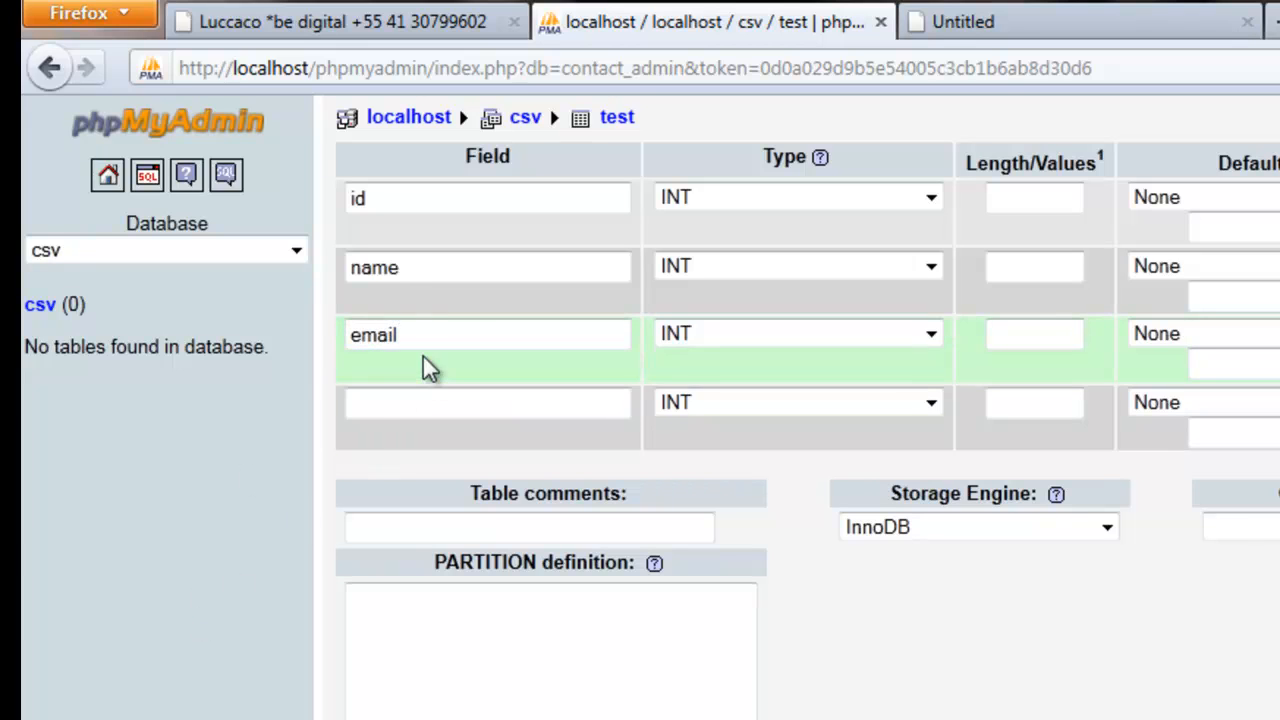
pyautogui.click(487, 267)
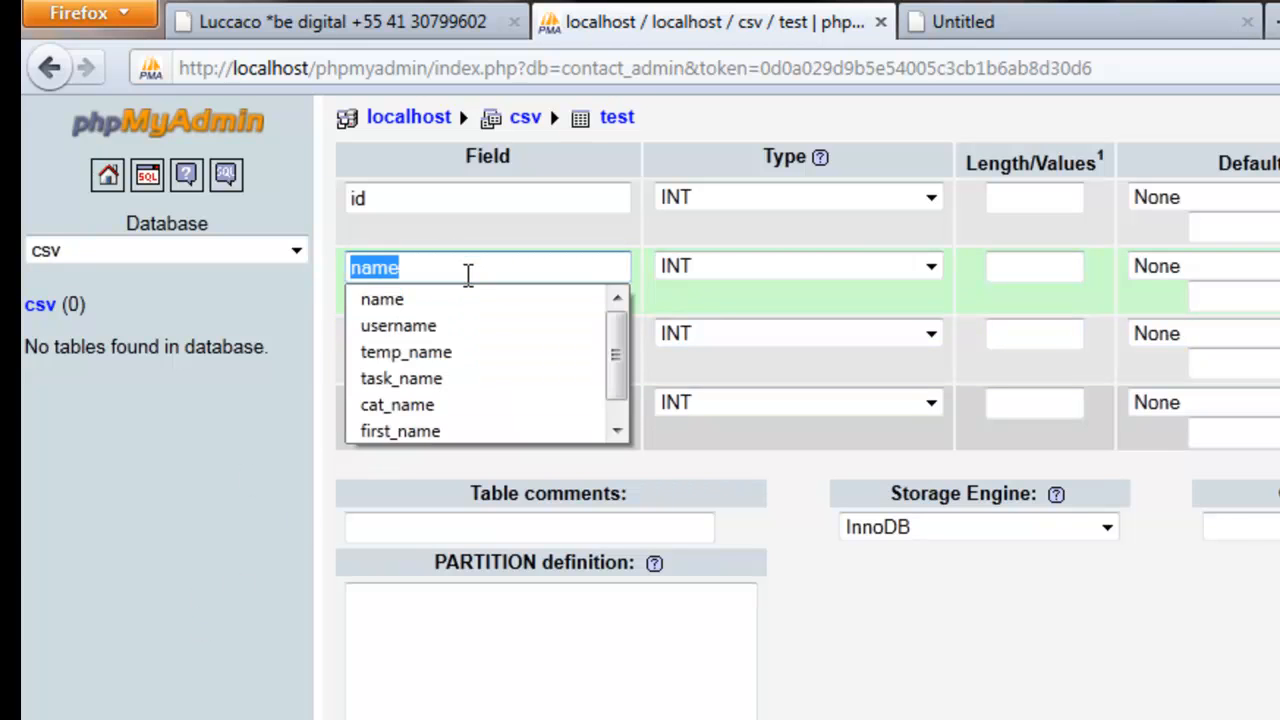
pyautogui.write('first_')
pyautogui.click(488, 334)
pyautogui.write('last_nam')
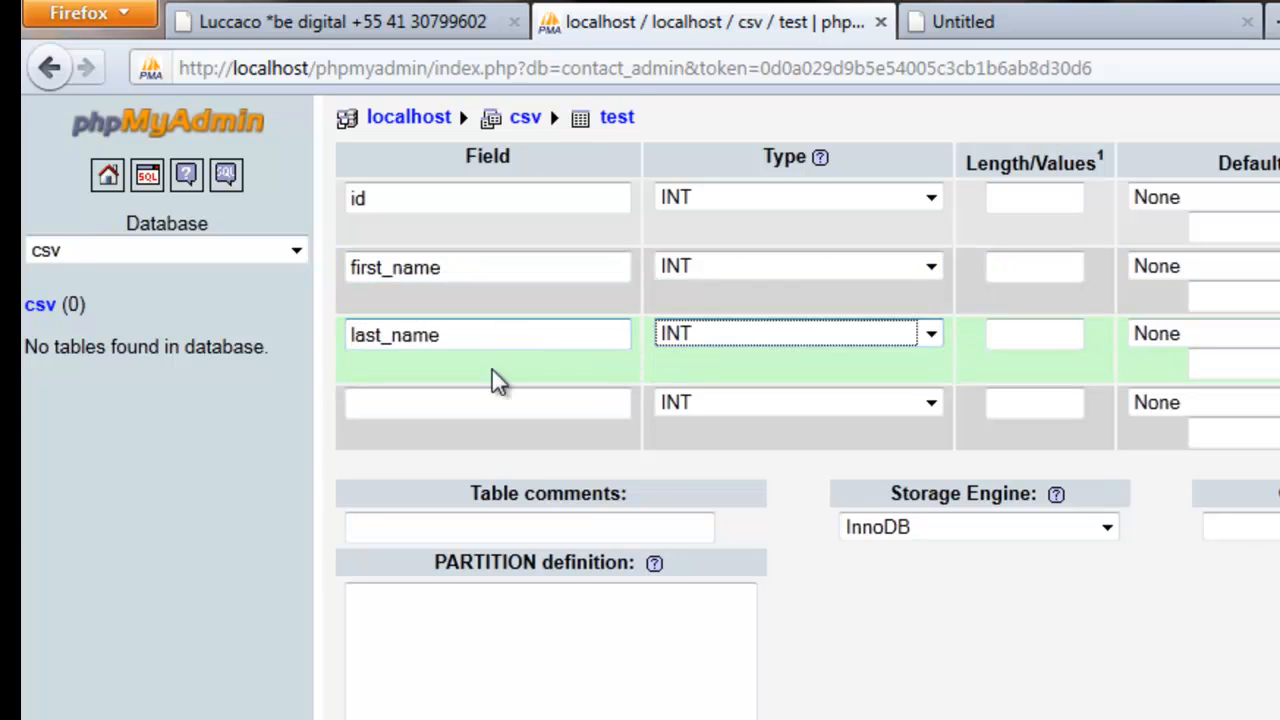
pyautogui.write('email')
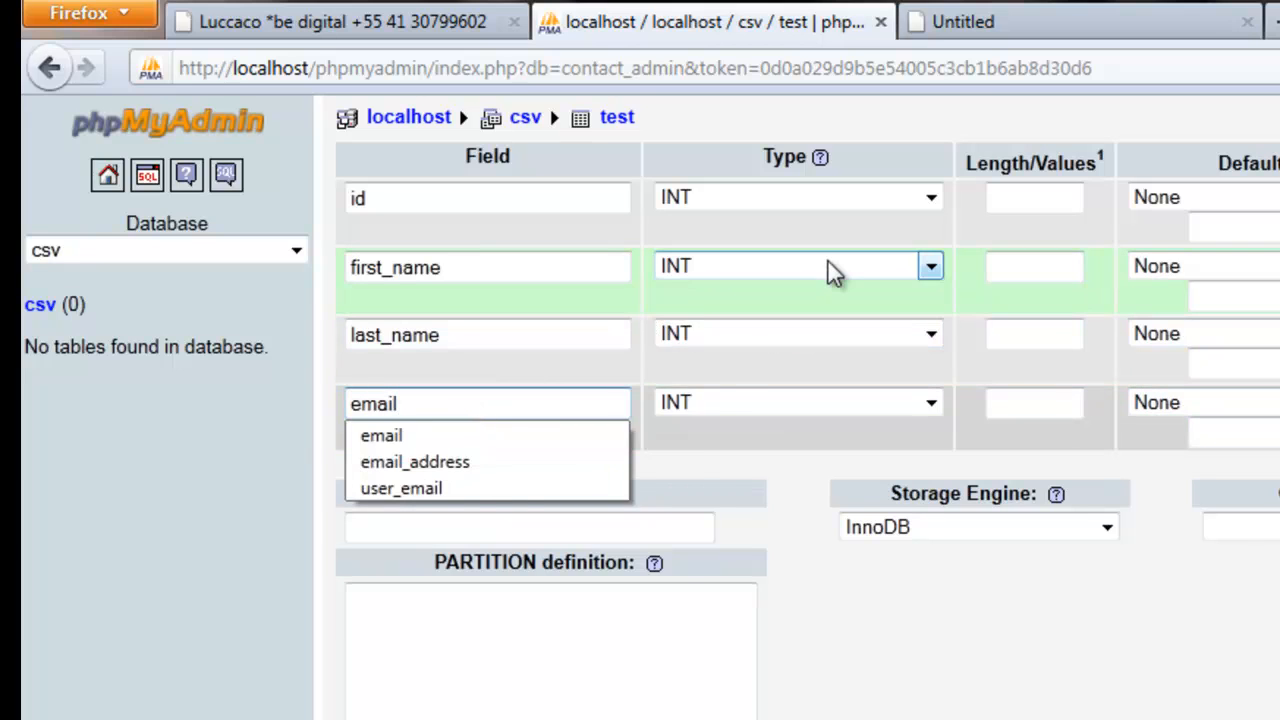
# Make the name fields VARCHAR length 100 and id an auto-increment primary key.
pyautogui.click(925, 333)
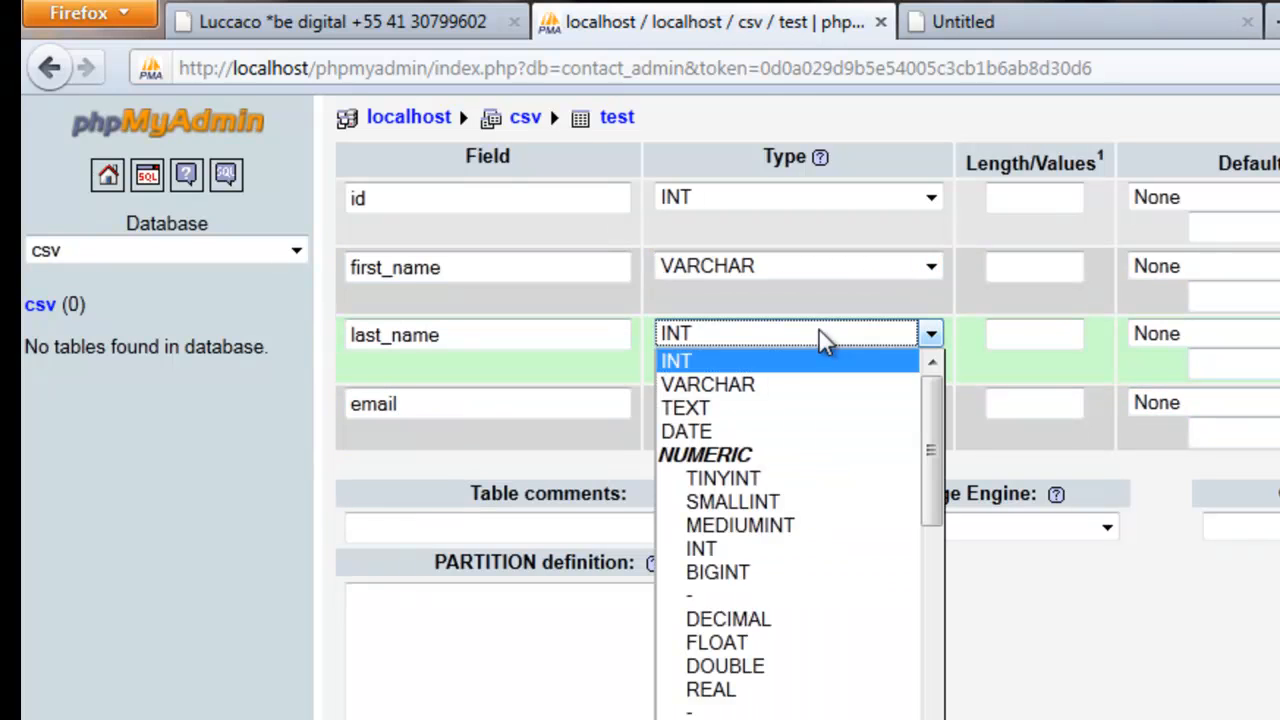
pyautogui.click(707, 384)
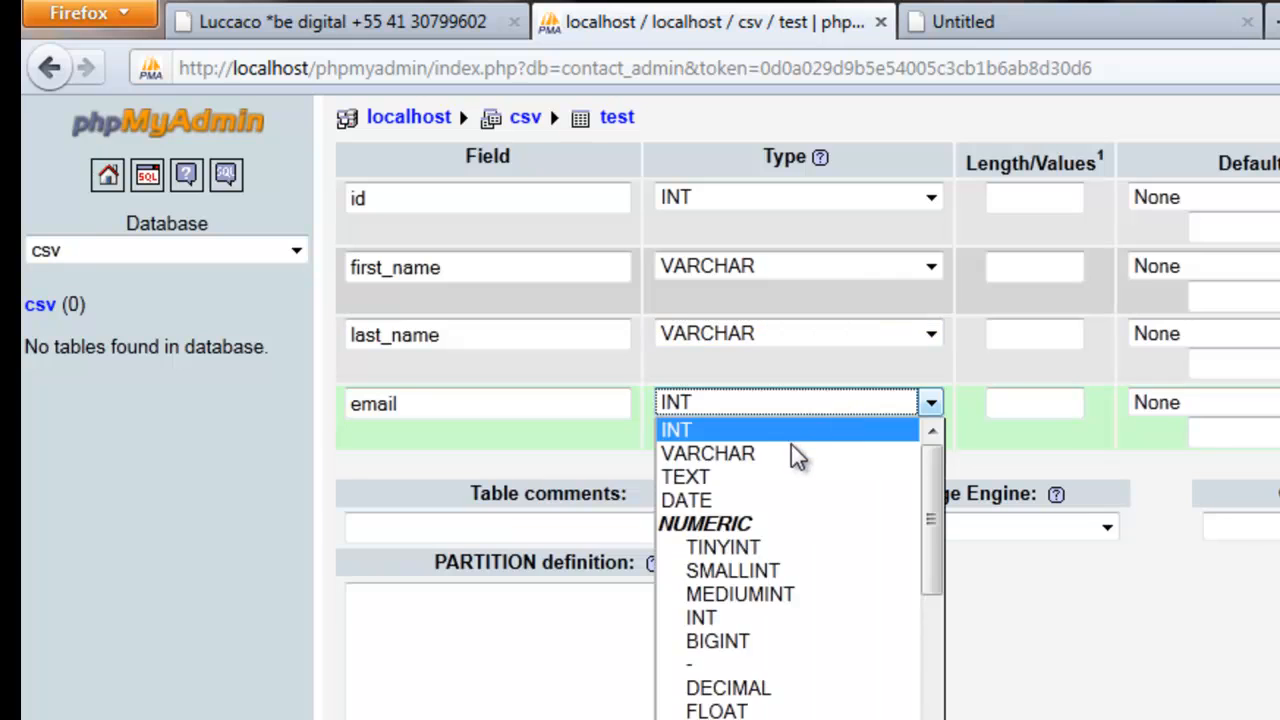
pyautogui.click(707, 453)
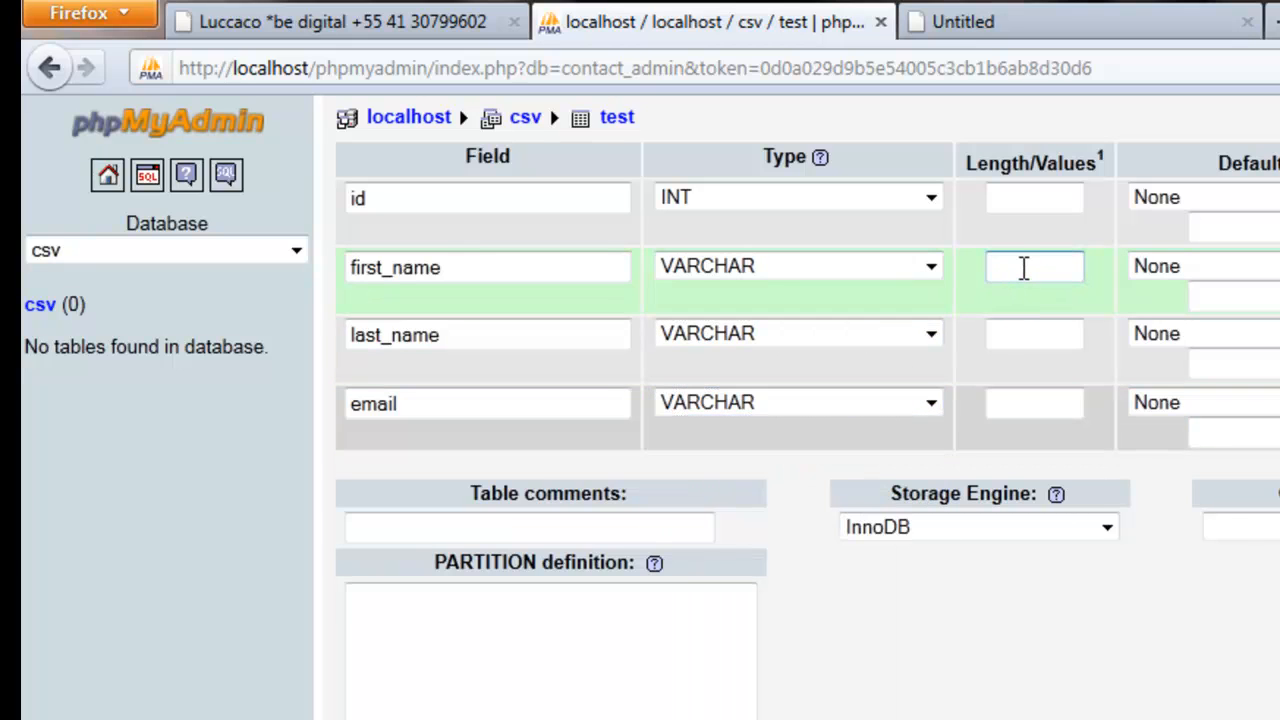
pyautogui.write('100')
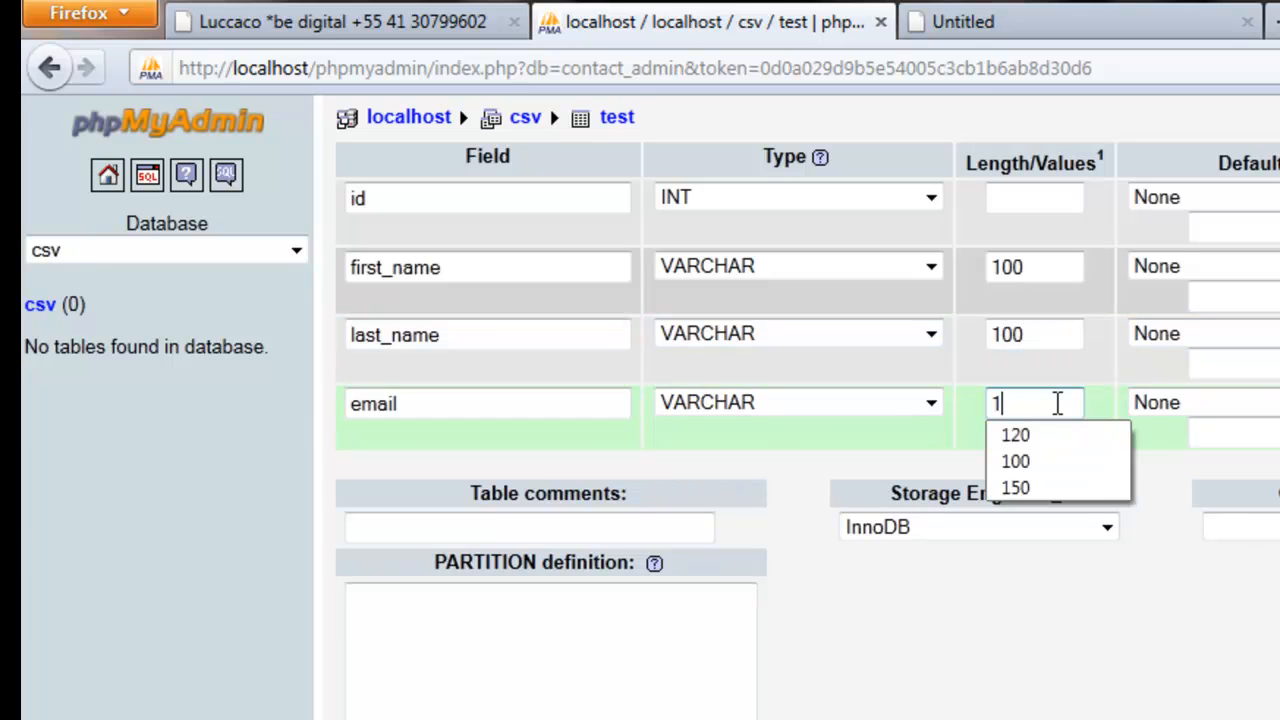
pyautogui.click(1016, 488)
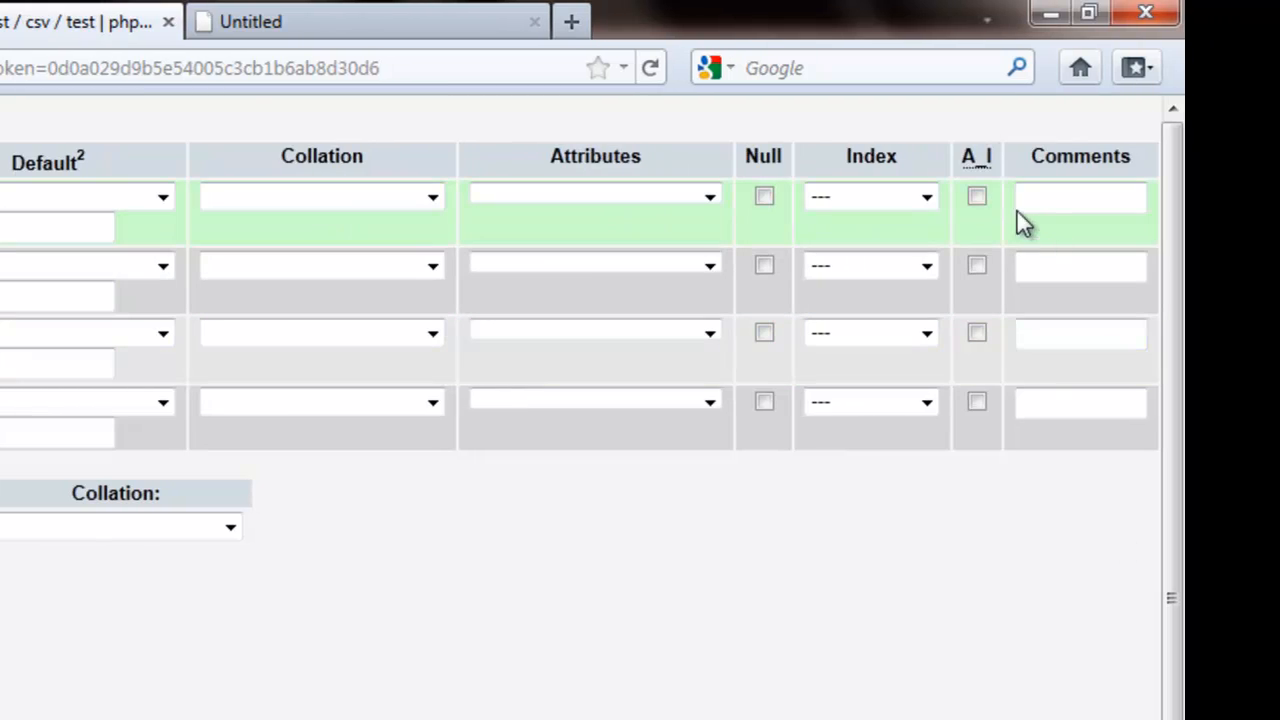
pyautogui.click(977, 196)
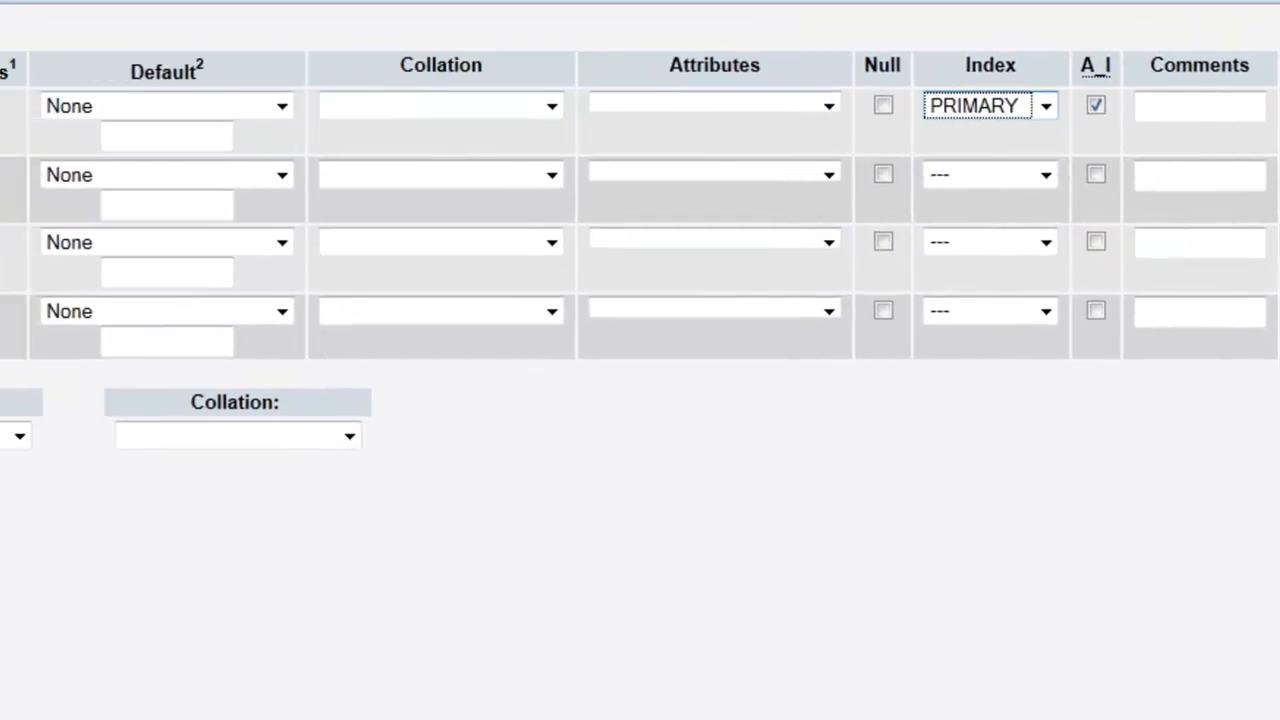
pyautogui.scroll(-3)
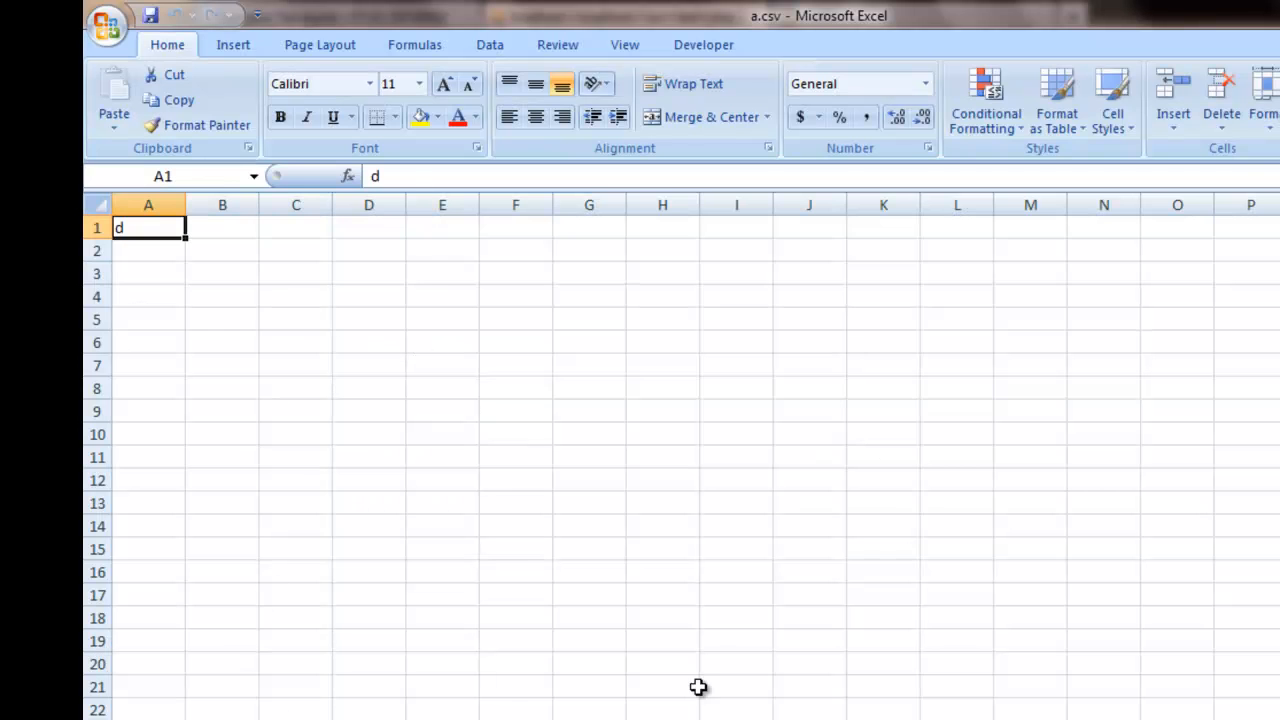
pyautogui.moveTo(939, 247)
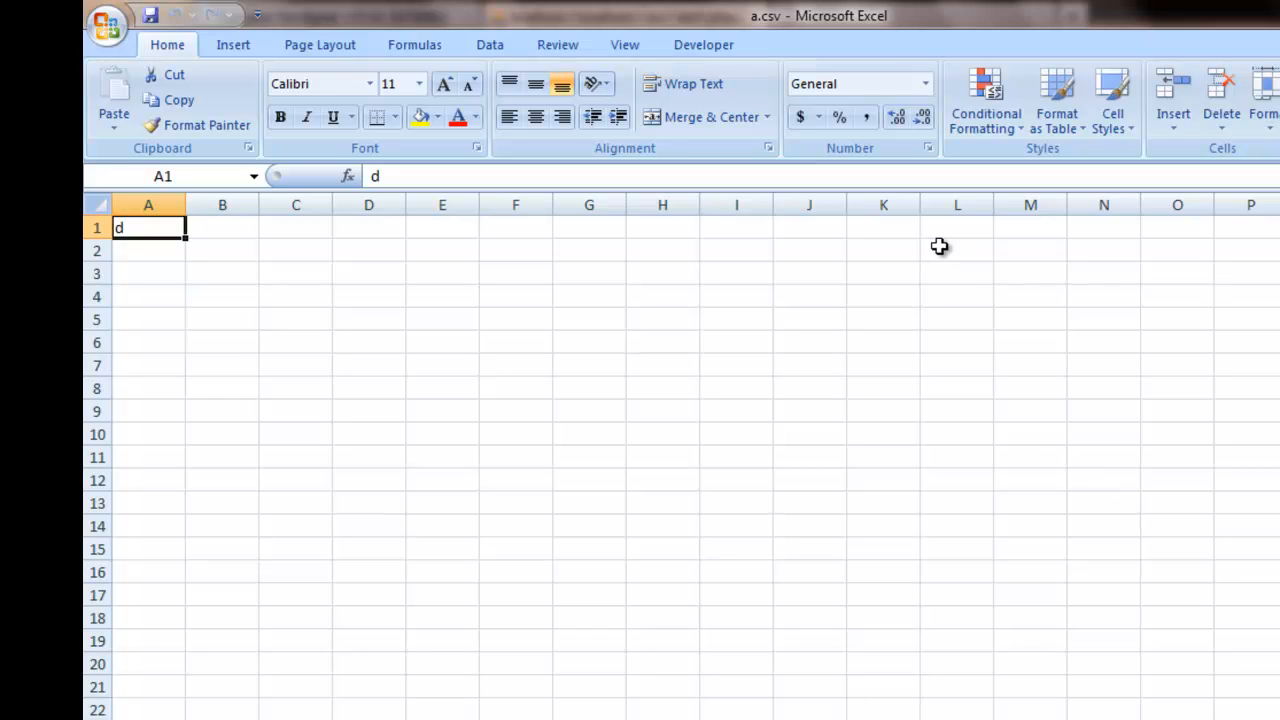
pyautogui.moveTo(788, 585)
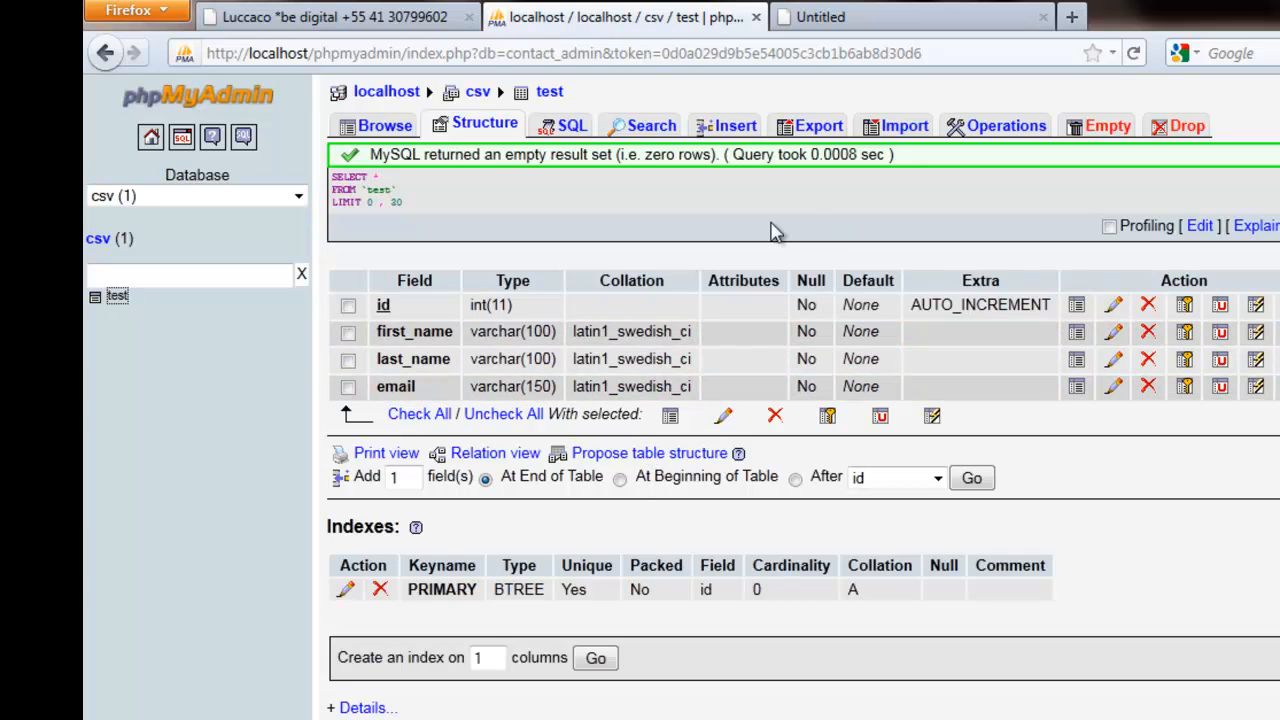
pyautogui.moveTo(752, 217)
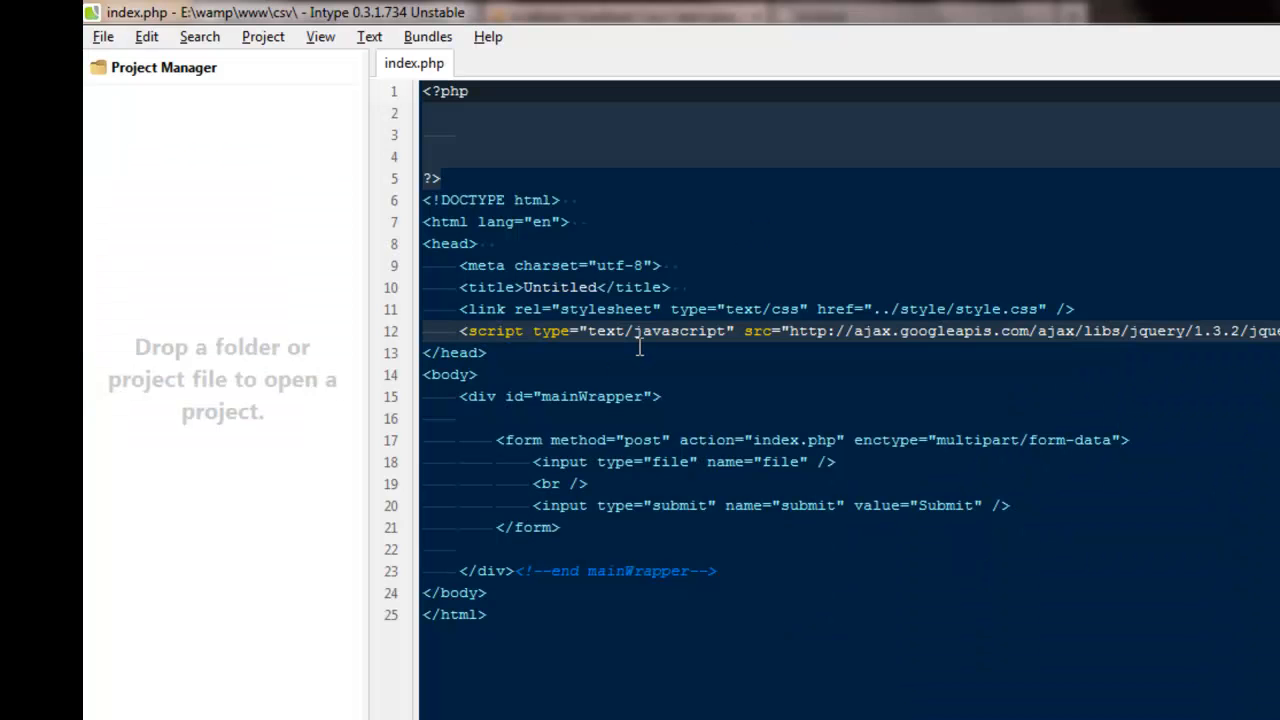
# Add $conn = mysql_connect as root with or die(mysql_error()).
pyautogui.write('$conn')
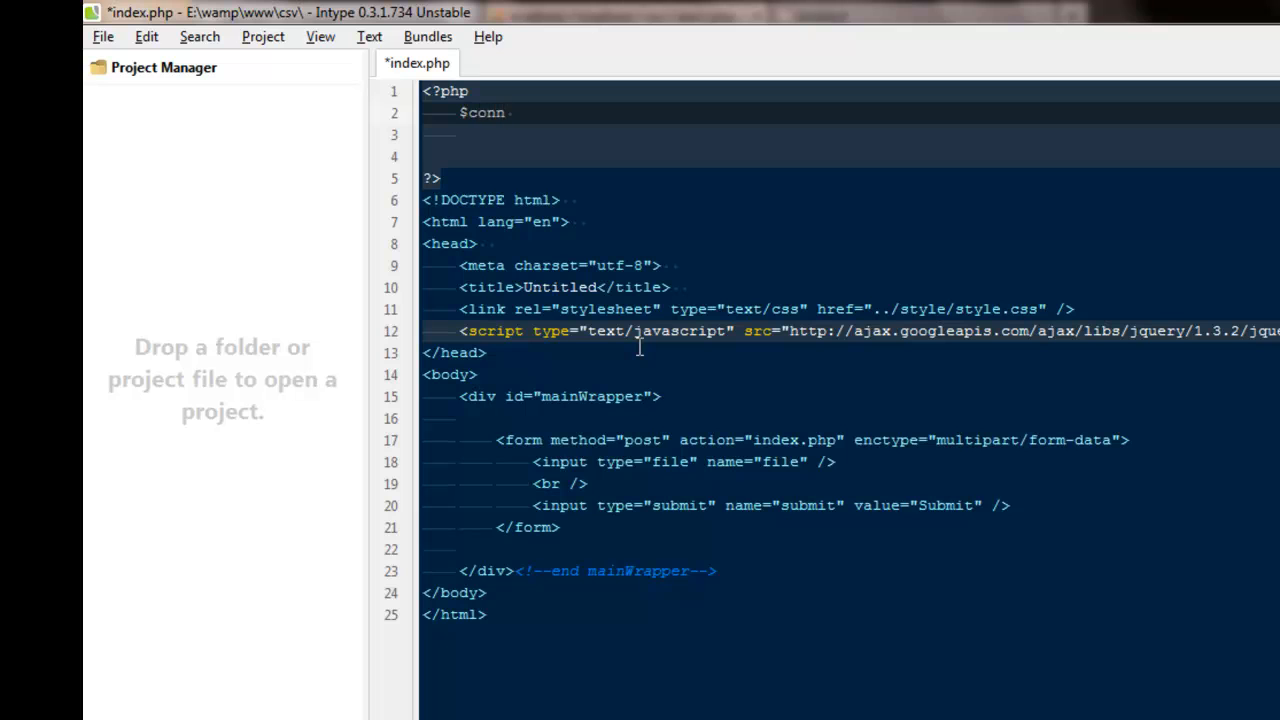
pyautogui.write('= mysql_c')
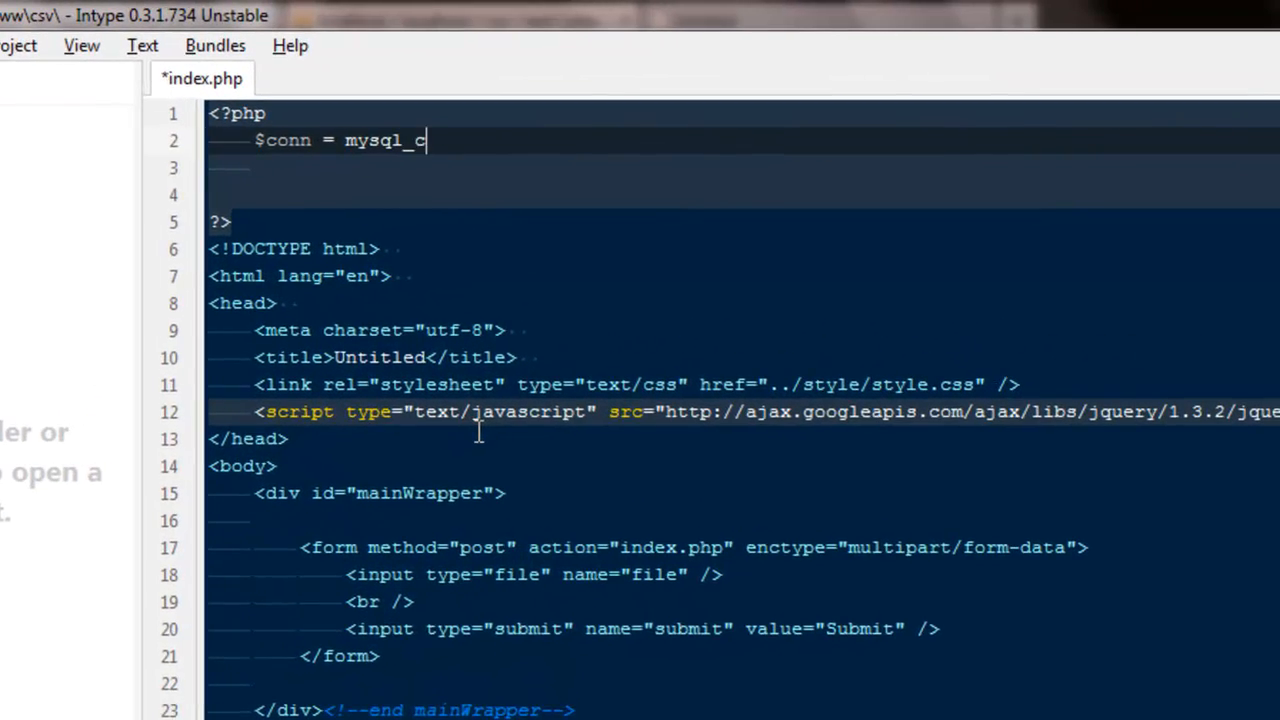
pyautogui.write('onnect ()')
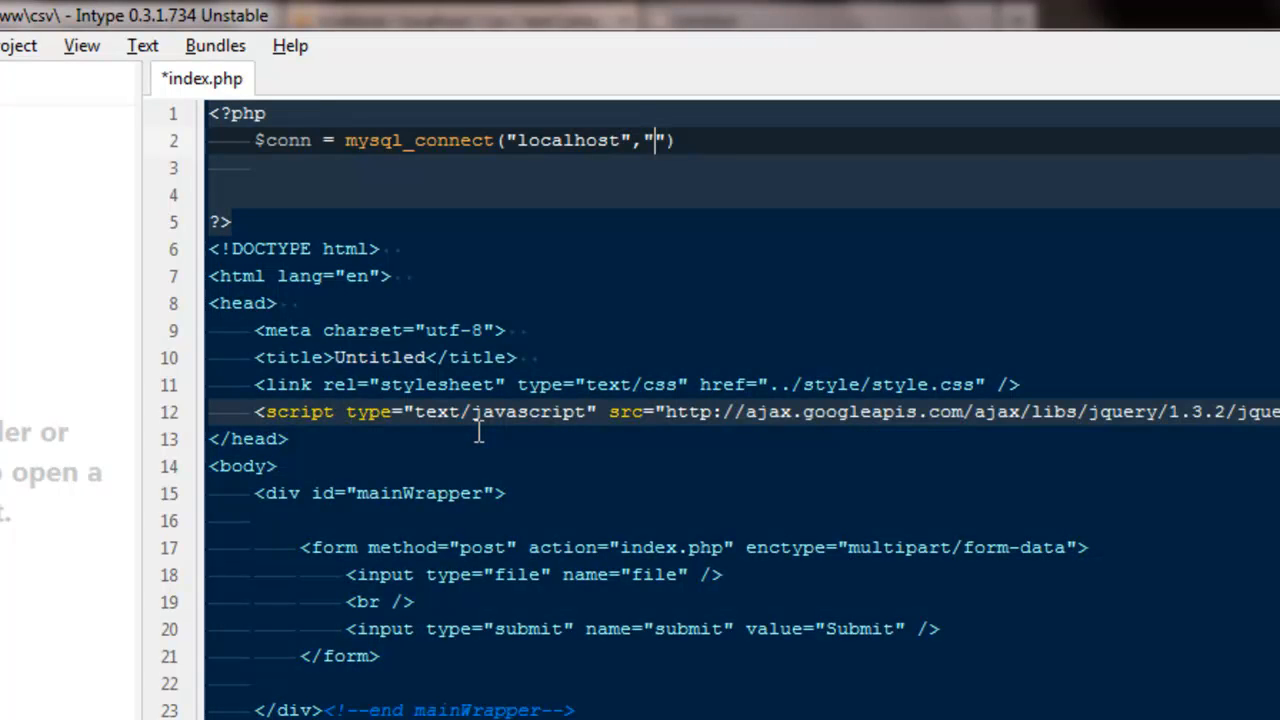
pyautogui.write('root')
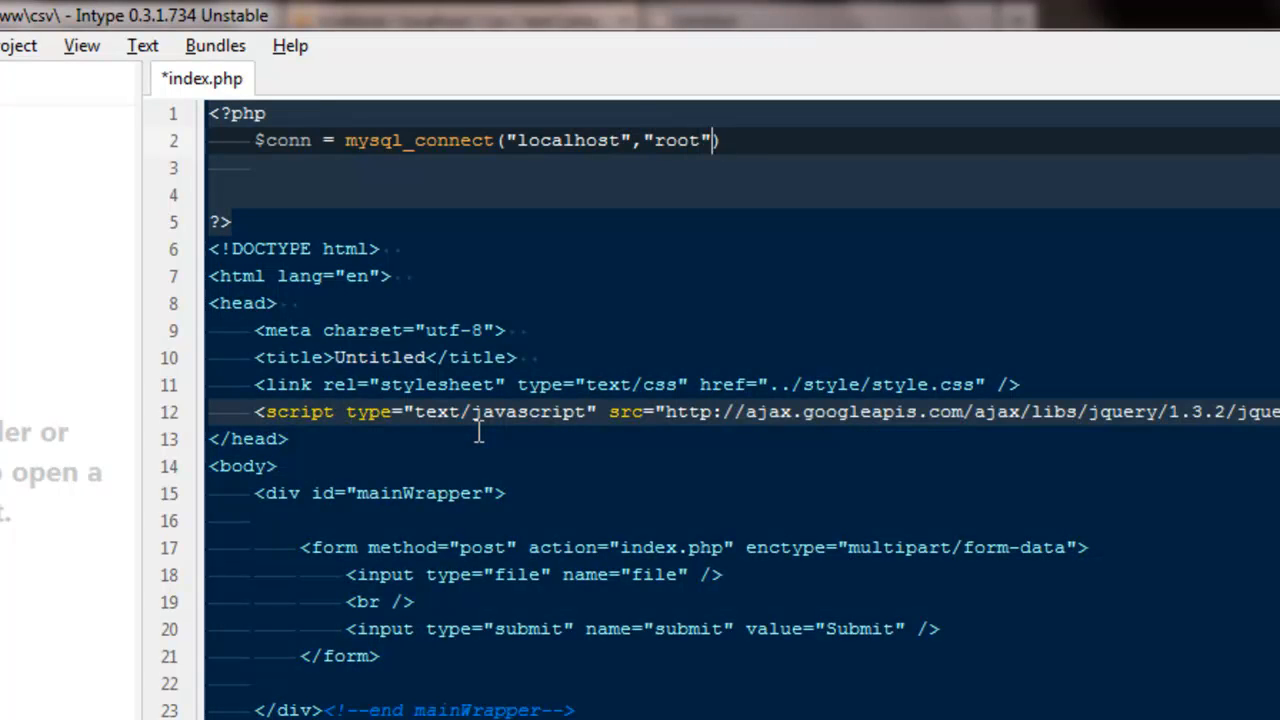
pyautogui.write(',""')
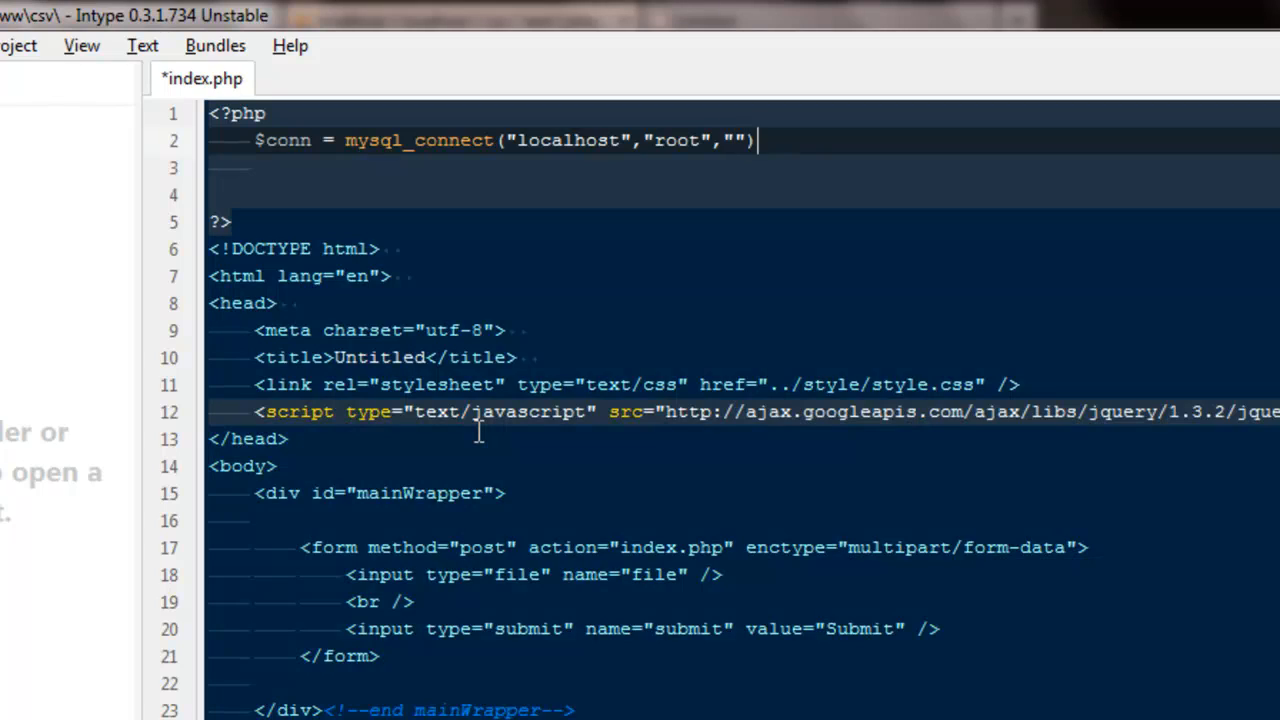
pyautogui.write('or die(m')
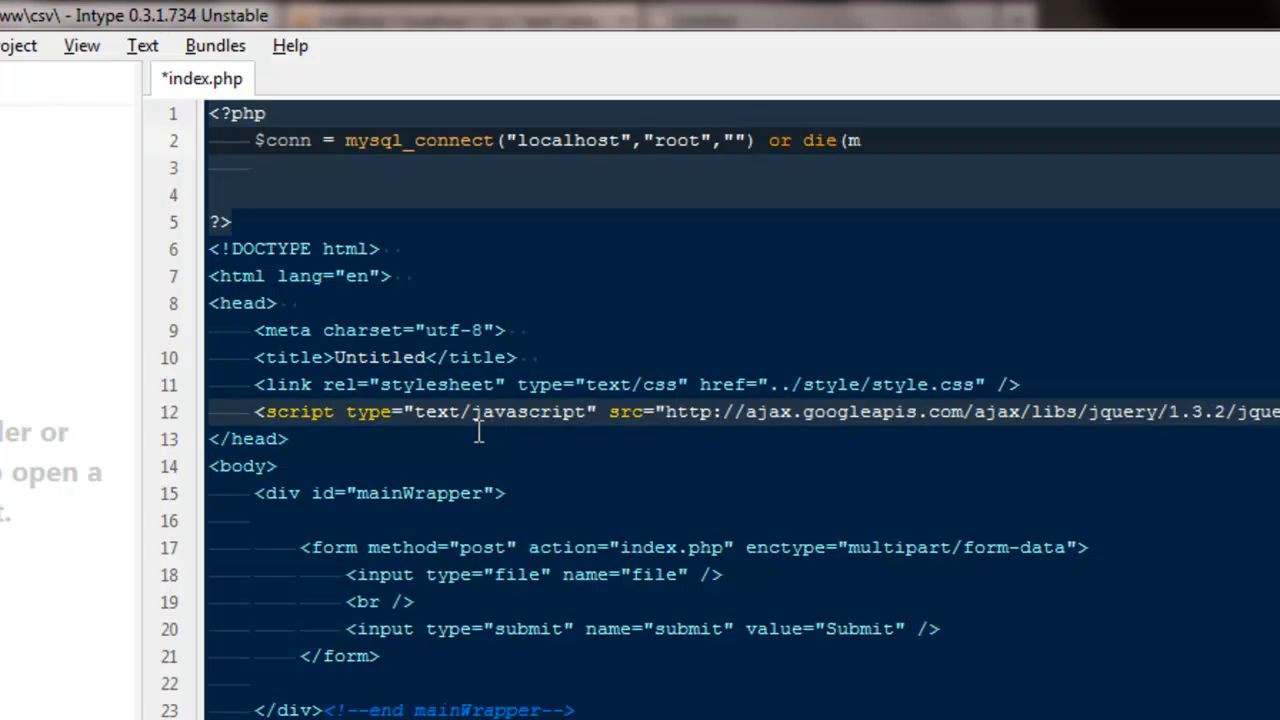
pyautogui.write('mysql_error(')
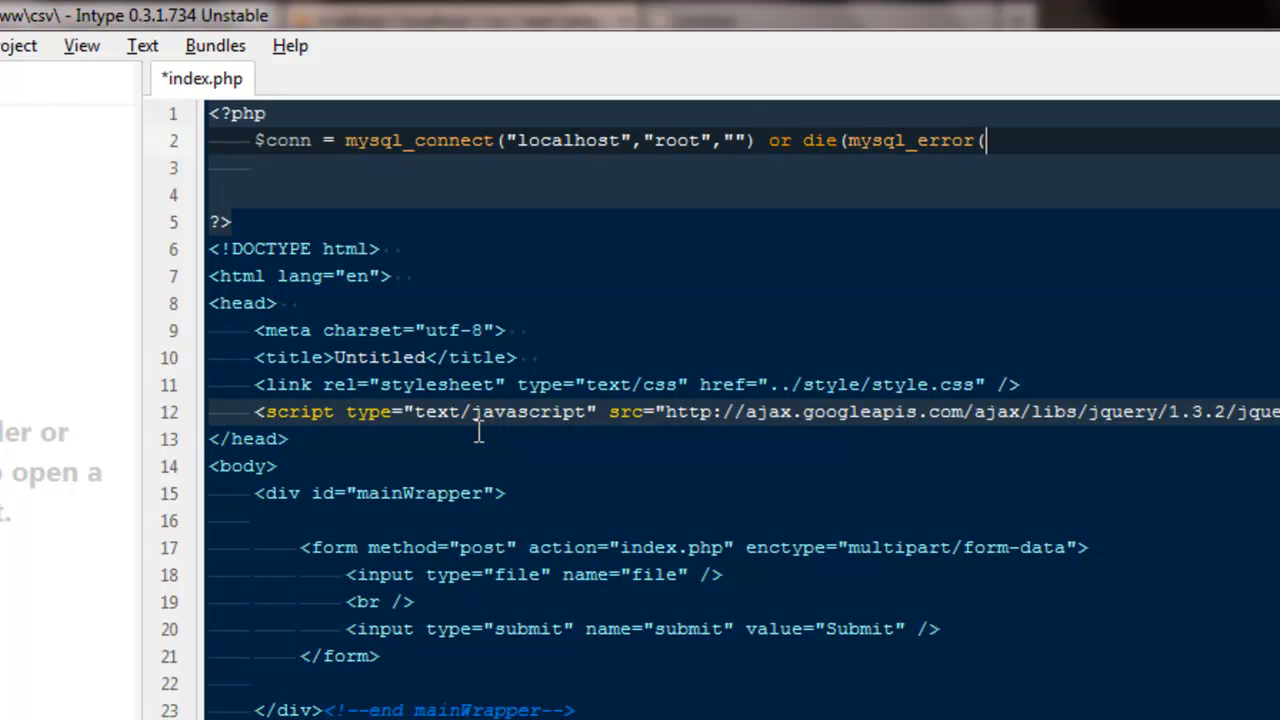
pyautogui.write(');')
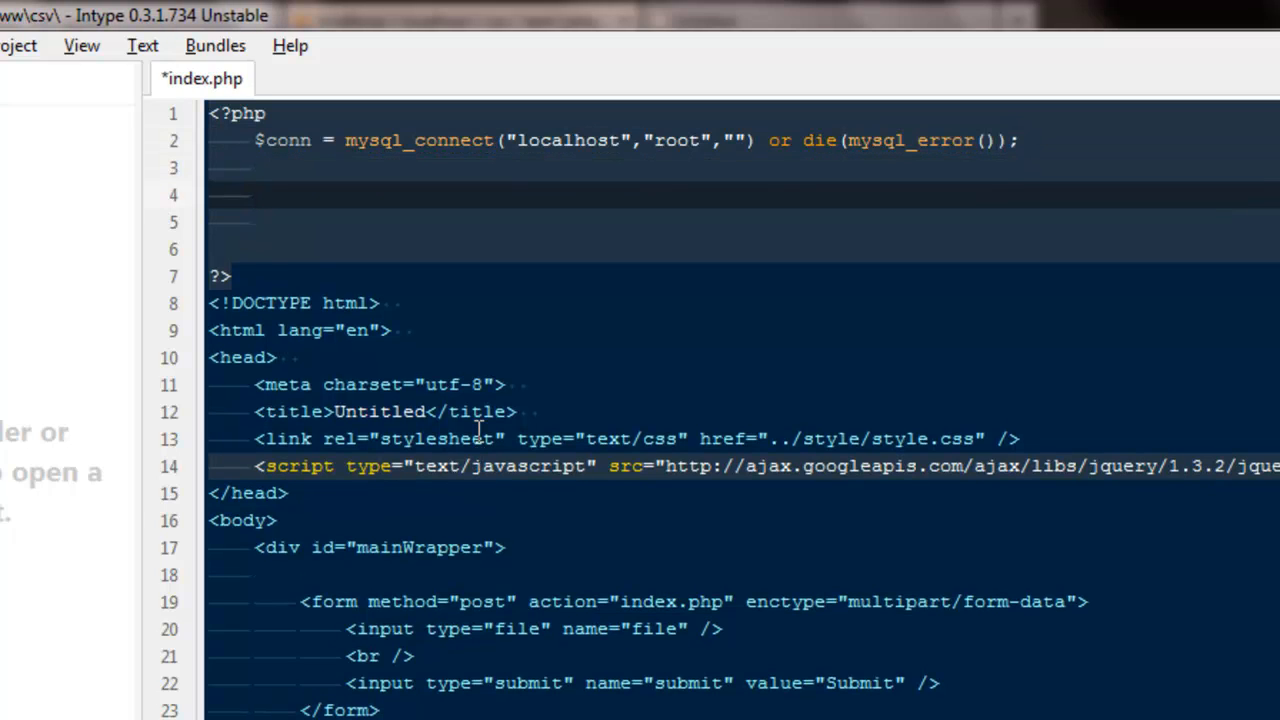
# Add mysql_select_db("csv",$conn) and save index.php.
pyautogui.write('mysql')
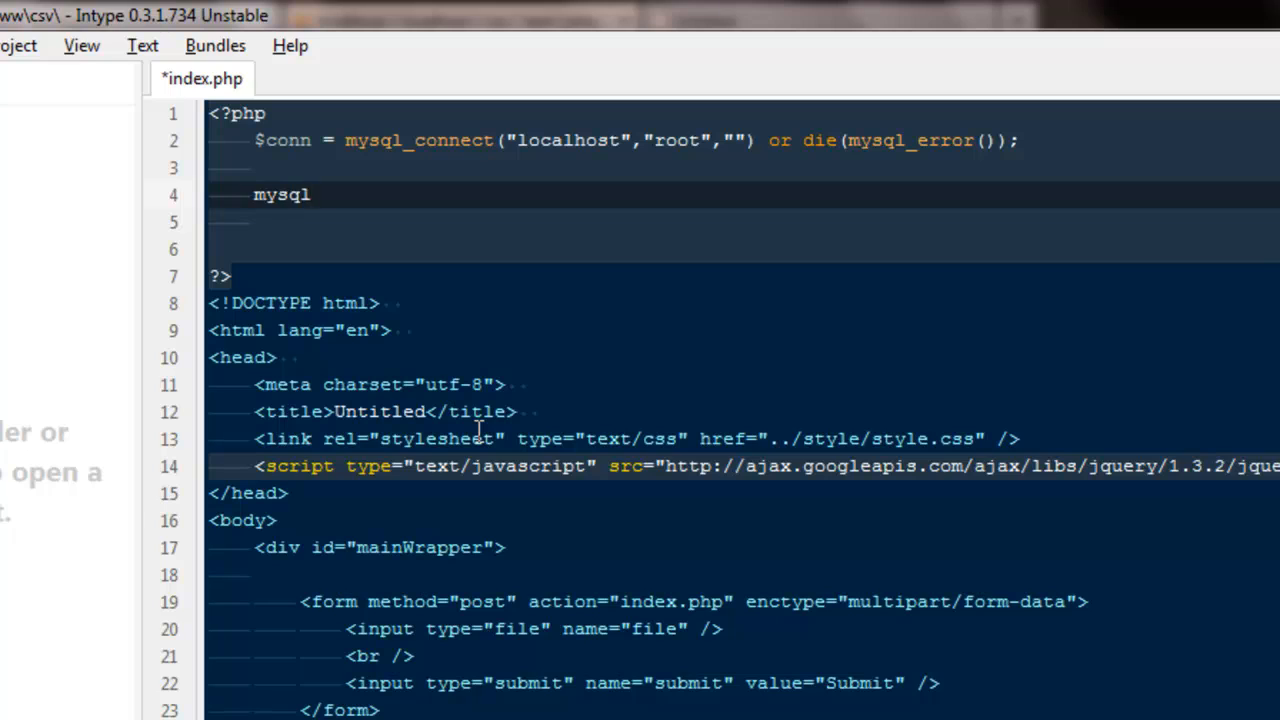
pyautogui.write('_selec')
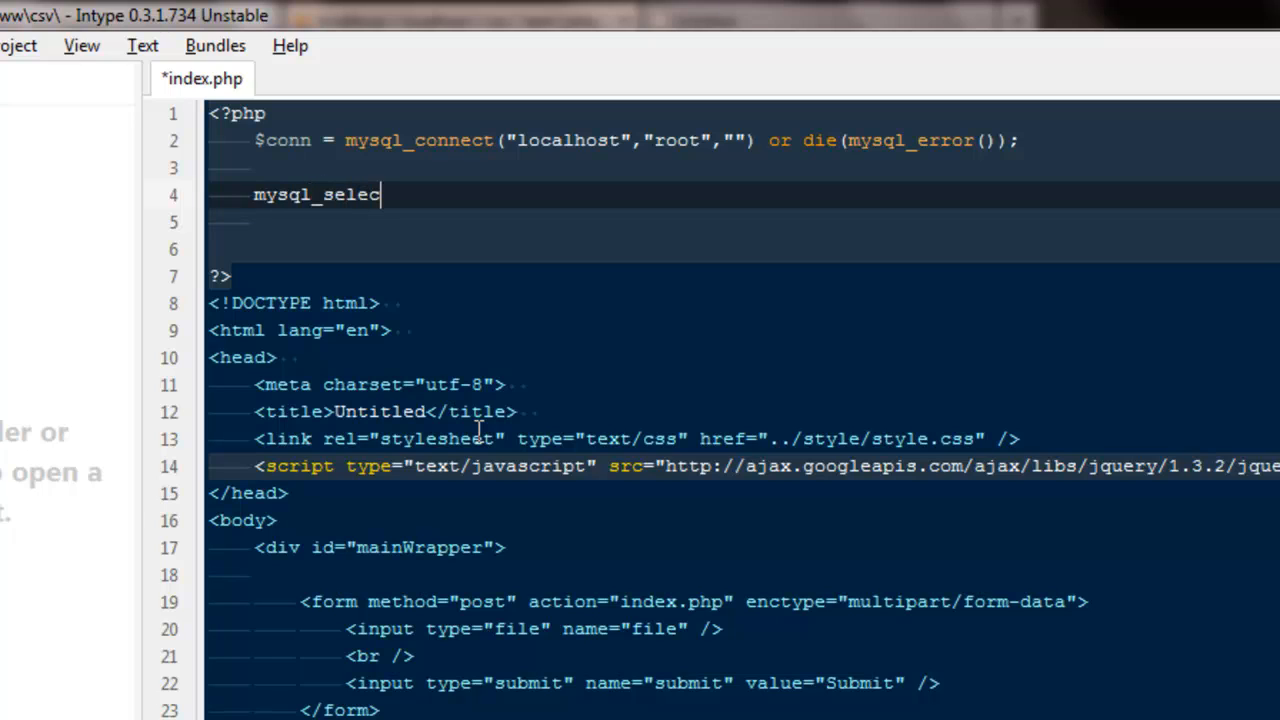
pyautogui.write('t_db()')
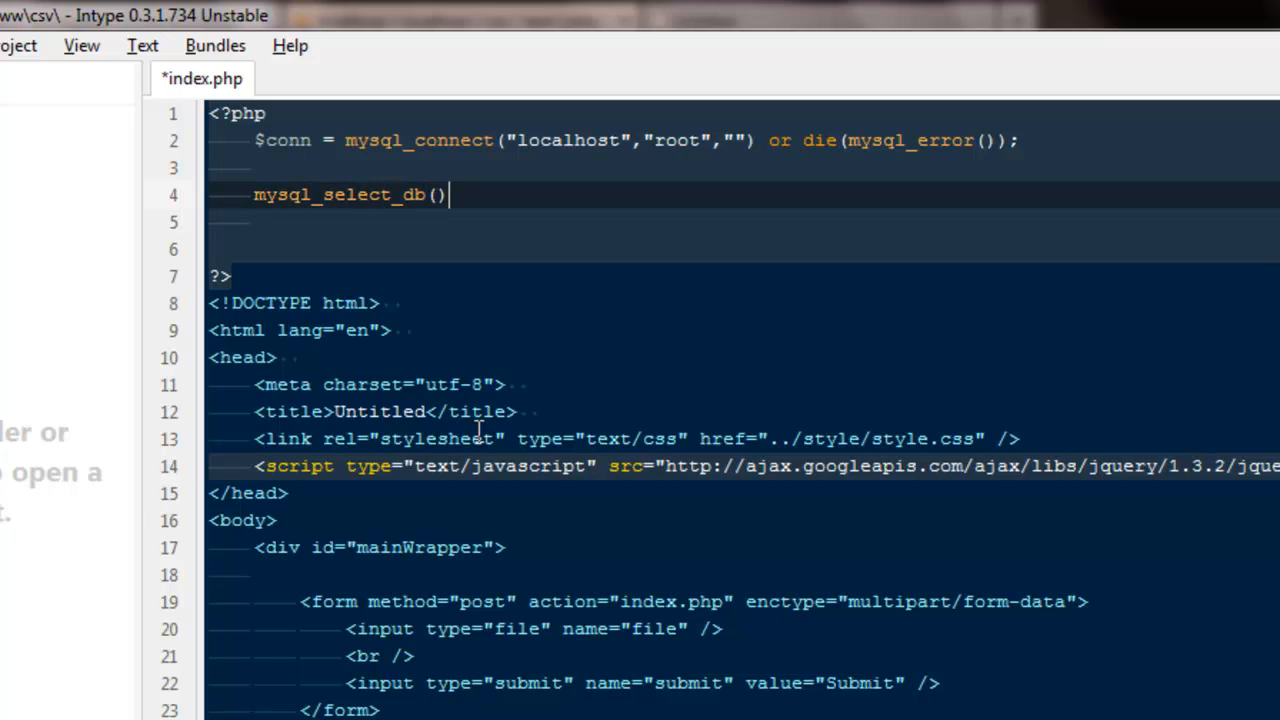
pyautogui.write('""')
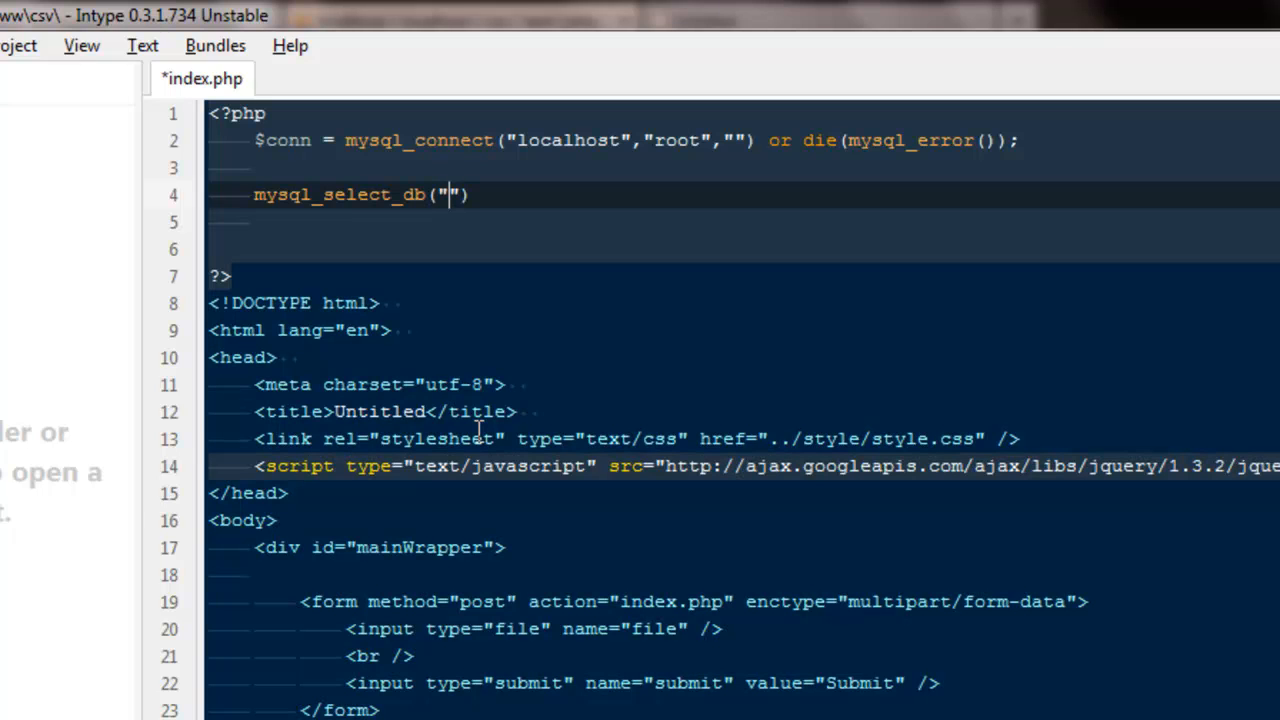
pyautogui.write('csv",')
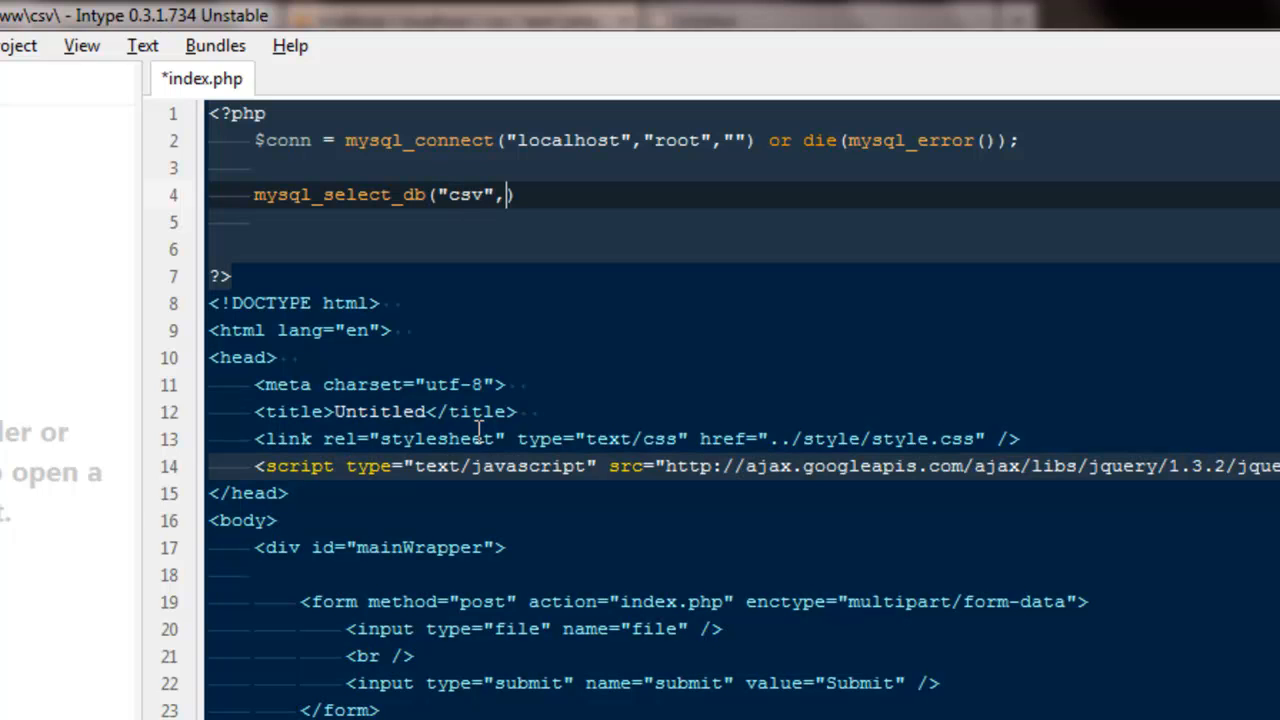
pyautogui.write('$conn')
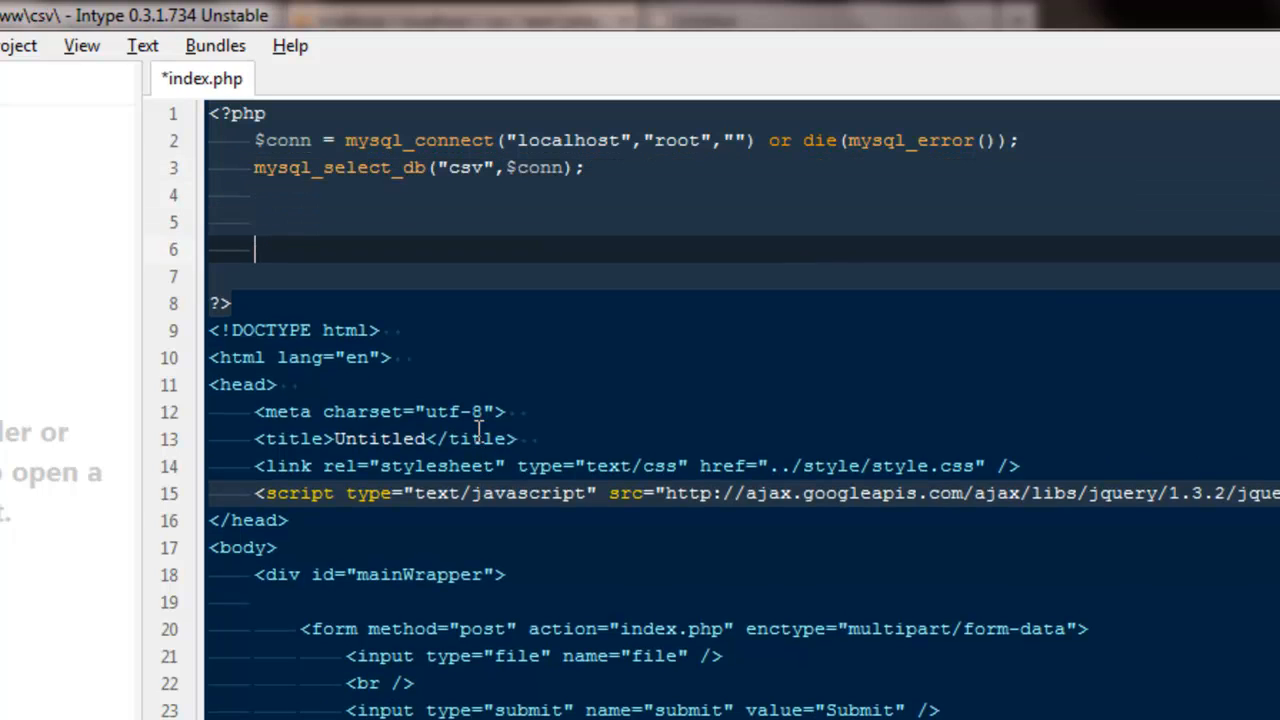
pyautogui.press('ctrl+s')
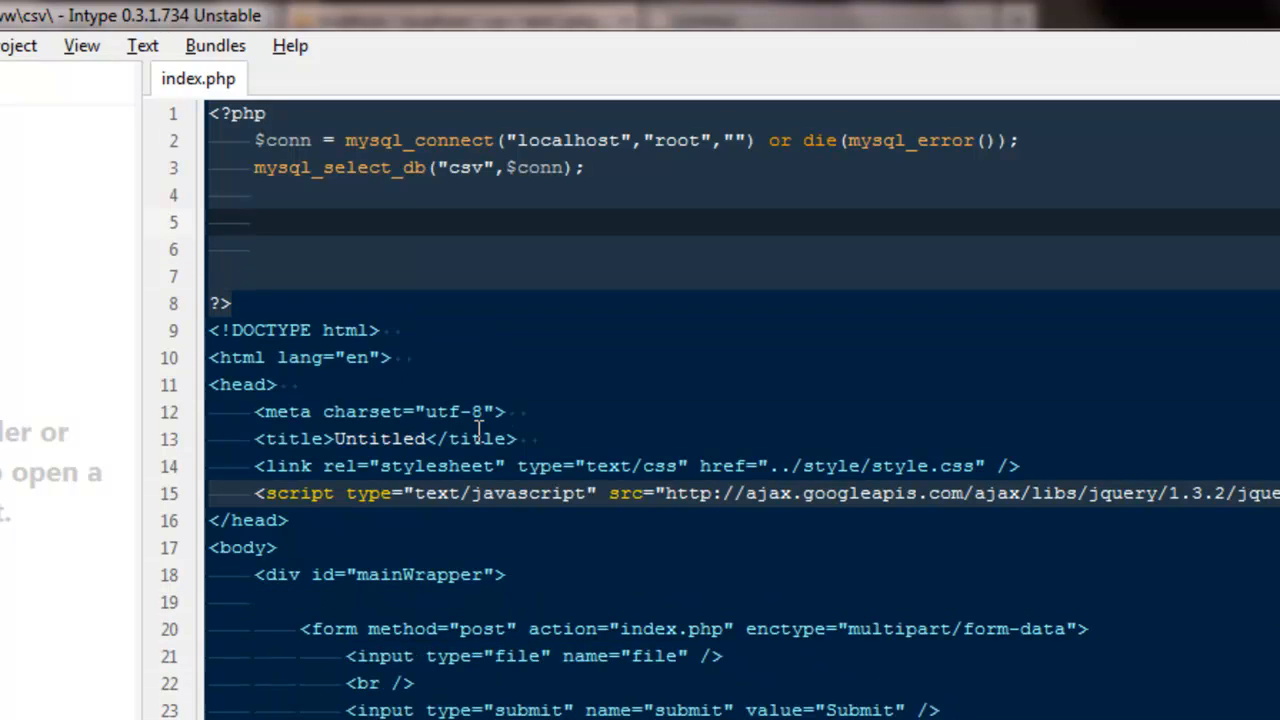
# Open an if(isset($_POST['submit'])) block below the database selection.
pyautogui.click(255, 222)
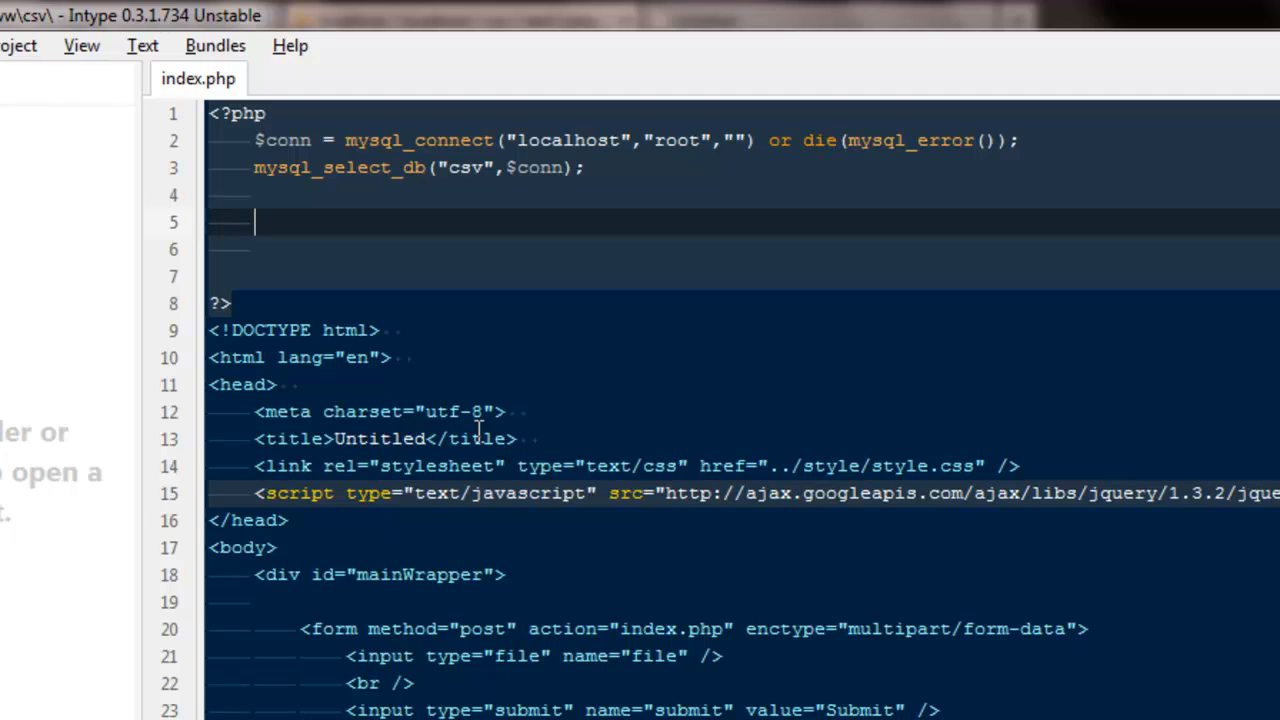
pyautogui.write('if(is')
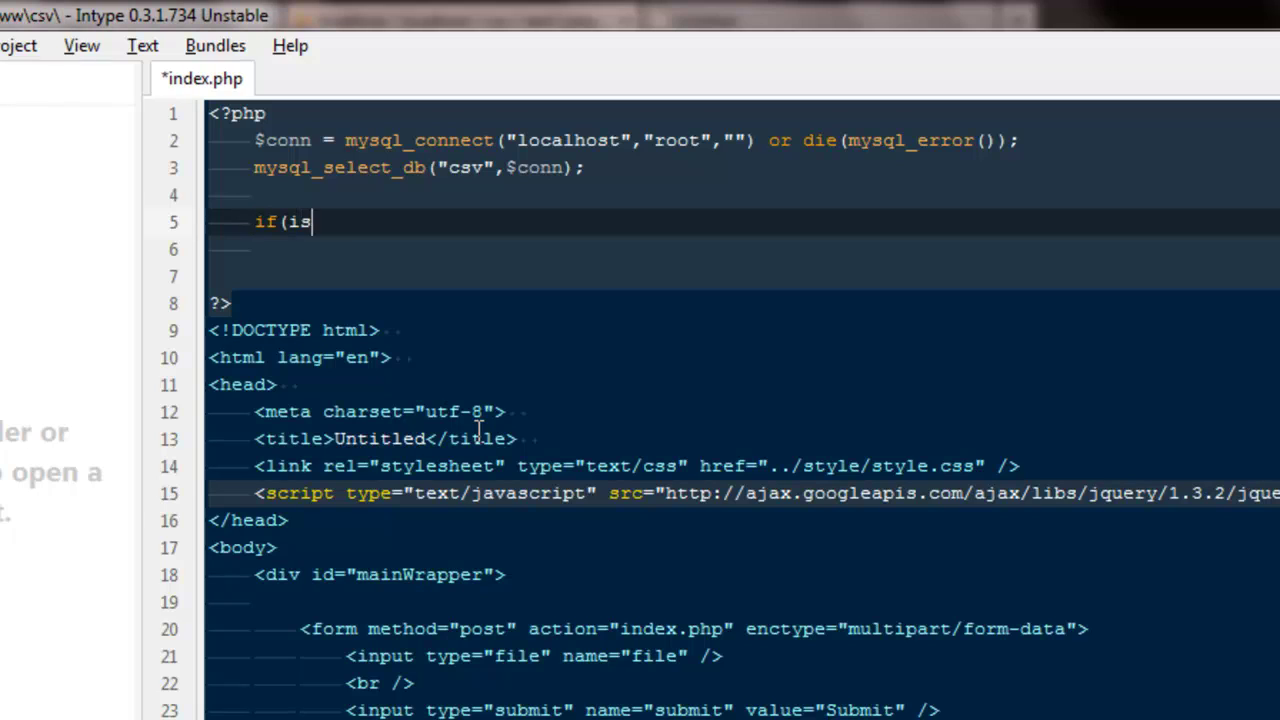
pyautogui.write("set($_POST['")
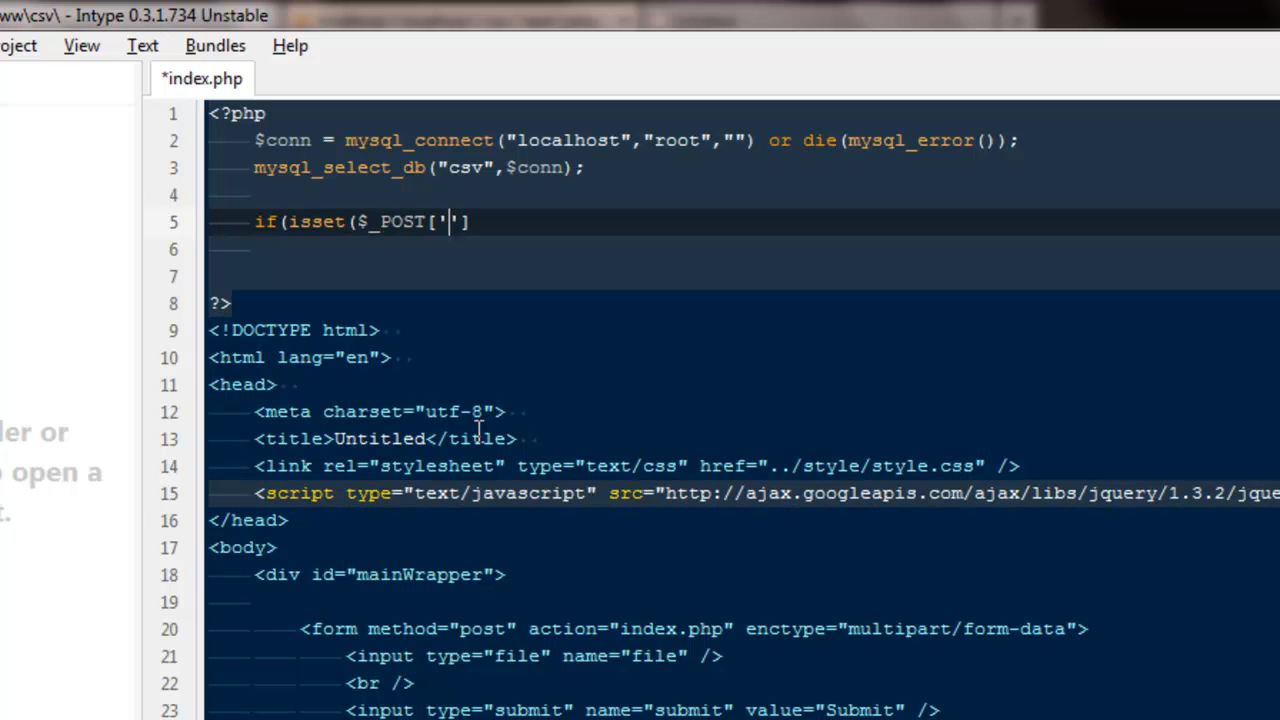
pyautogui.write("submit']")
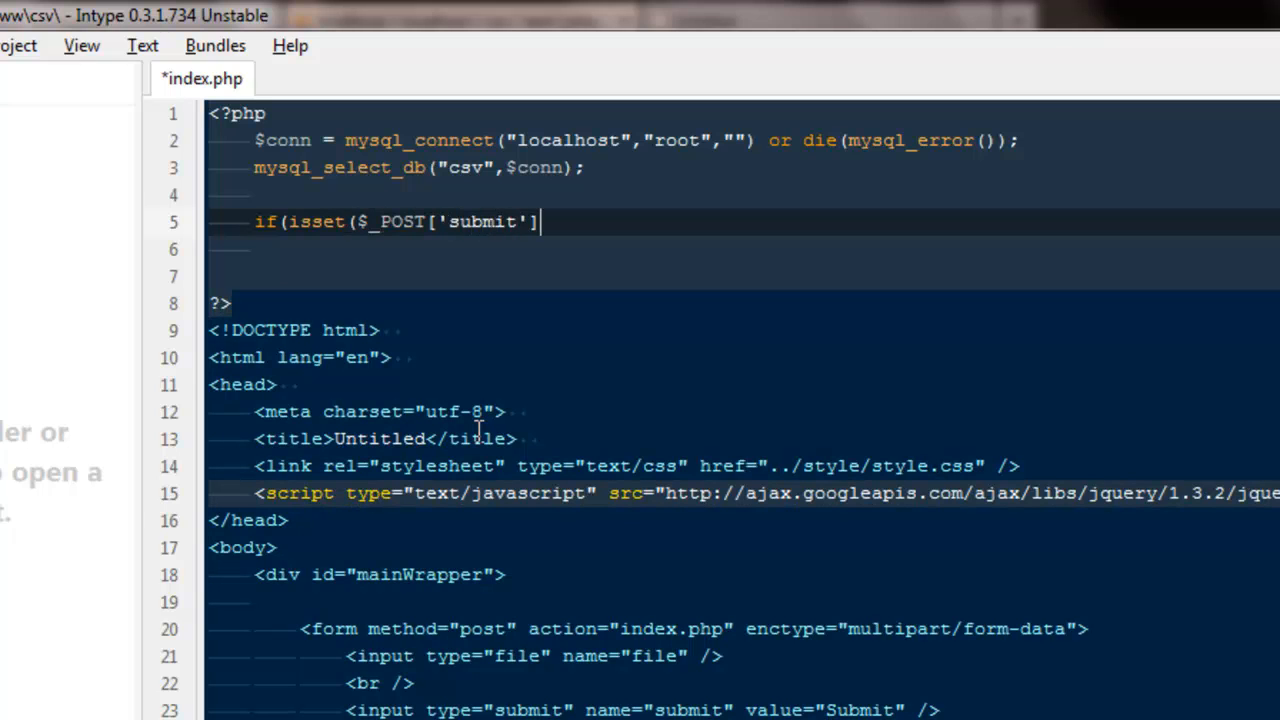
pyautogui.write('))')
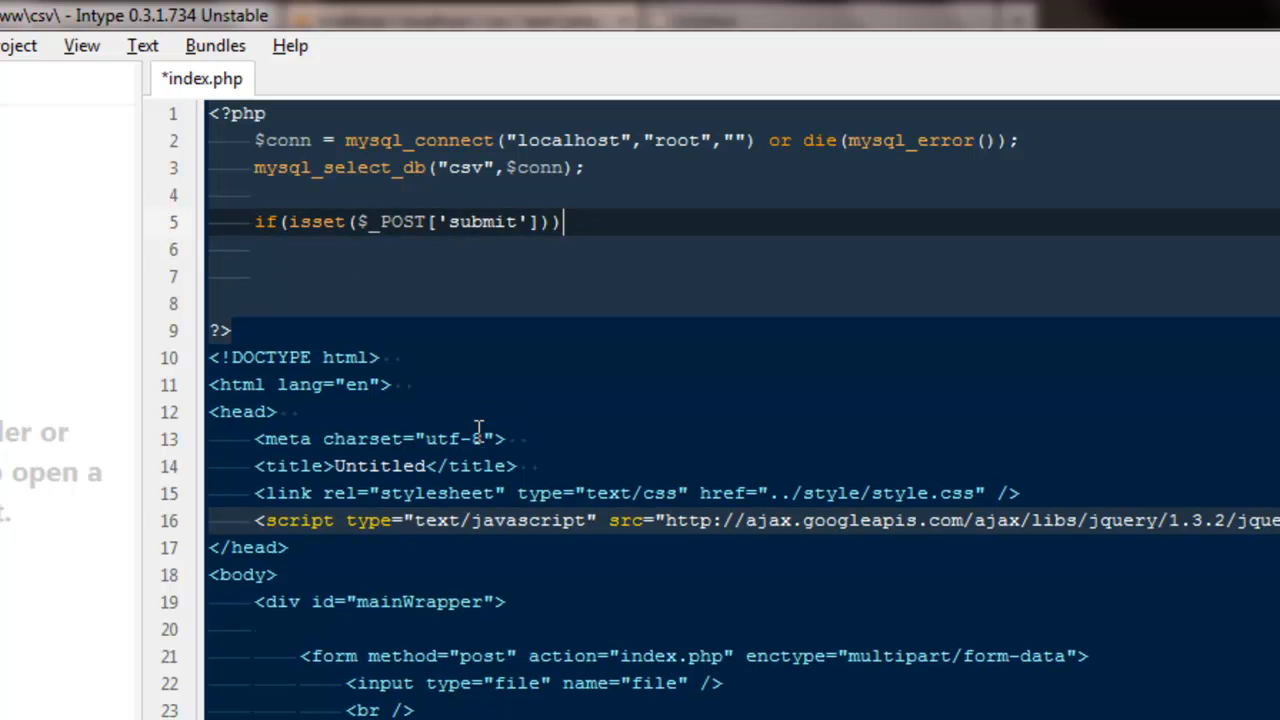
pyautogui.write('{')
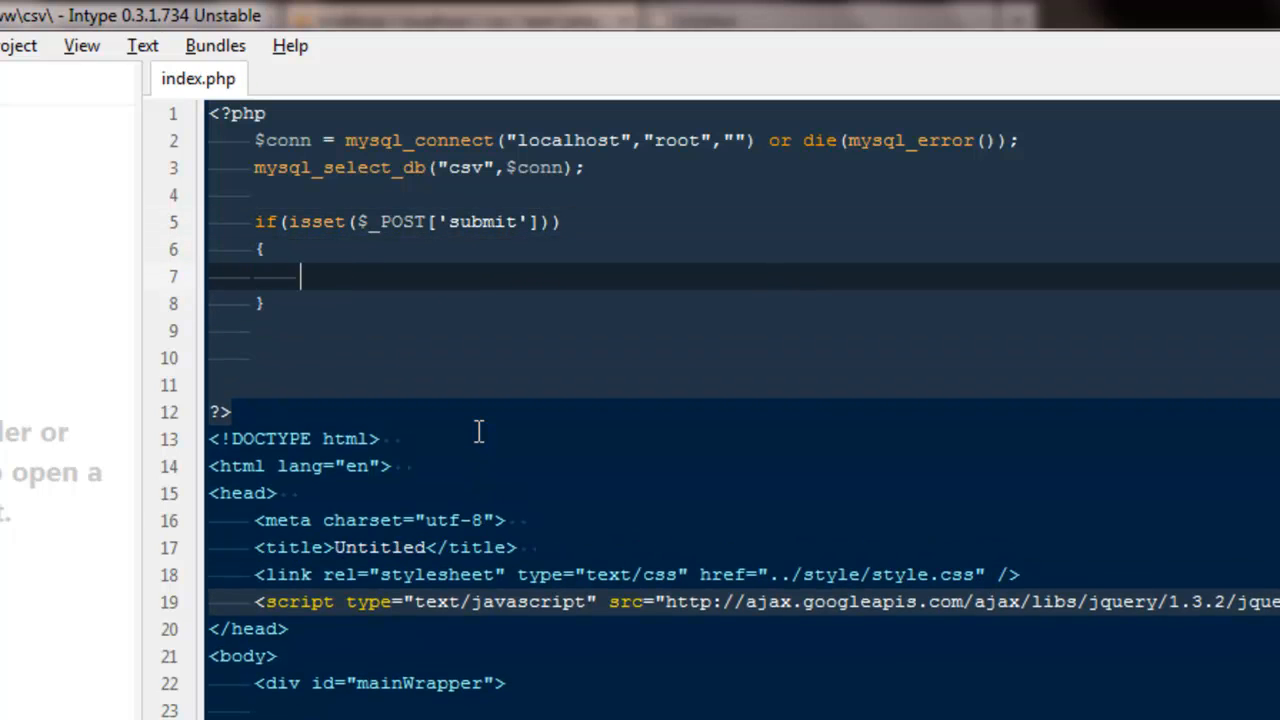
# Assign $_FILES['file']['tmp_name'] to $file inside the submit block.
pyautogui.write('$file')
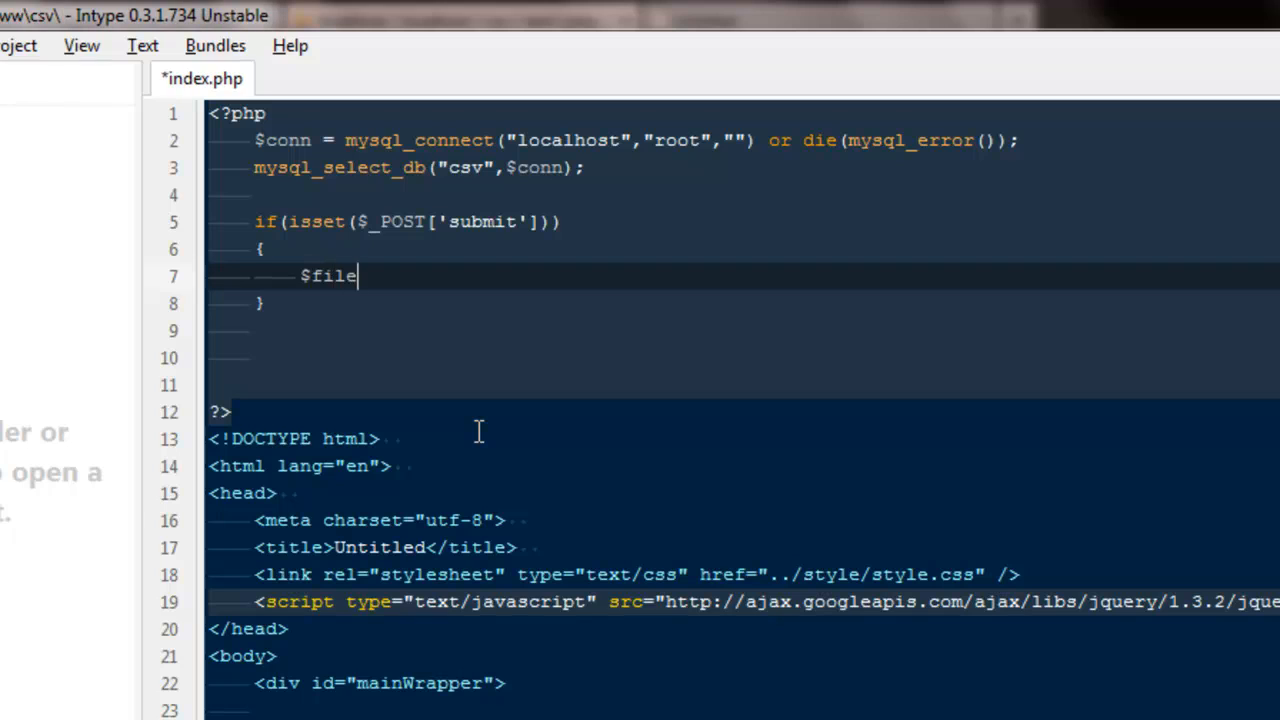
pyautogui.write('= $_')
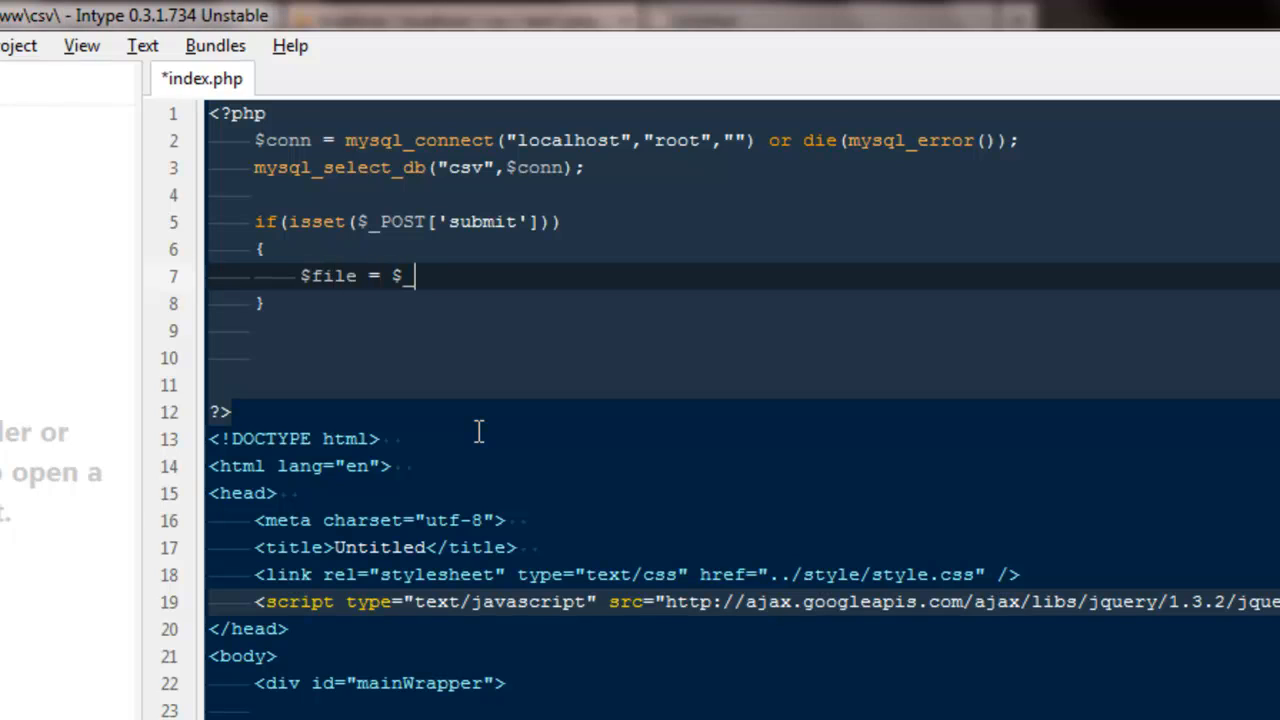
pyautogui.write('FILES')
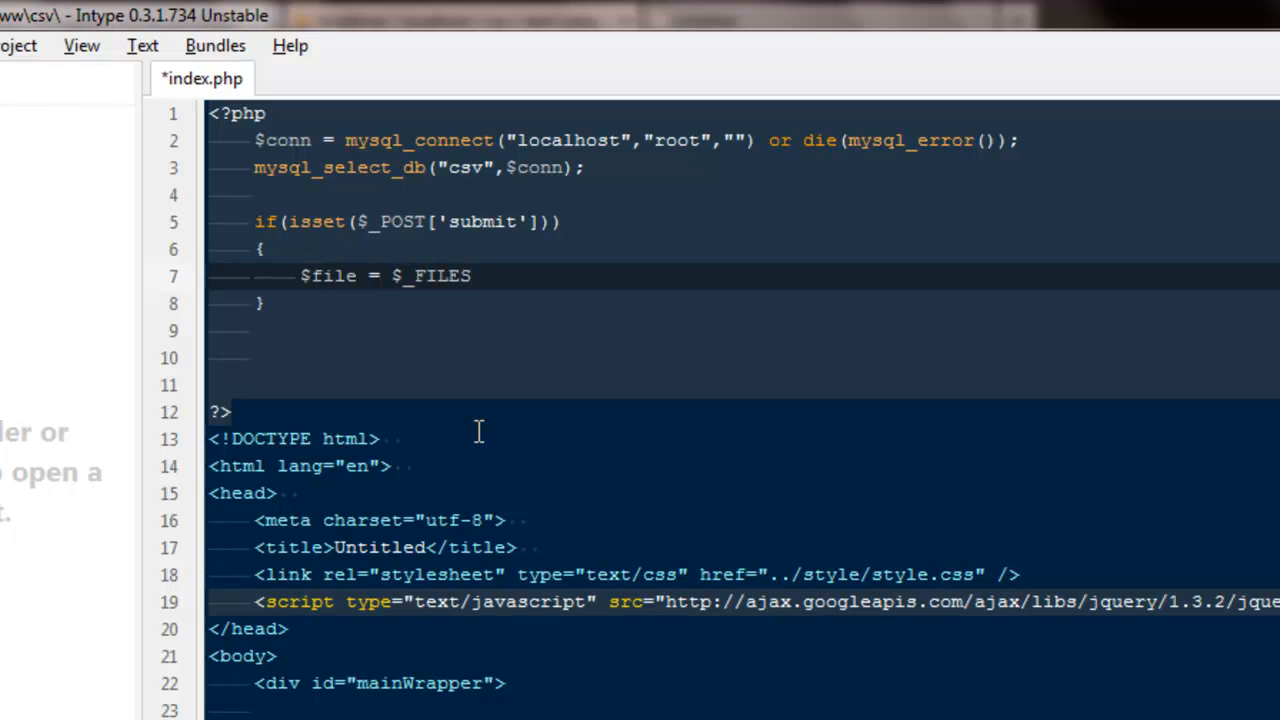
pyautogui.write("['']")
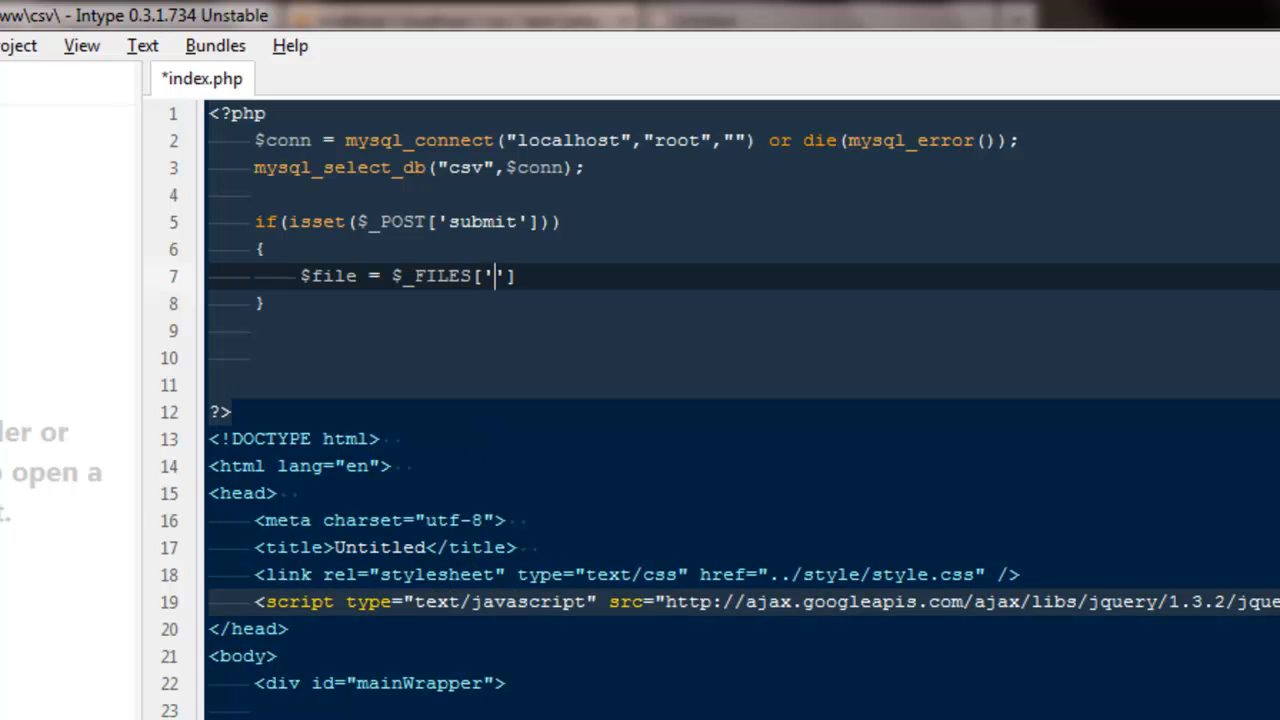
pyautogui.scroll(-3)
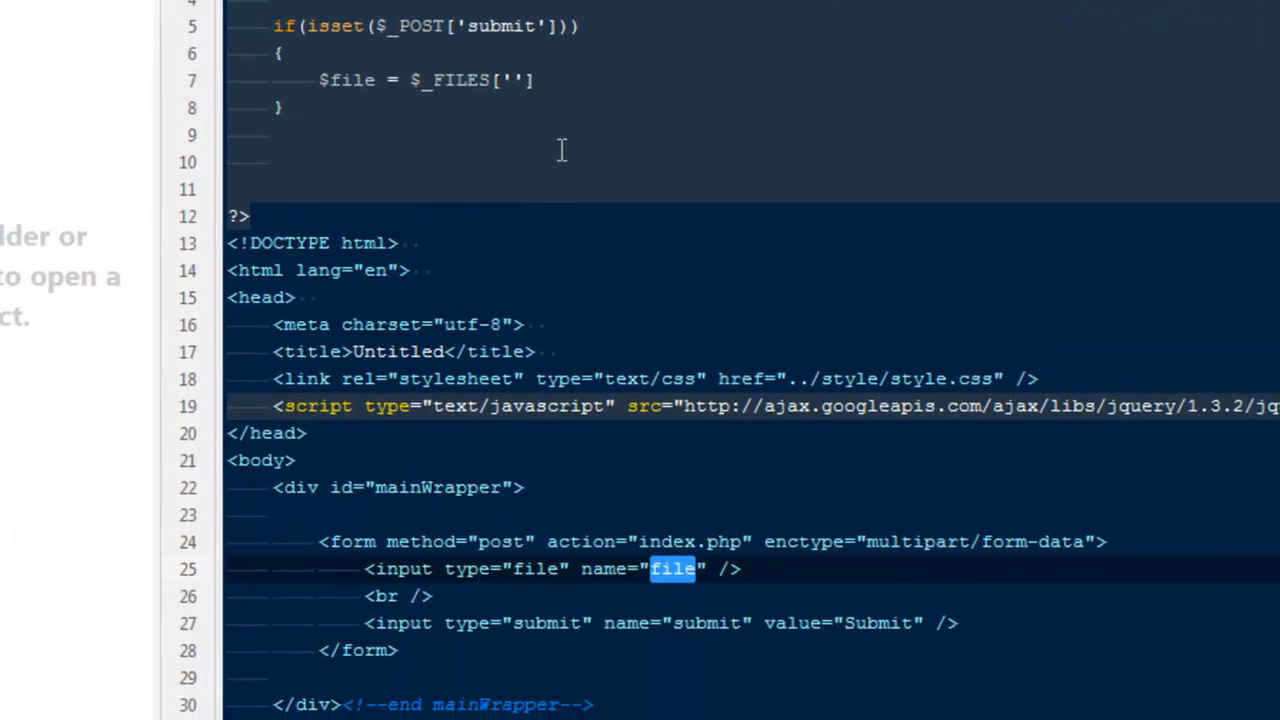
pyautogui.write('file')
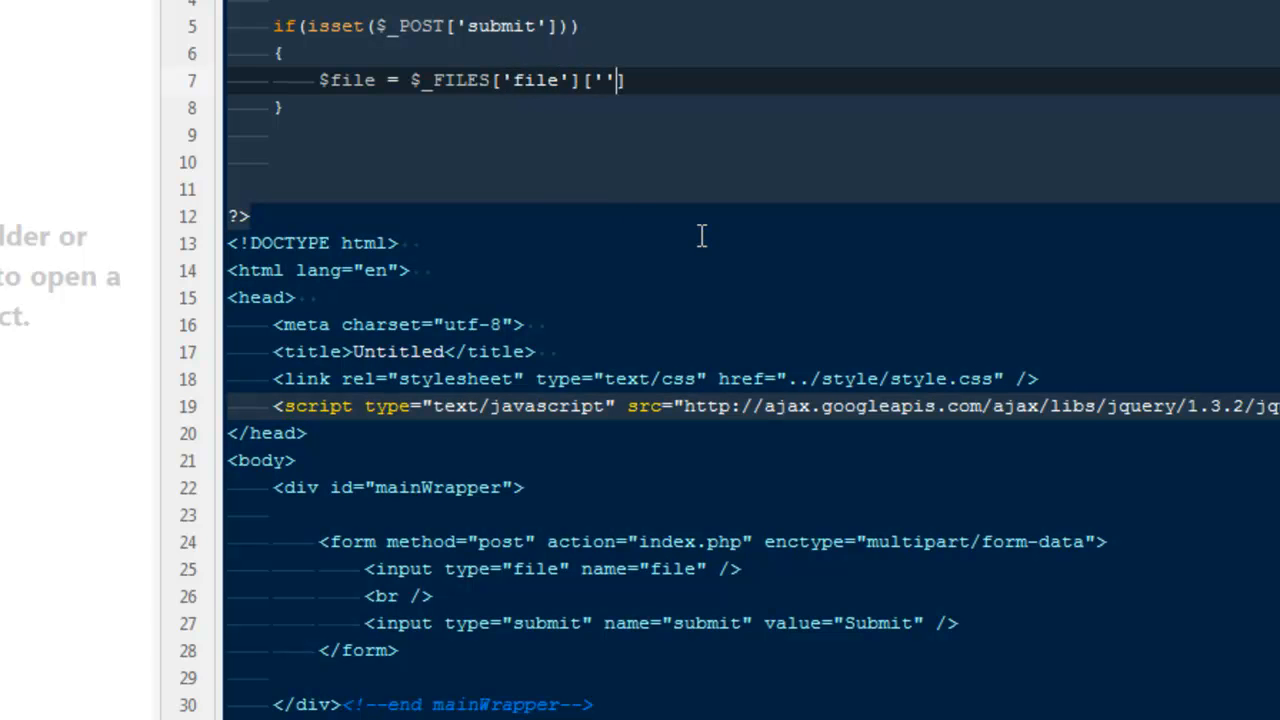
pyautogui.write('tm')
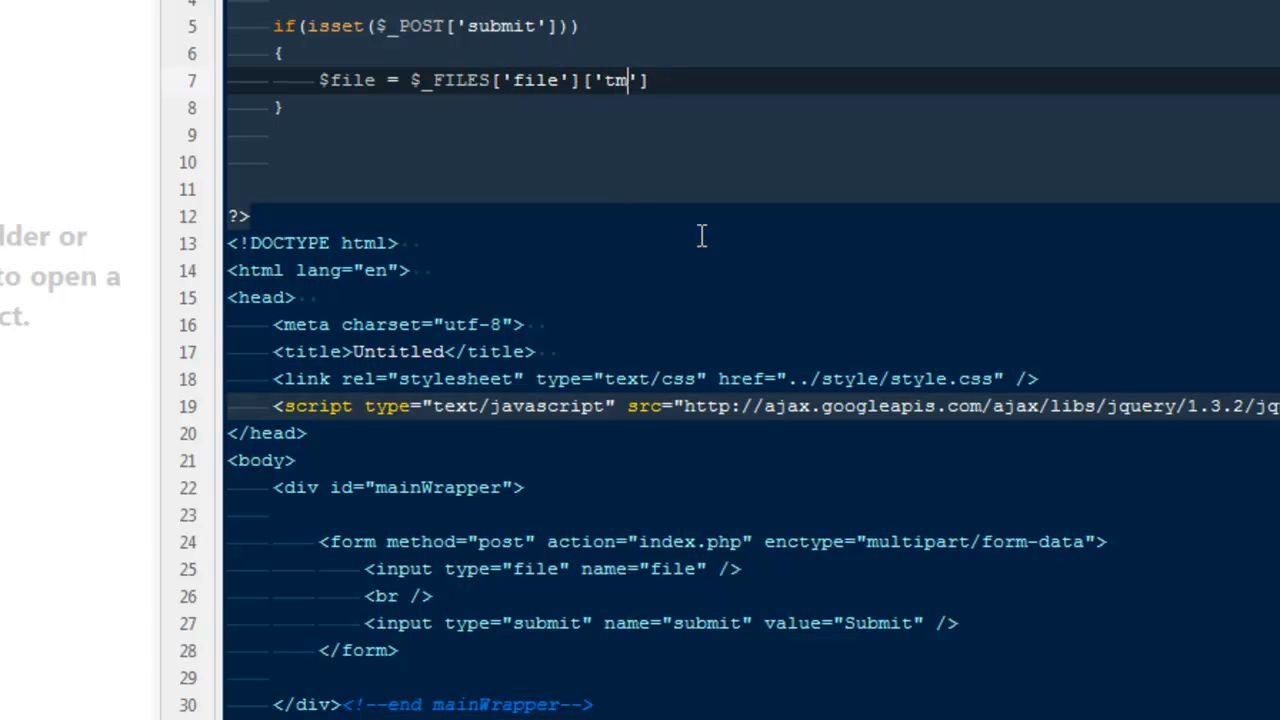
pyautogui.write('p-')
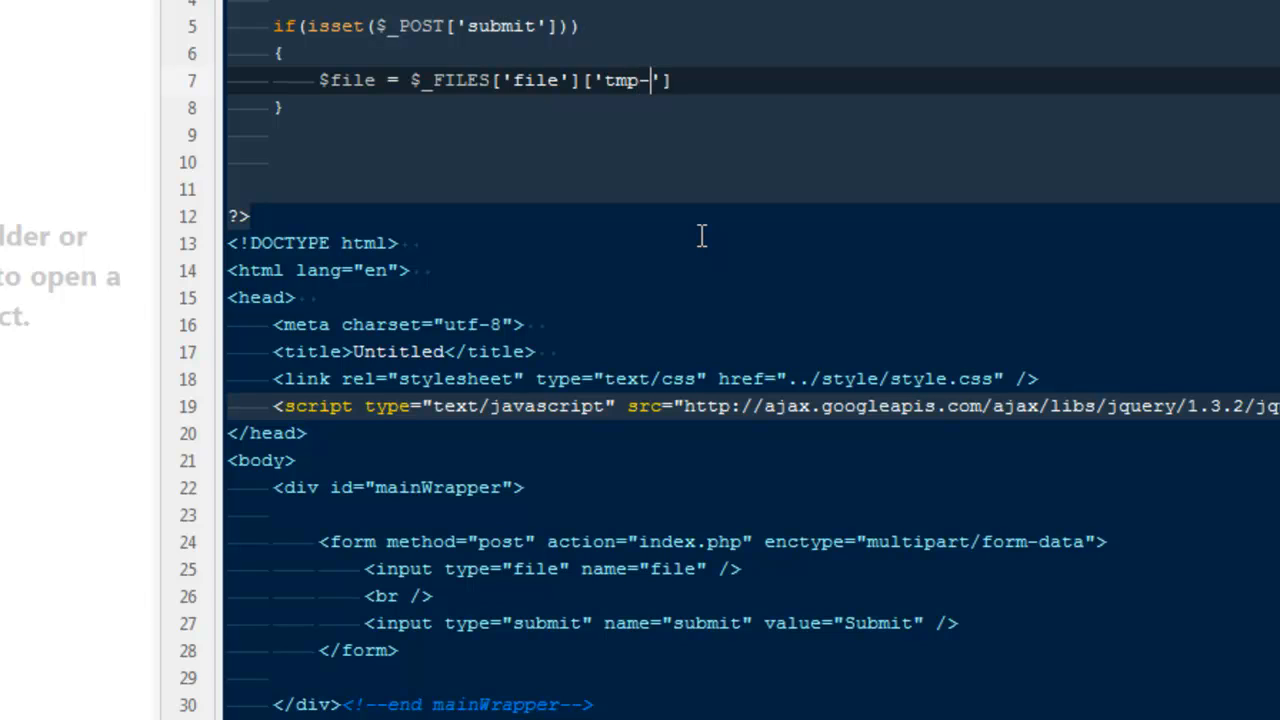
pyautogui.write('_')
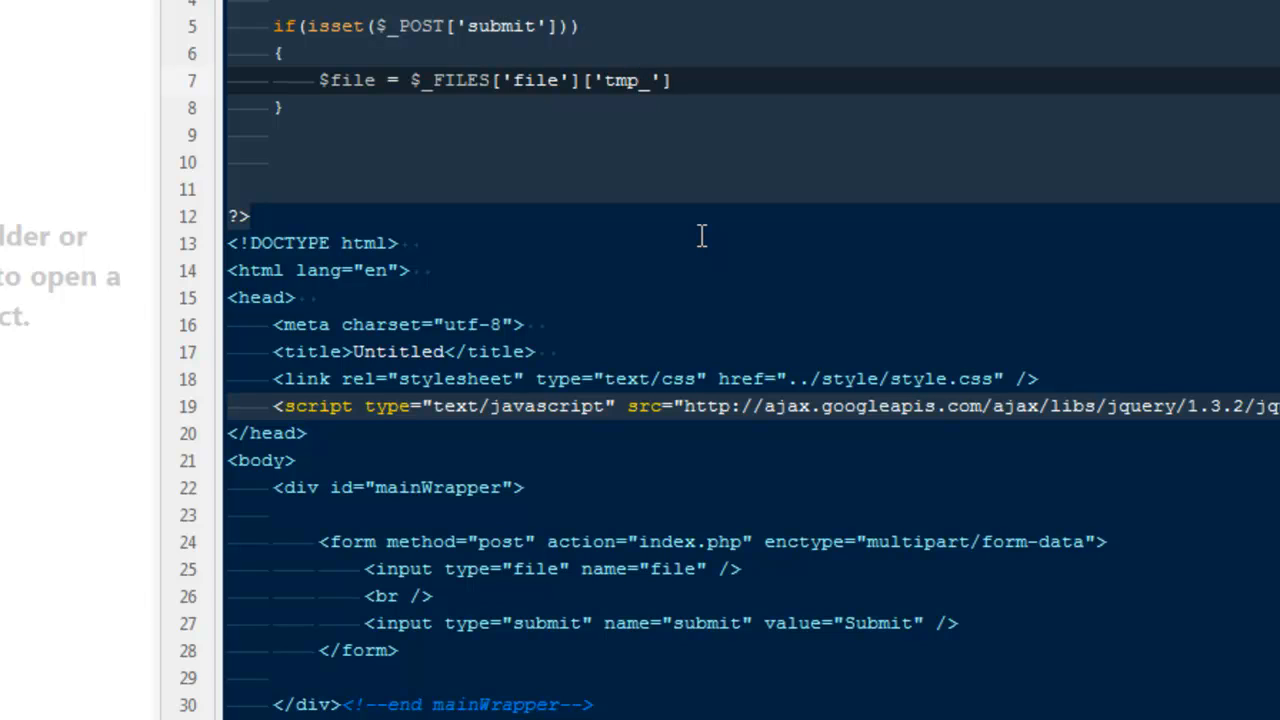
pyautogui.write('name')
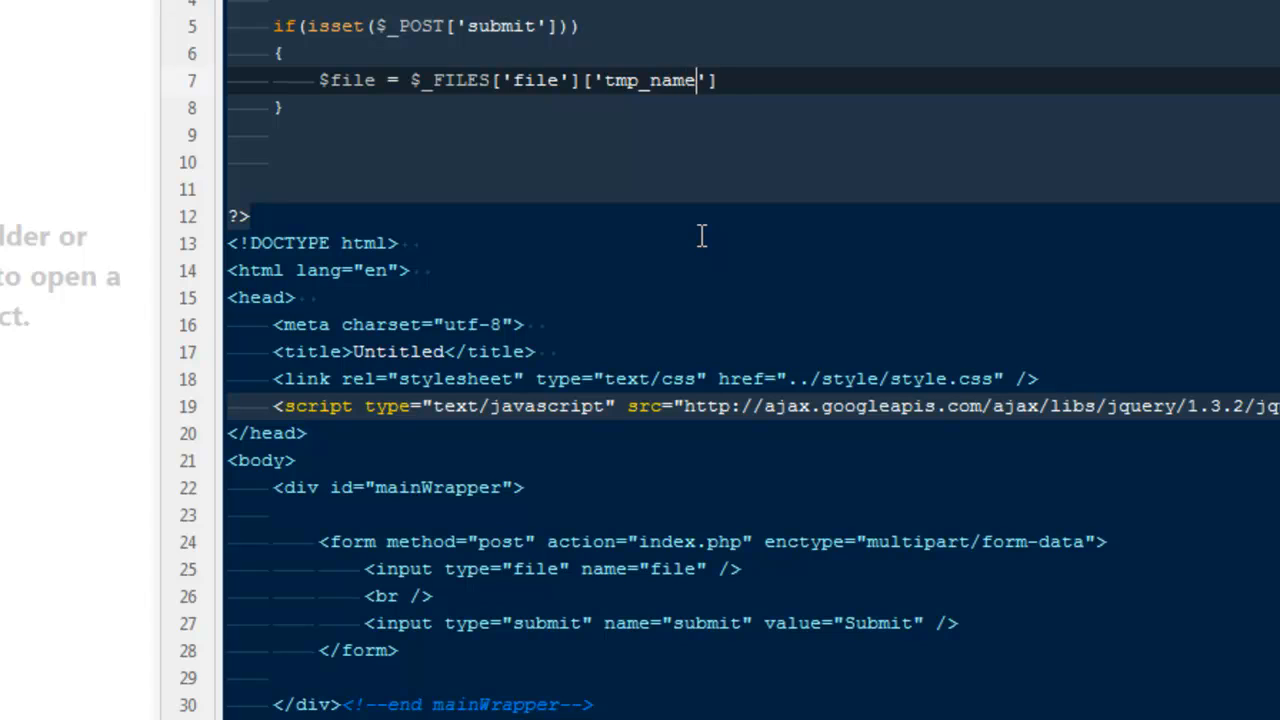
pyautogui.write(';')
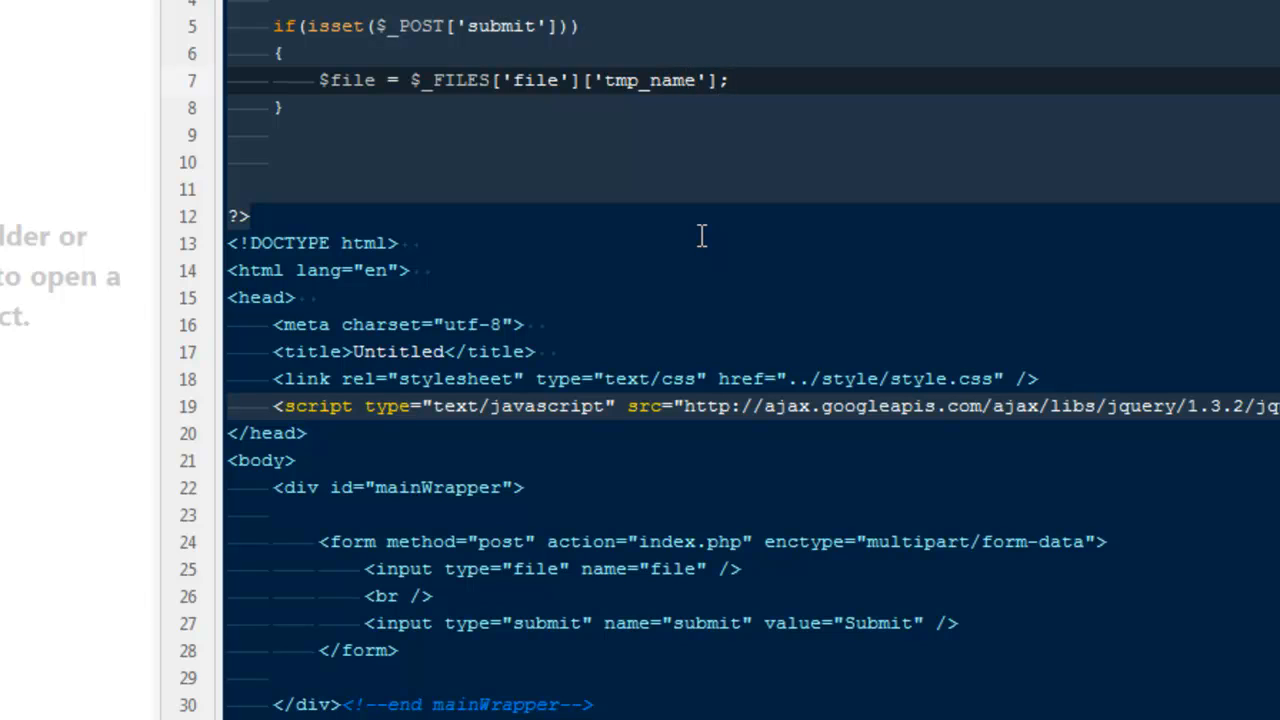
# Add echo $file; on a new line.
pyautogui.press('Return')
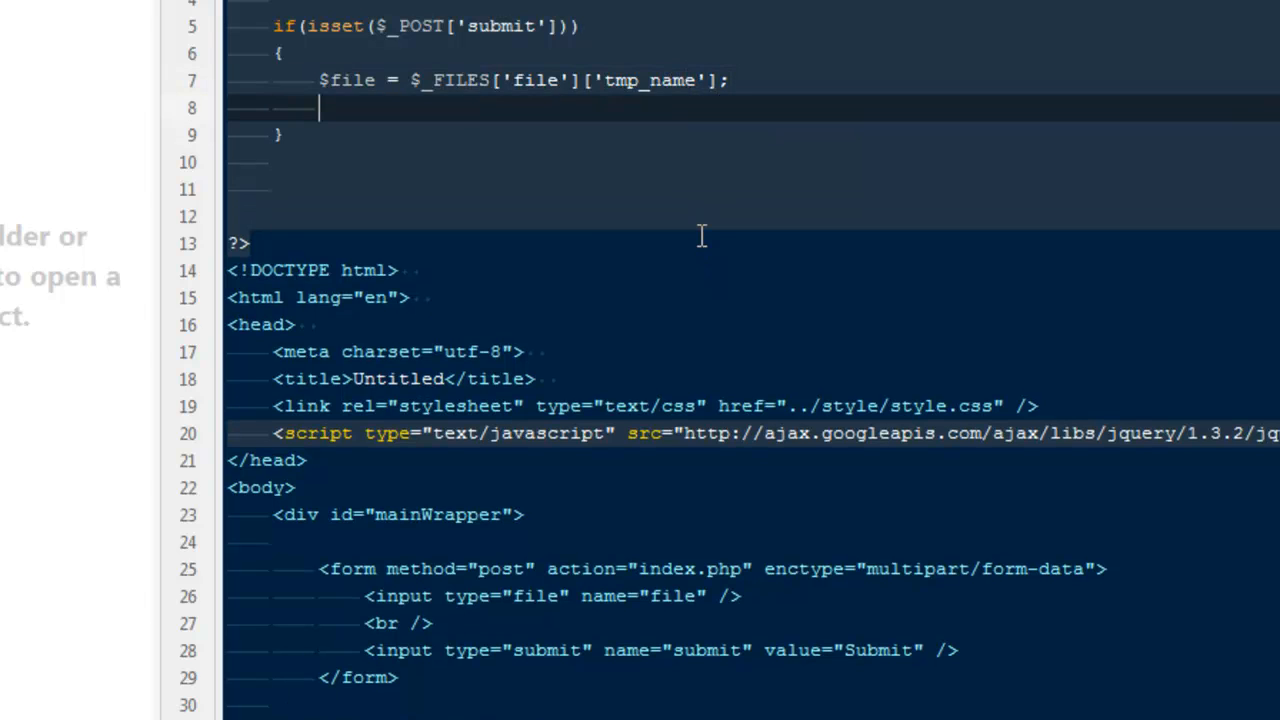
pyautogui.write('echo $')
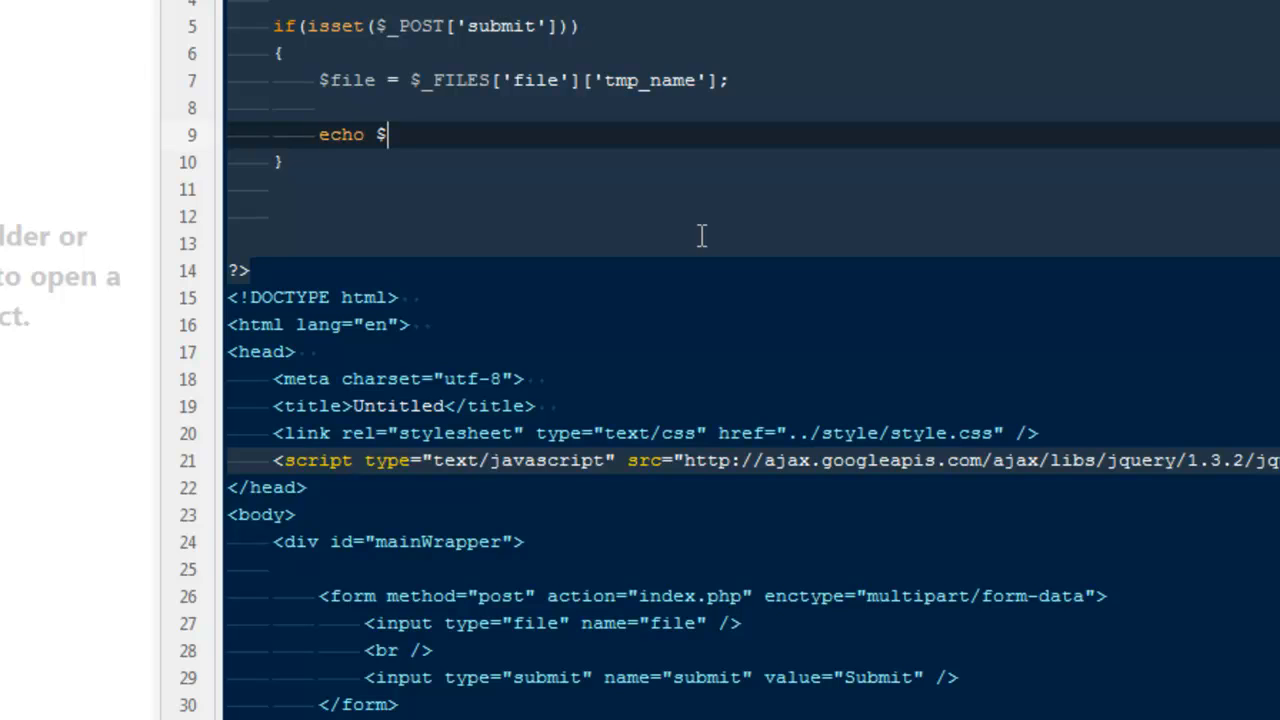
pyautogui.write('file;')
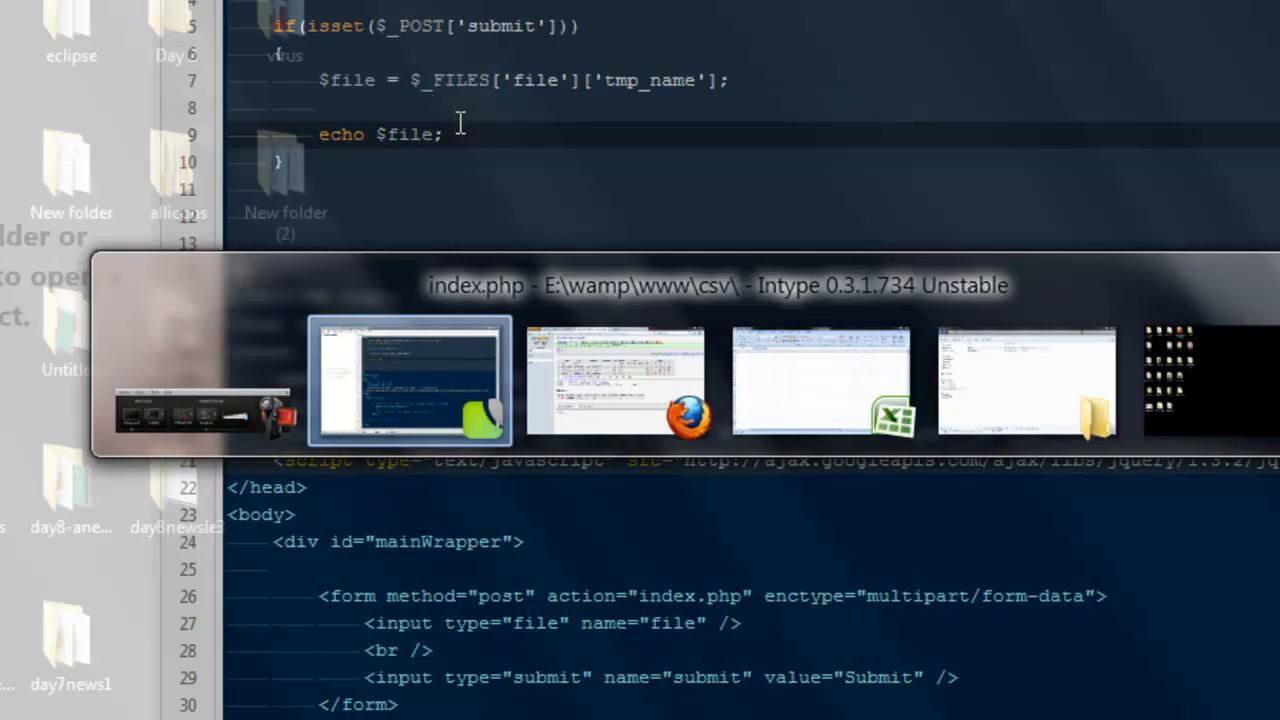
# Submit a Sample Pictures image through the form, printing E:\wamp\tmp\php5E9.tmp.
pyautogui.click(615, 380)
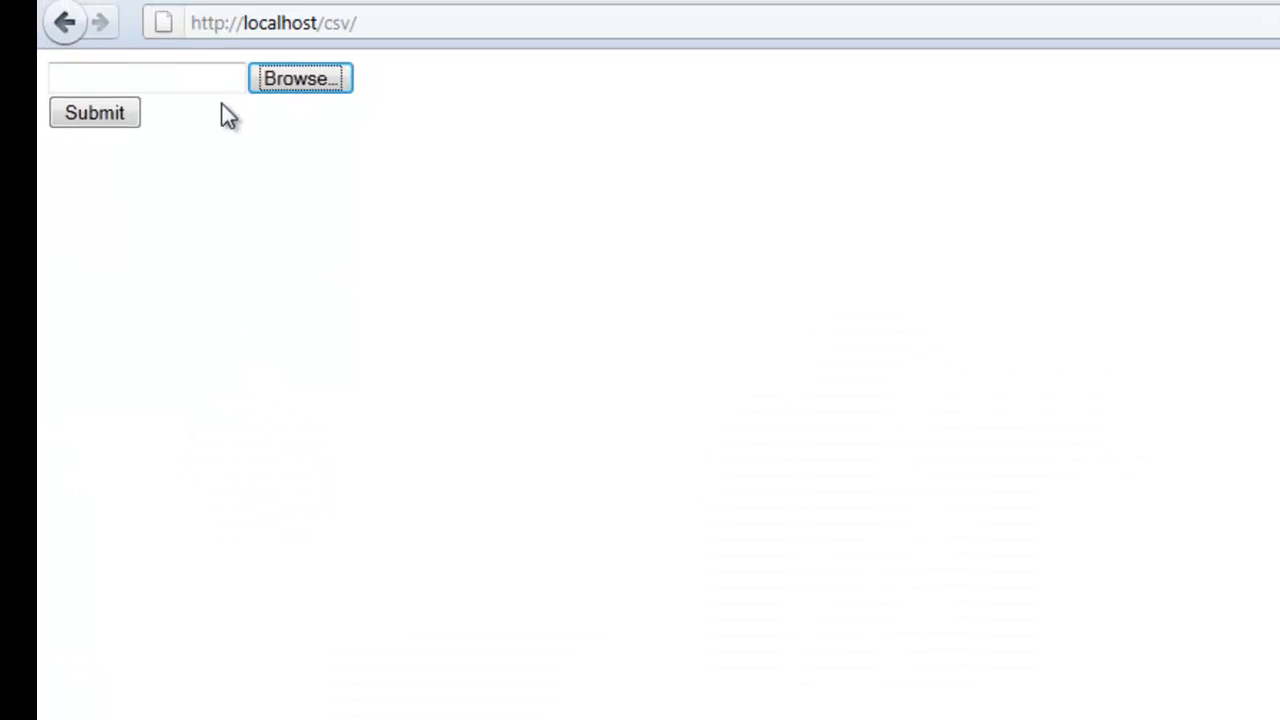
pyautogui.click(300, 78)
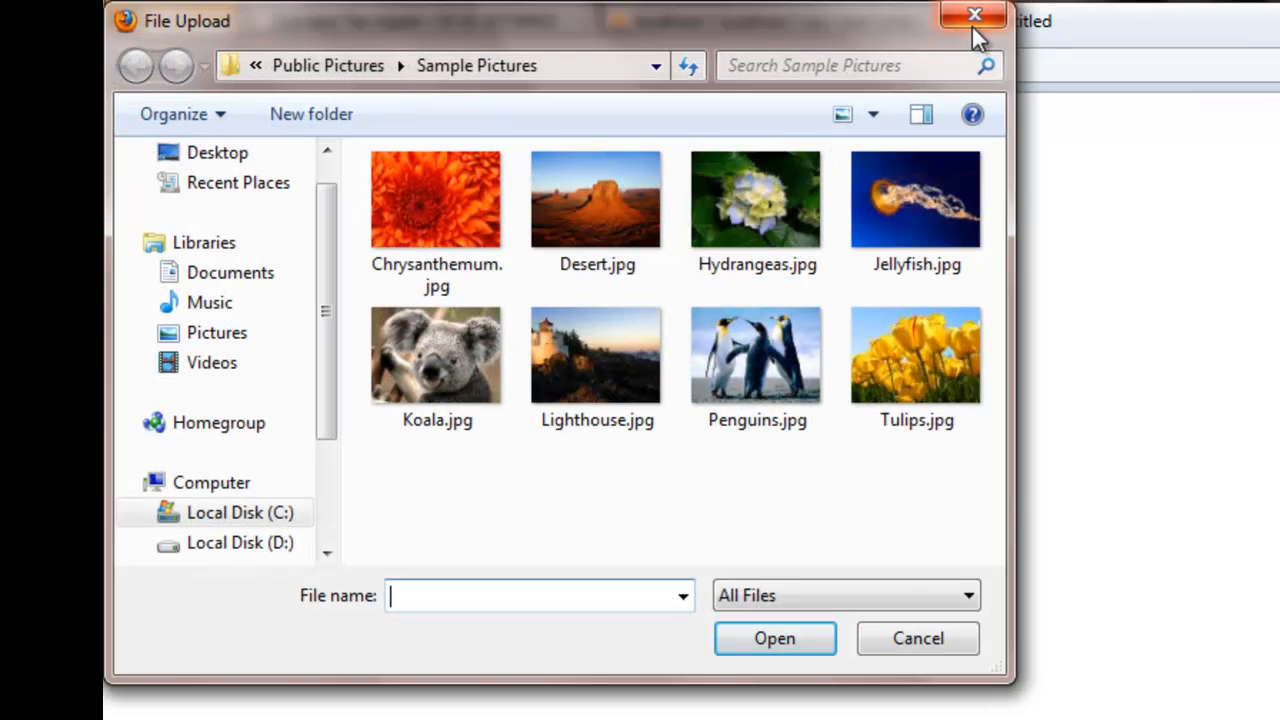
pyautogui.click(974, 15)
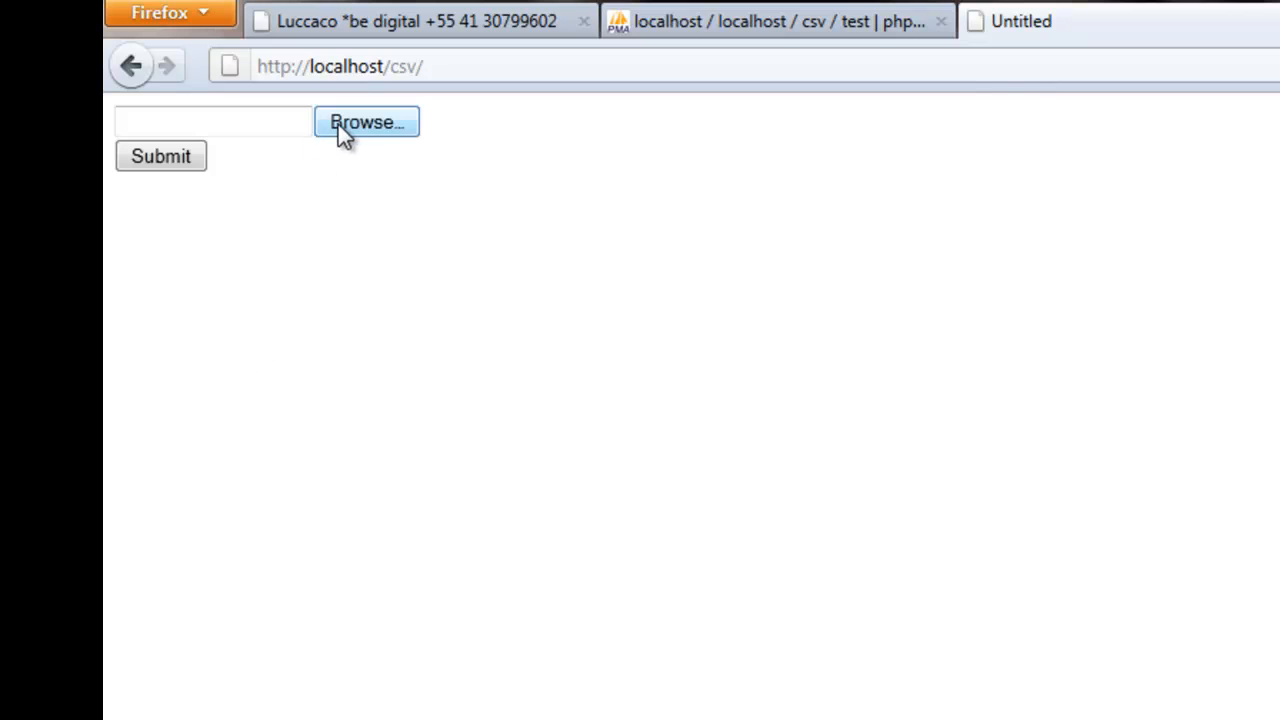
pyautogui.click(366, 121)
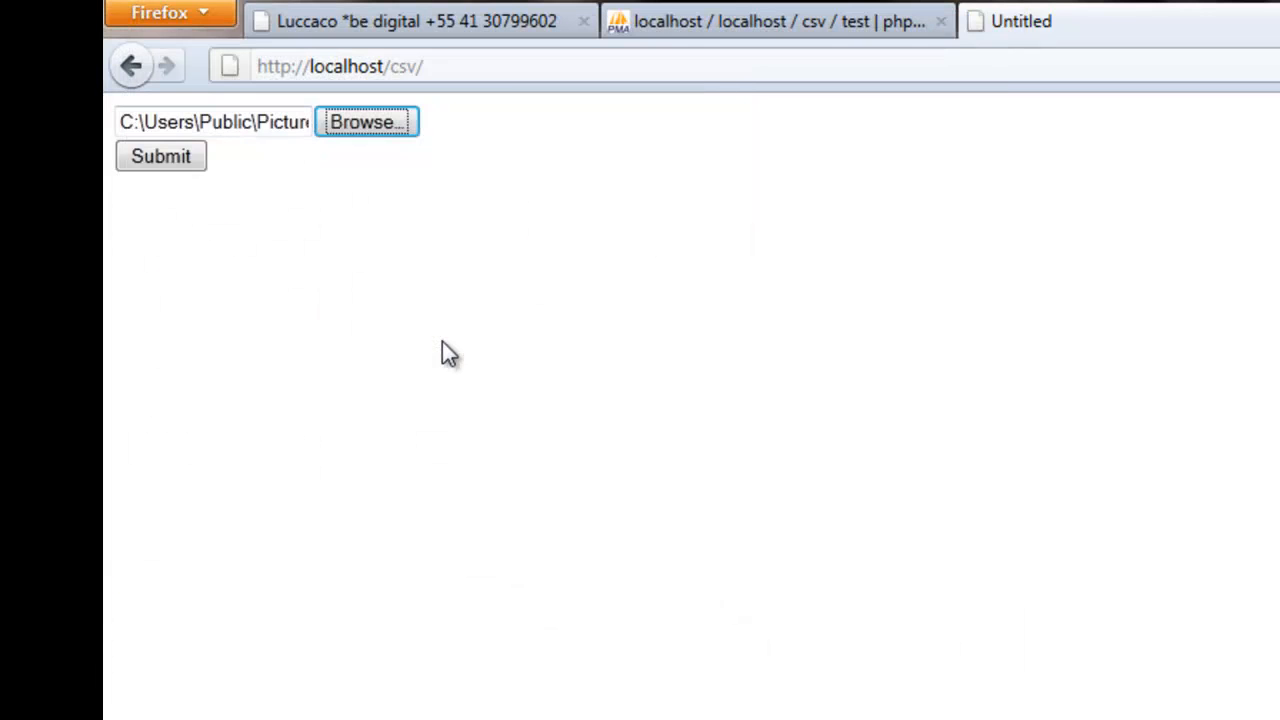
pyautogui.click(160, 156)
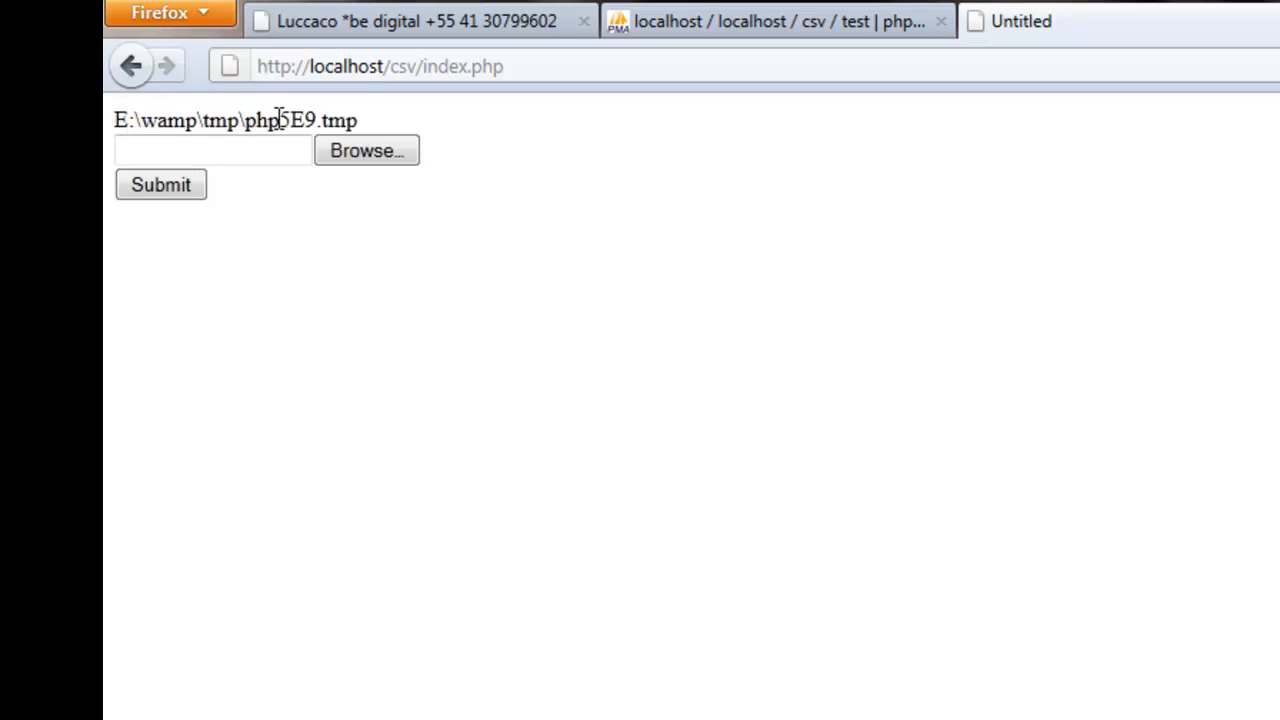
pyautogui.moveTo(398, 103)
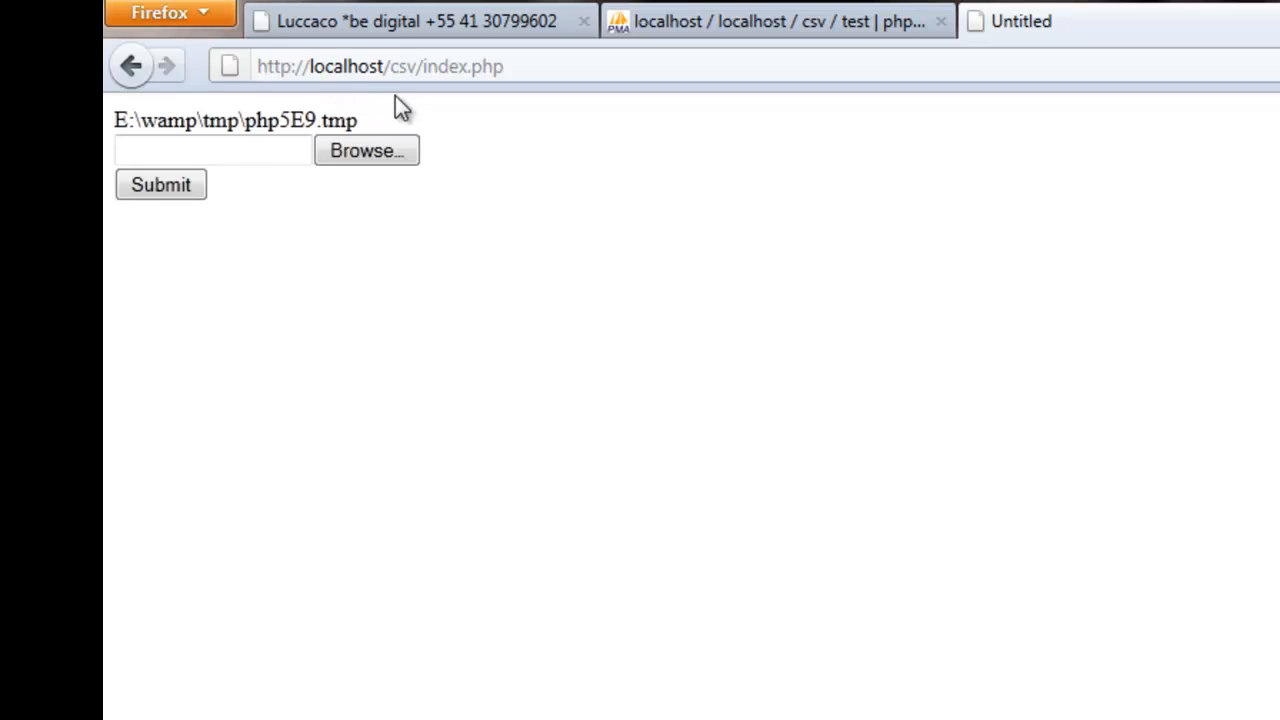
pyautogui.moveTo(327, 115)
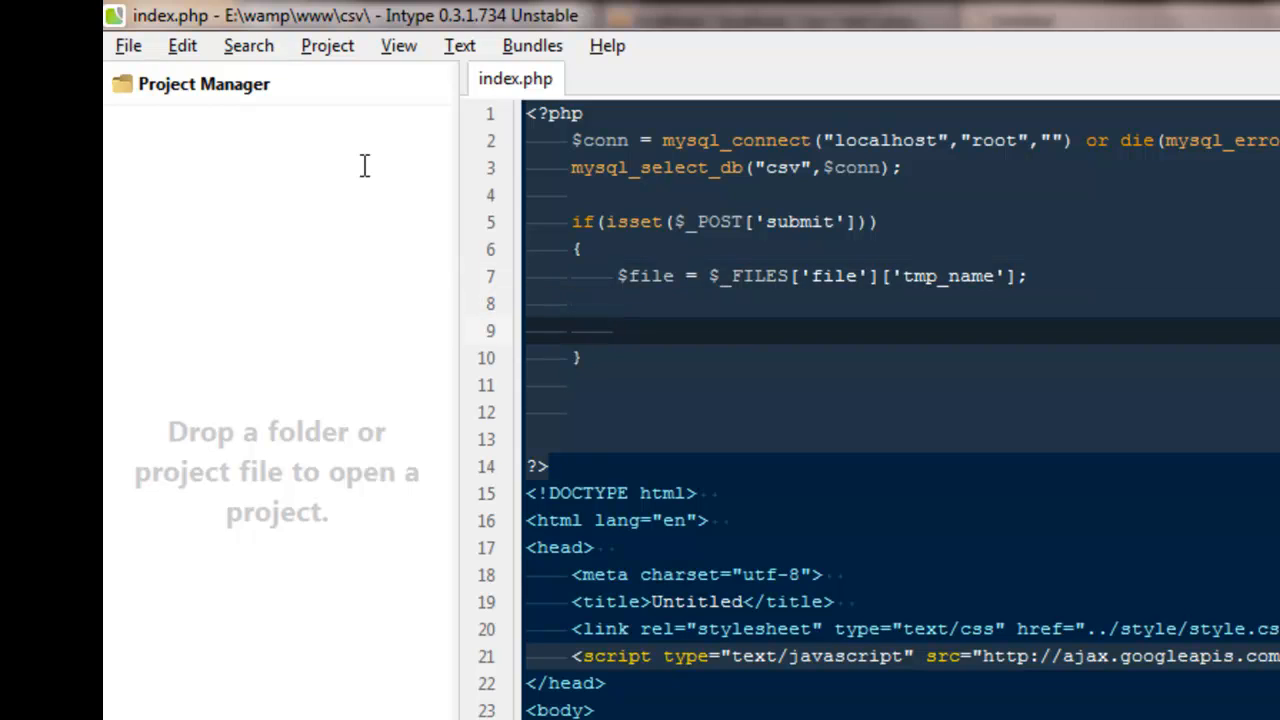
# Start an if condition on line 9 calling fgetcsv.
pyautogui.click(618, 330)
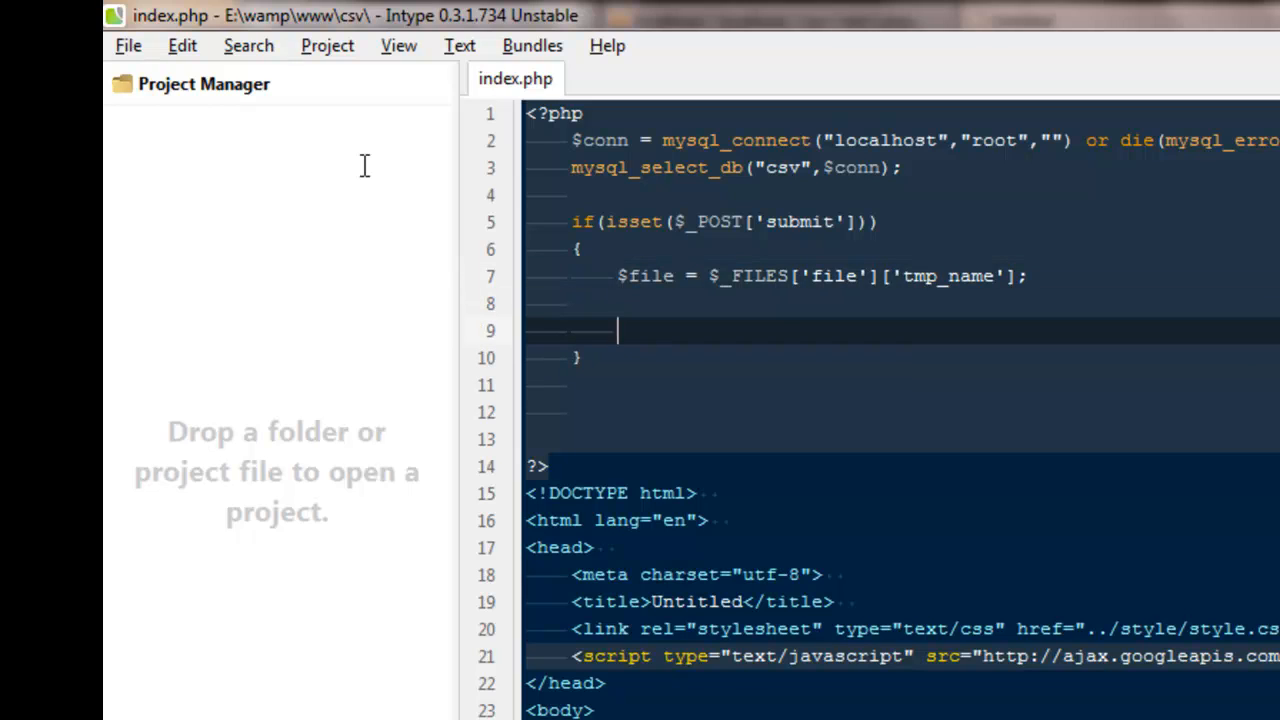
pyautogui.write('if(')
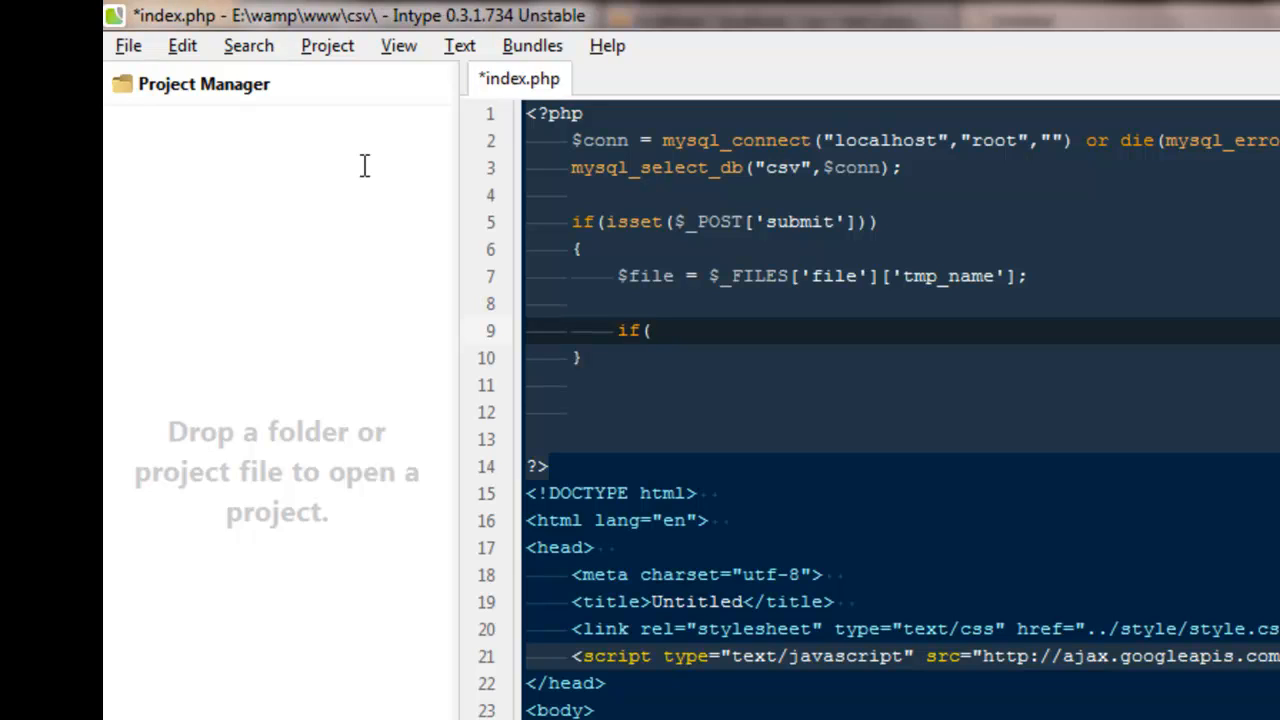
pyautogui.write('fgert')
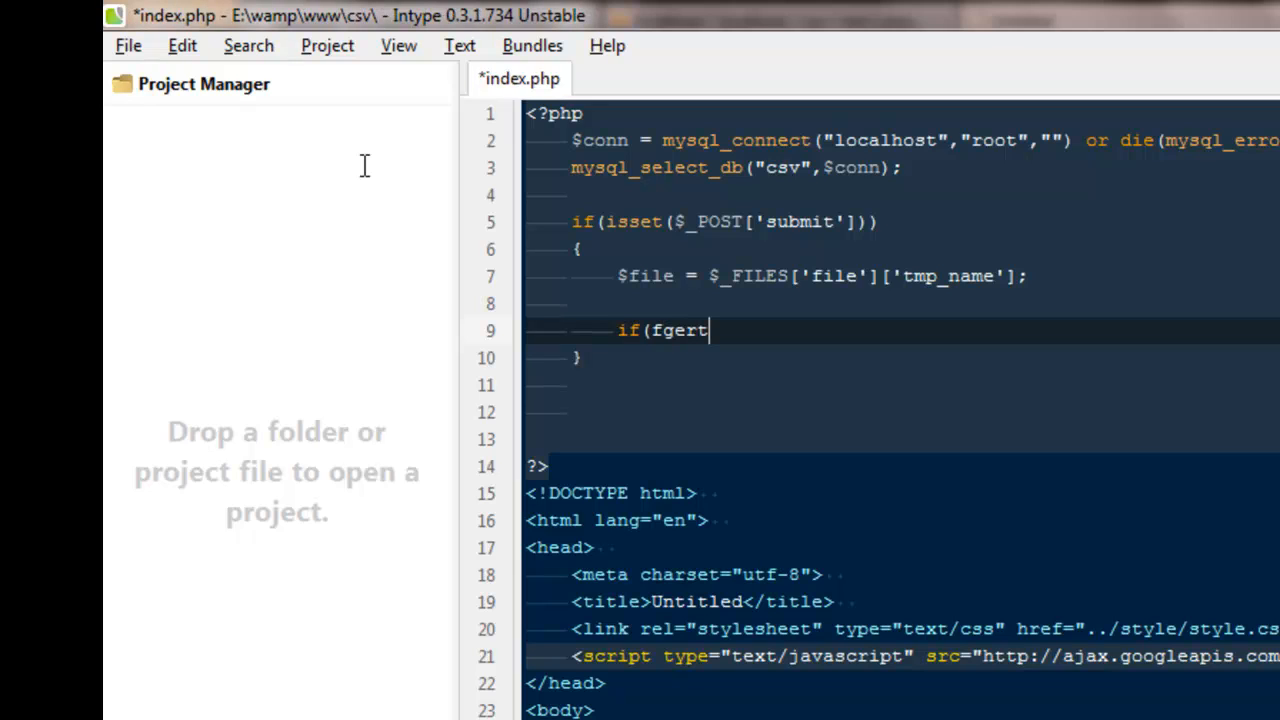
pyautogui.press('BackSpace')
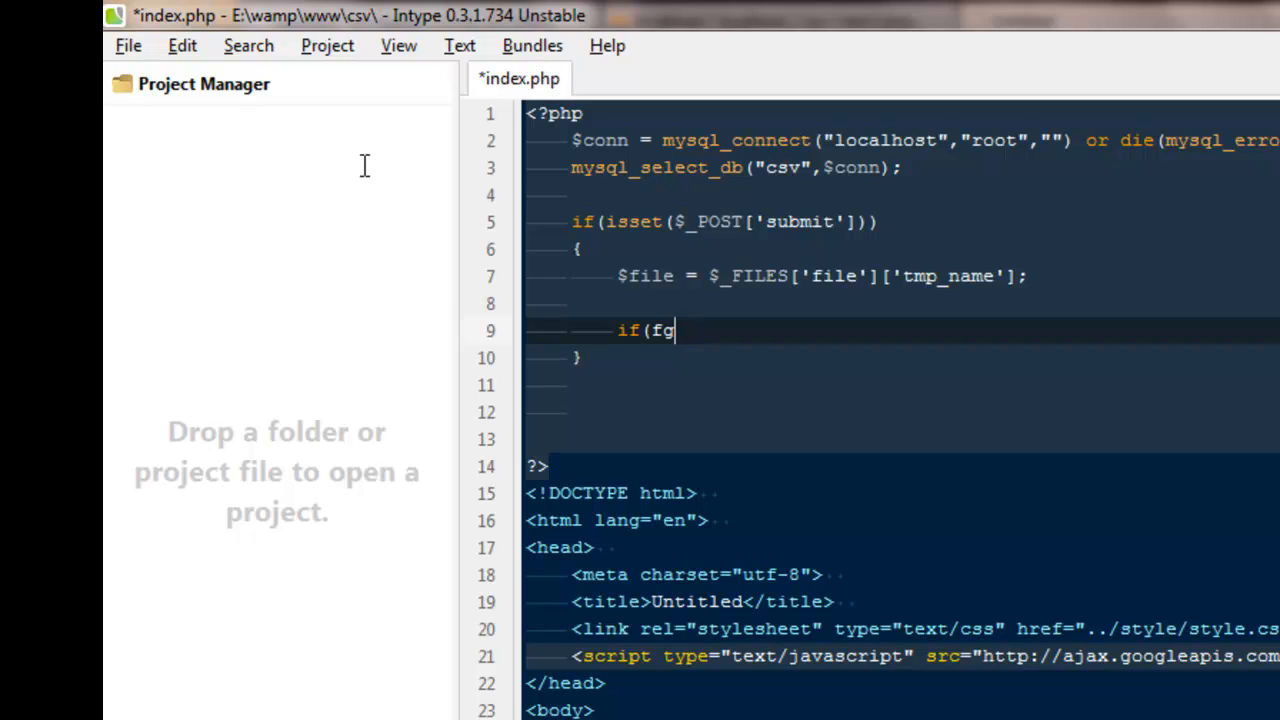
pyautogui.write('et')
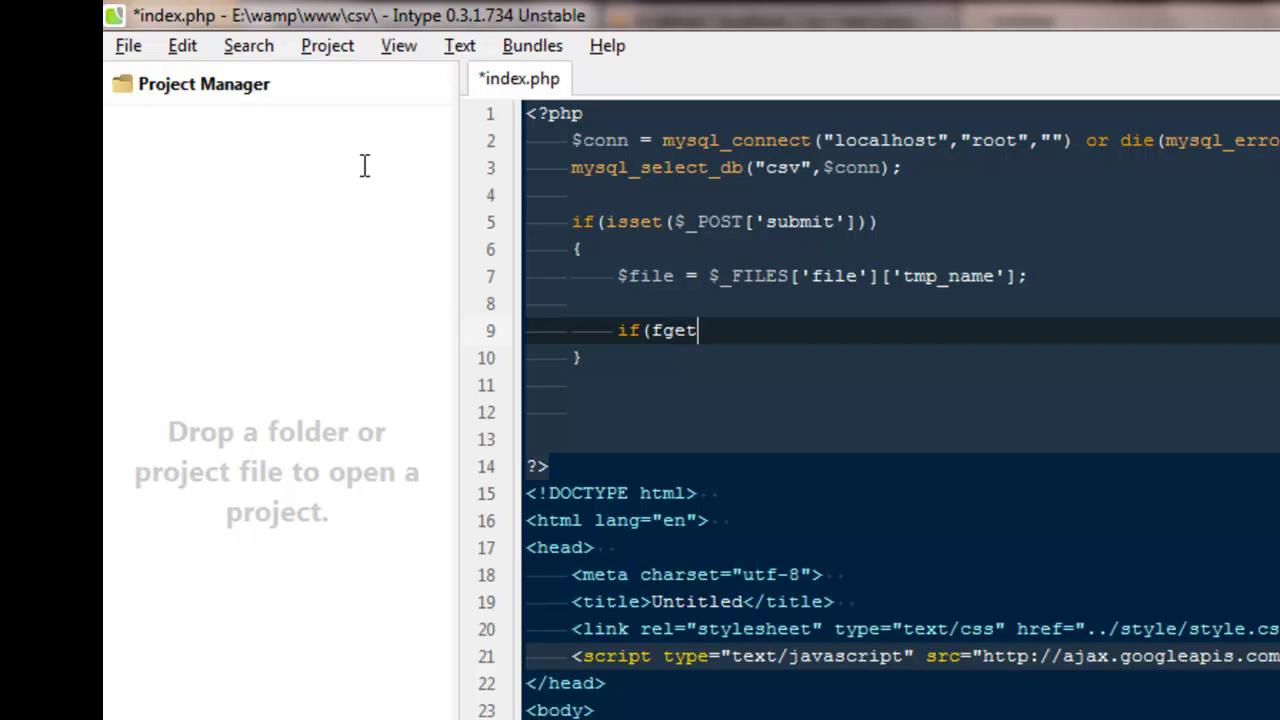
pyautogui.write('sc')
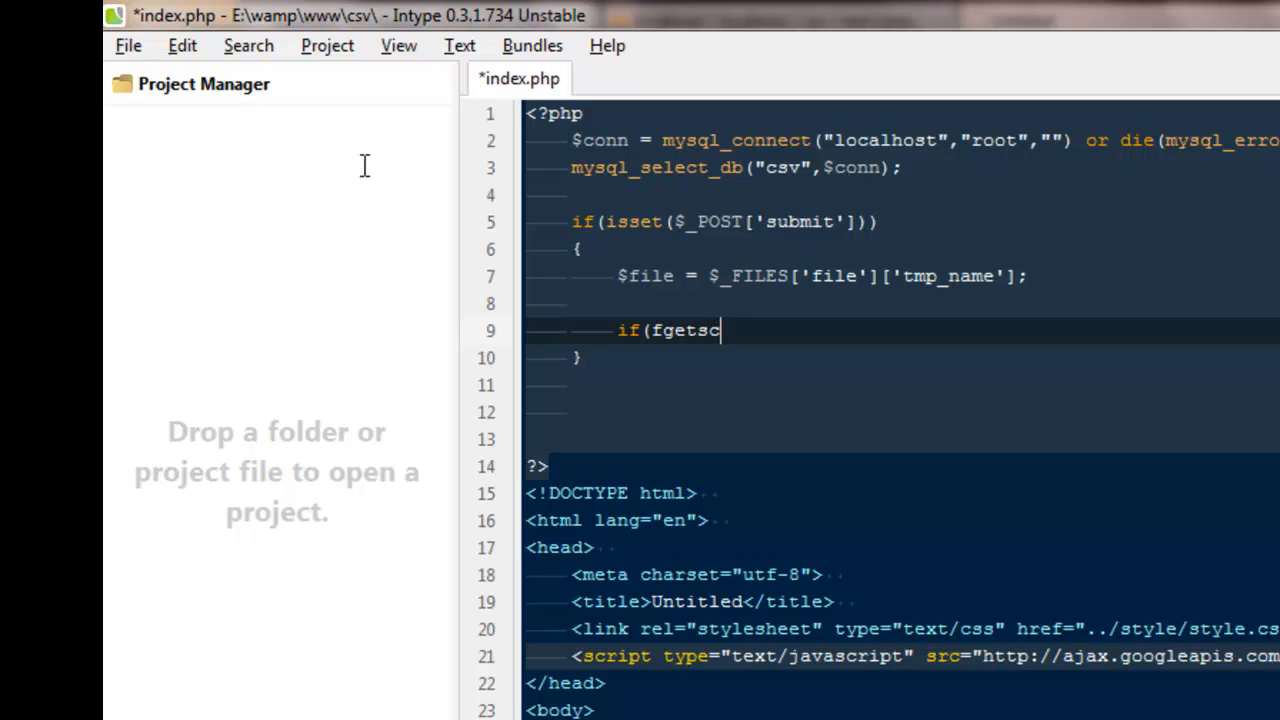
pyautogui.write('vs')
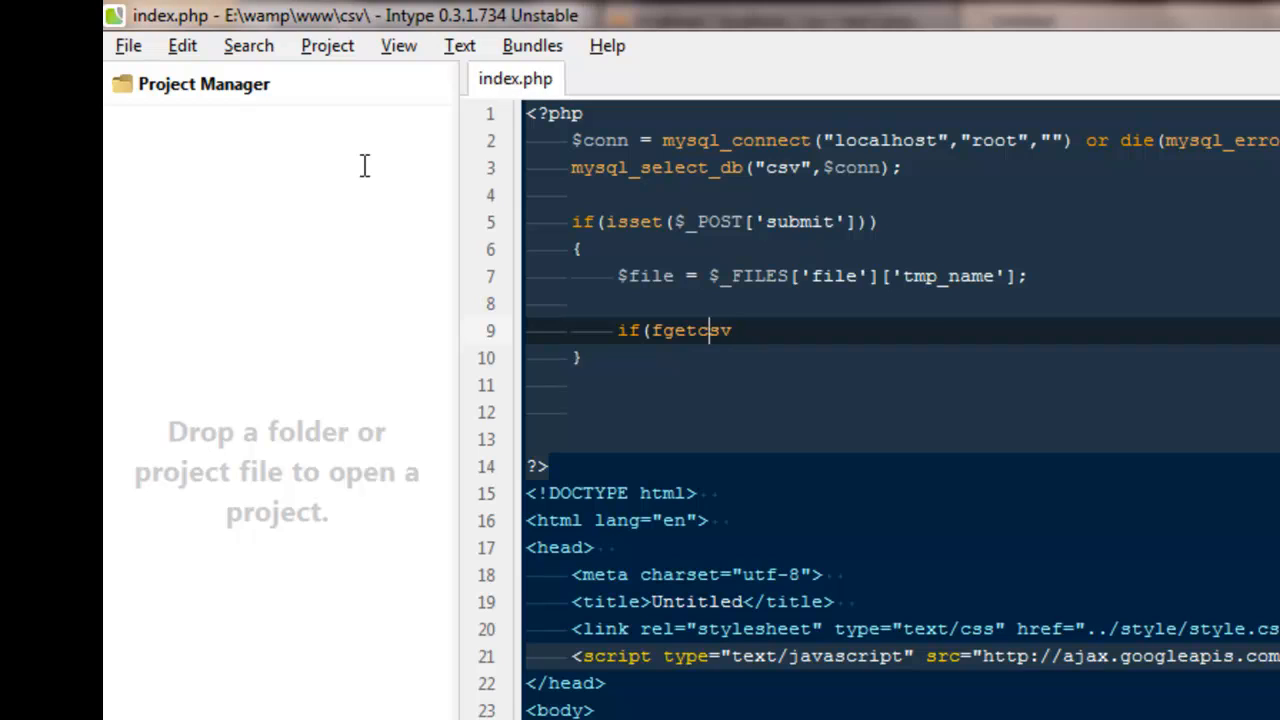
# Pass $file, 1000 and "," to fgetcsv, compare with false, and begin an assignment.
pyautogui.write('($fi')
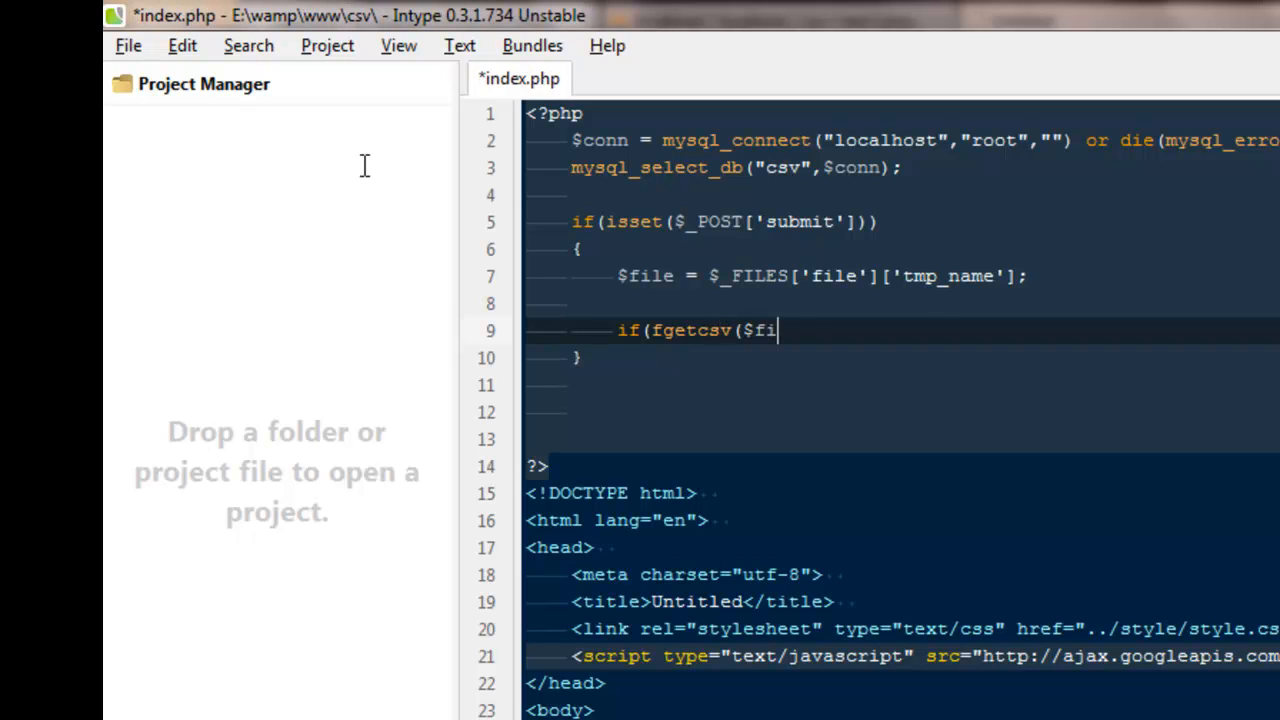
pyautogui.write('le')
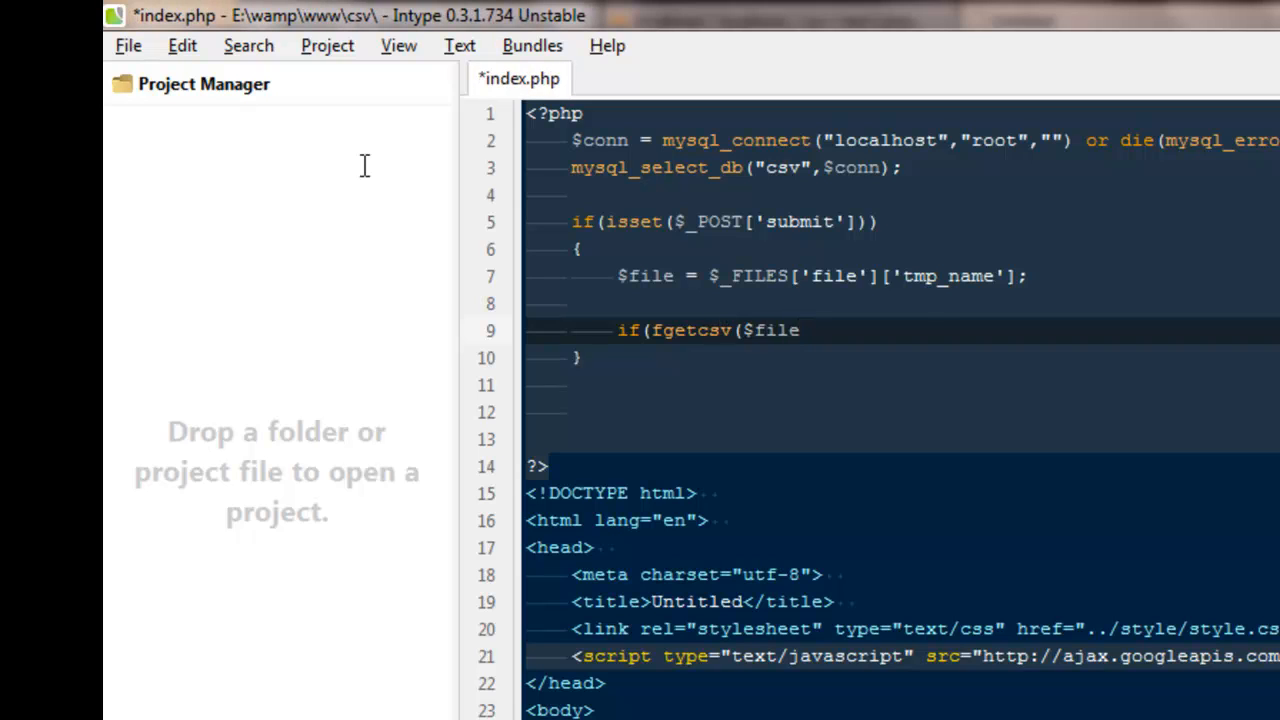
pyautogui.write(',')
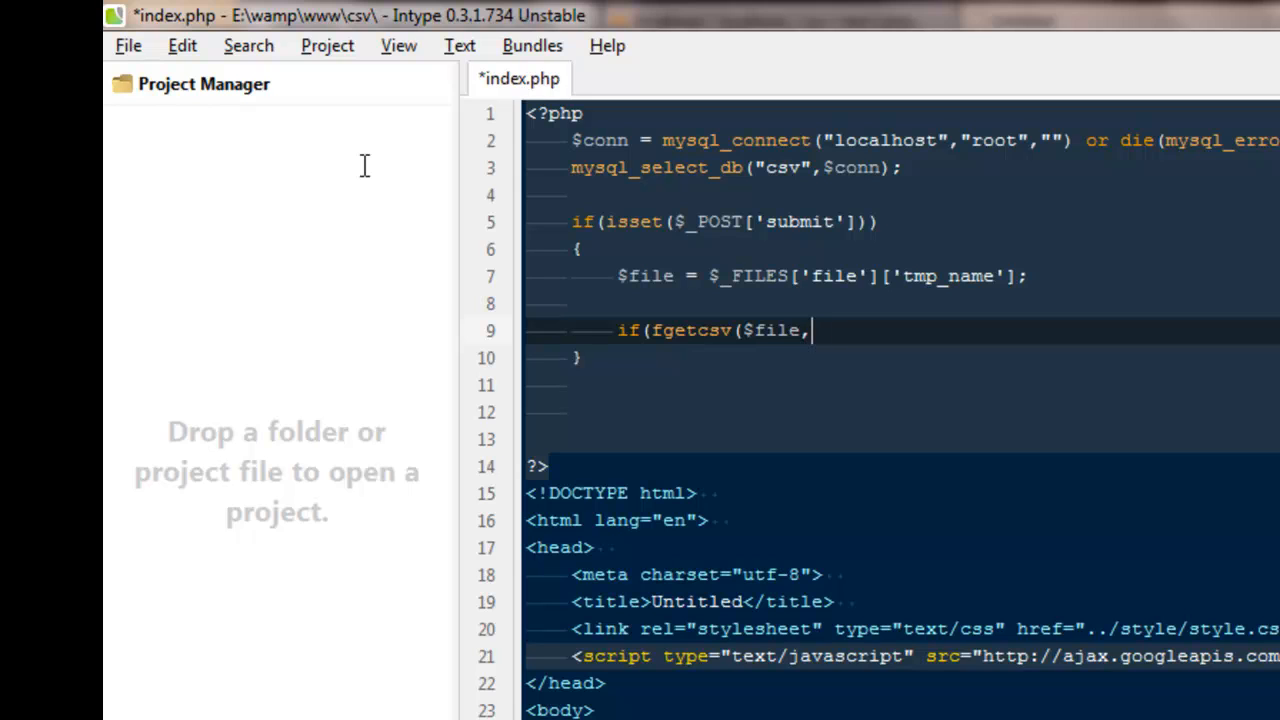
pyautogui.write('1000')
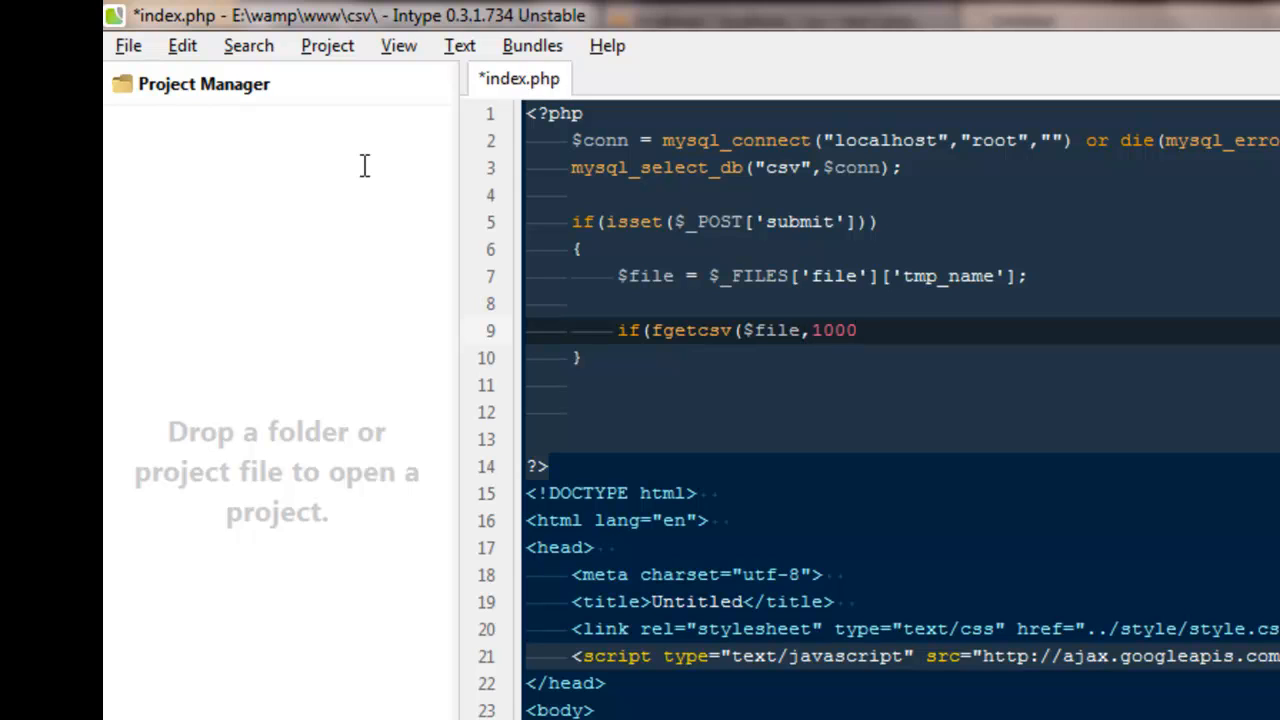
pyautogui.write(',""')
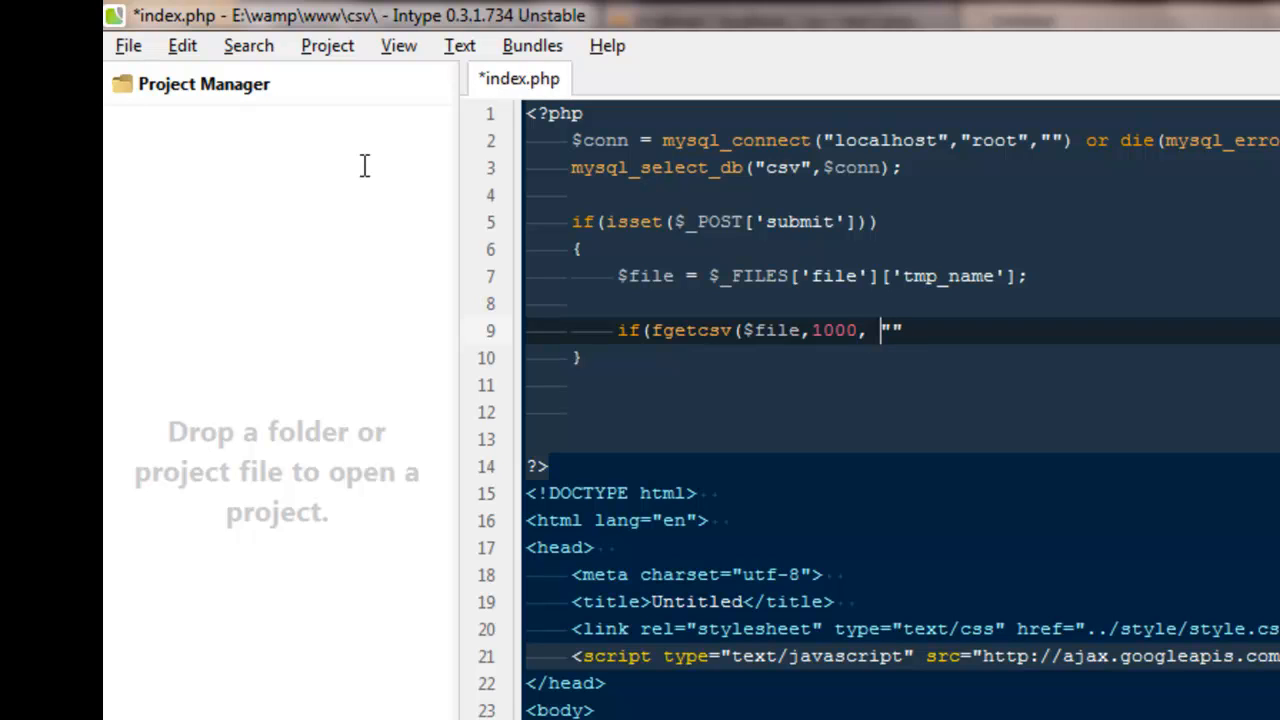
pyautogui.write(',')
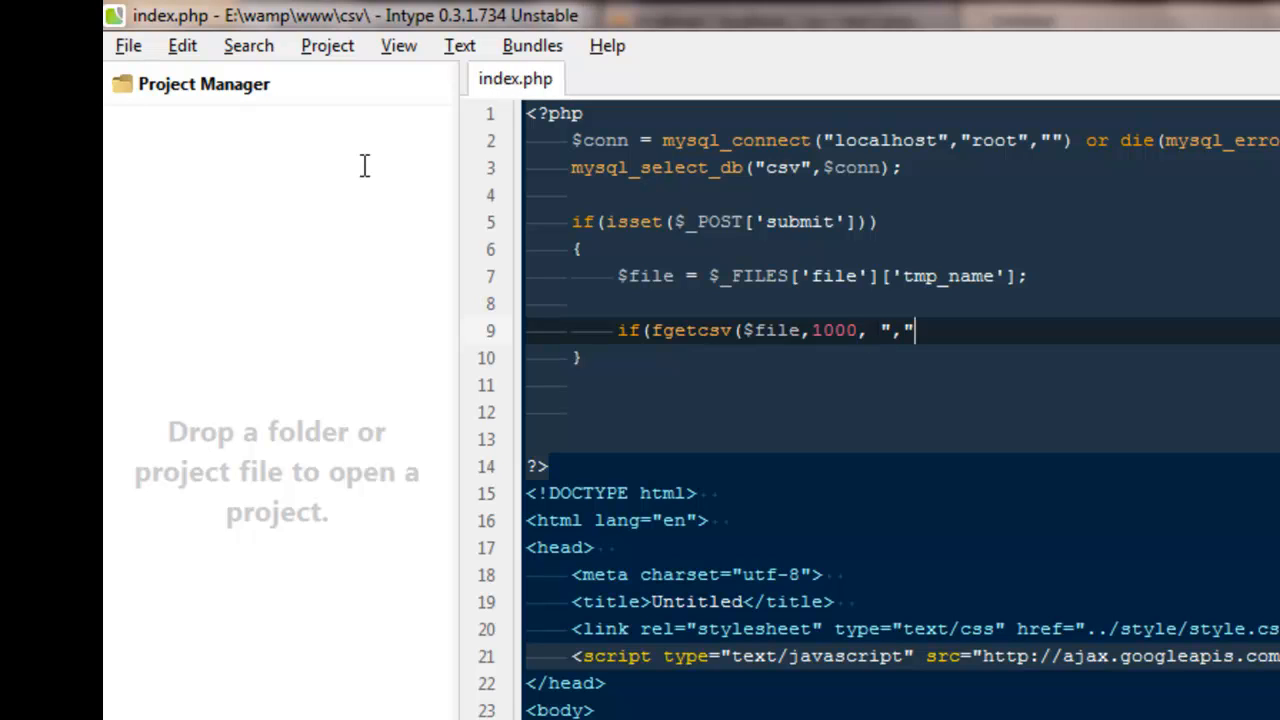
pyautogui.write(') !== )')
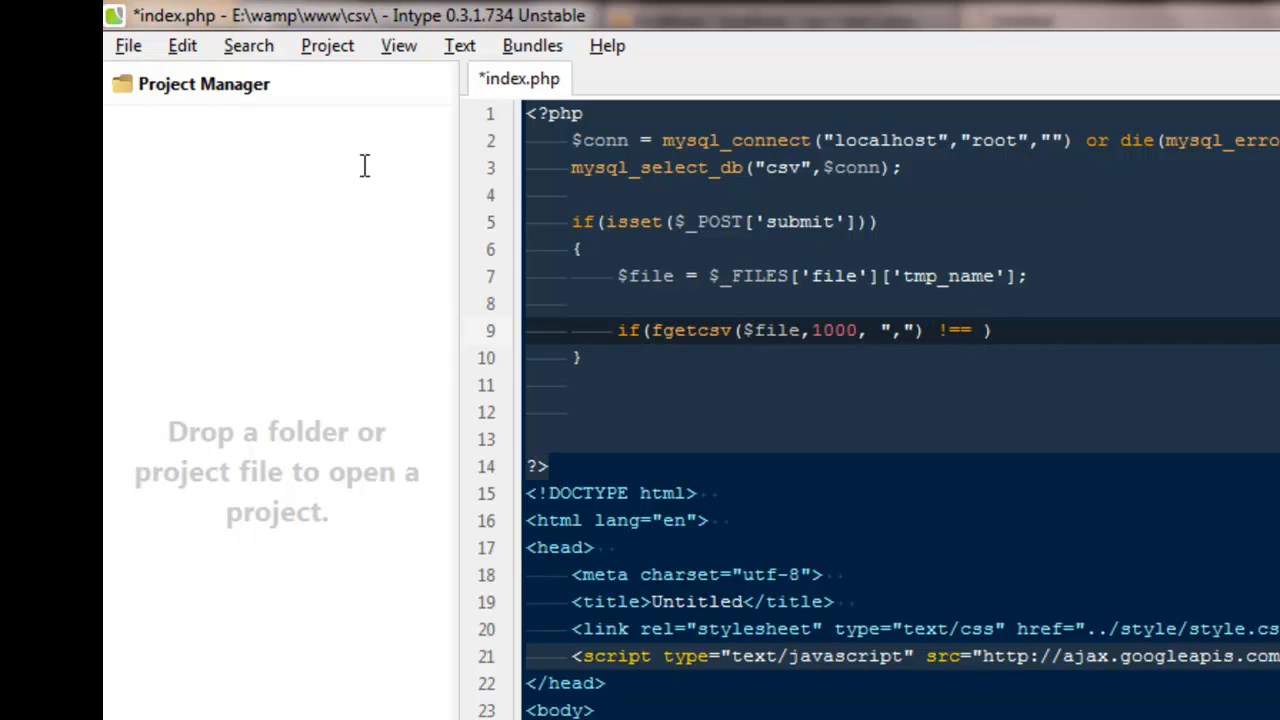
pyautogui.write('fa')
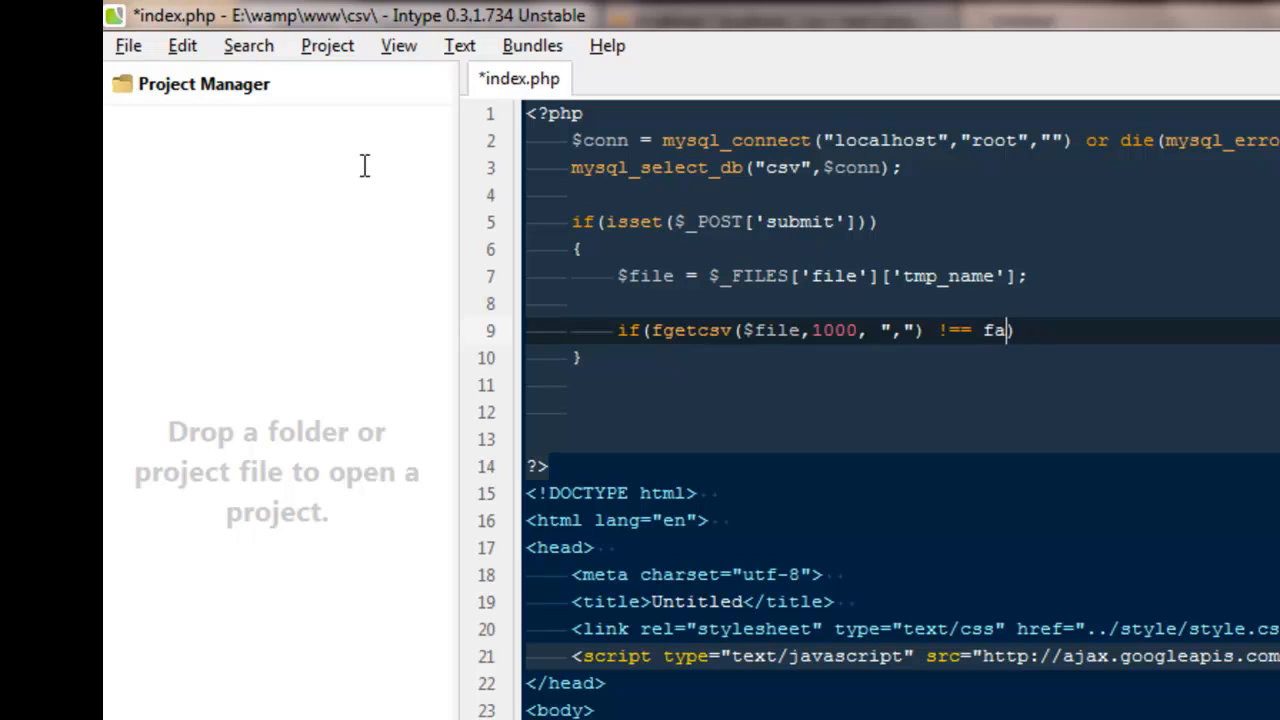
pyautogui.write('lse)')
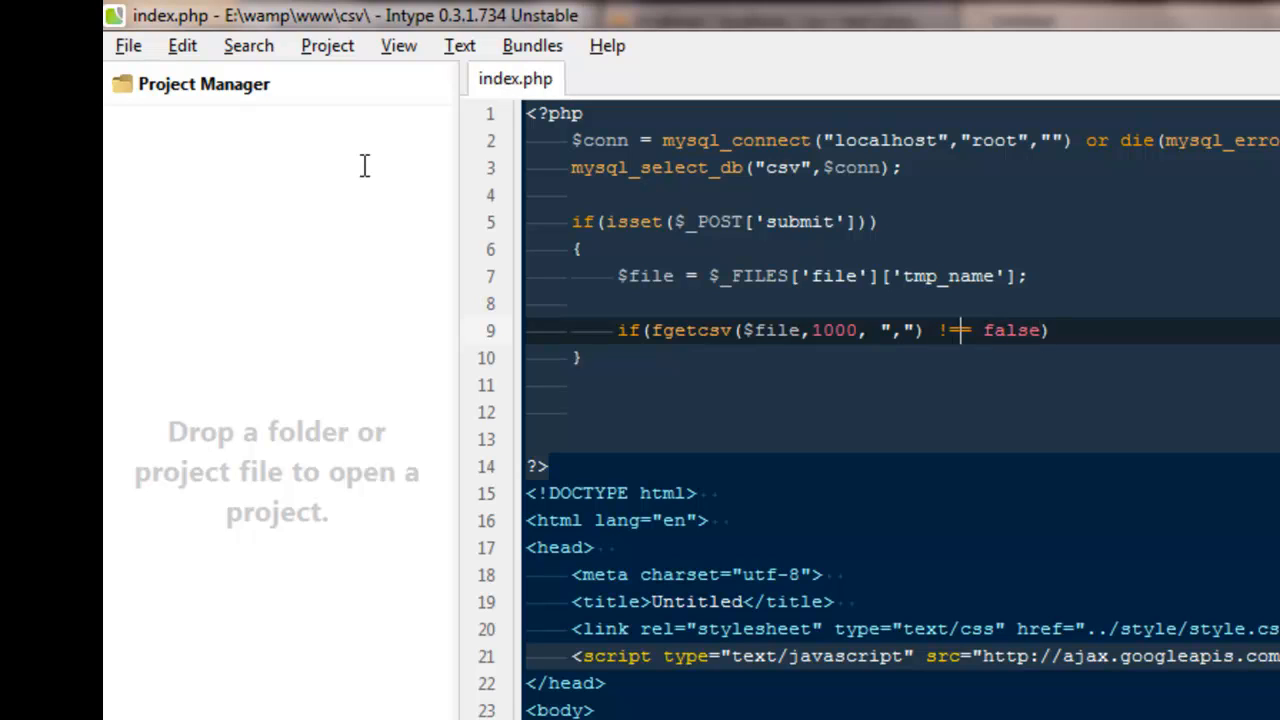
pyautogui.write('=')
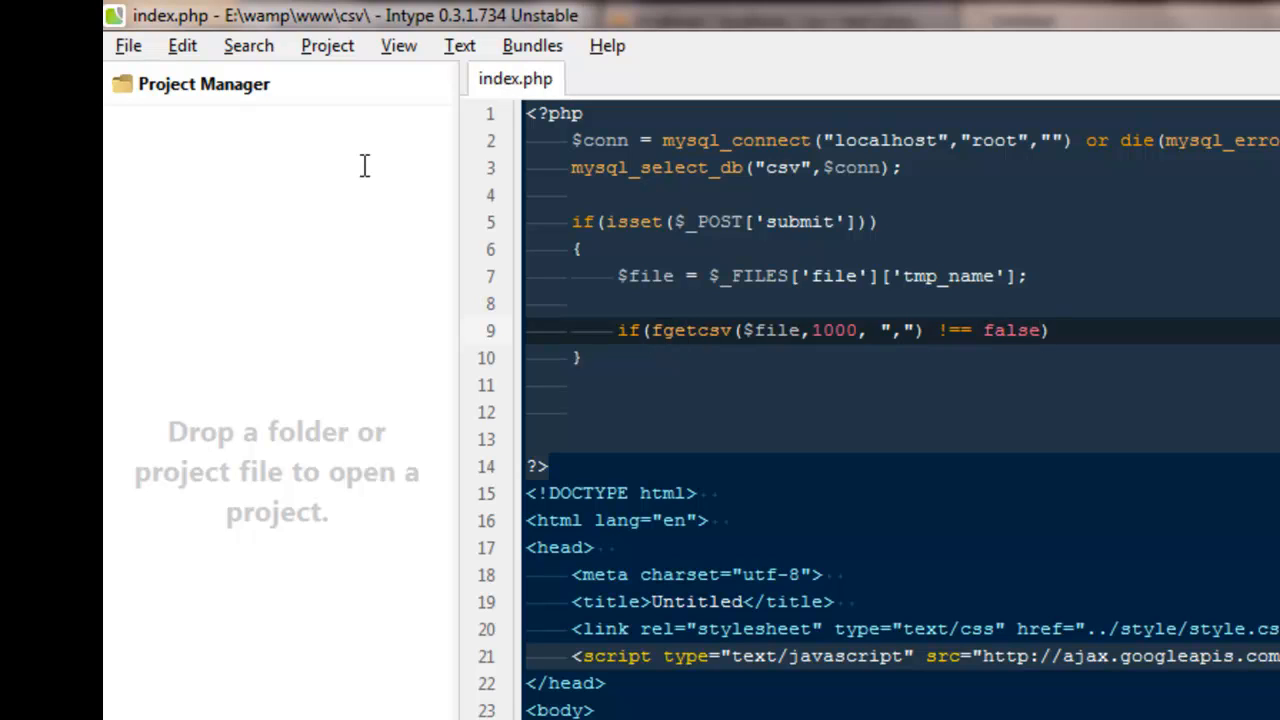
pyautogui.write('$file')
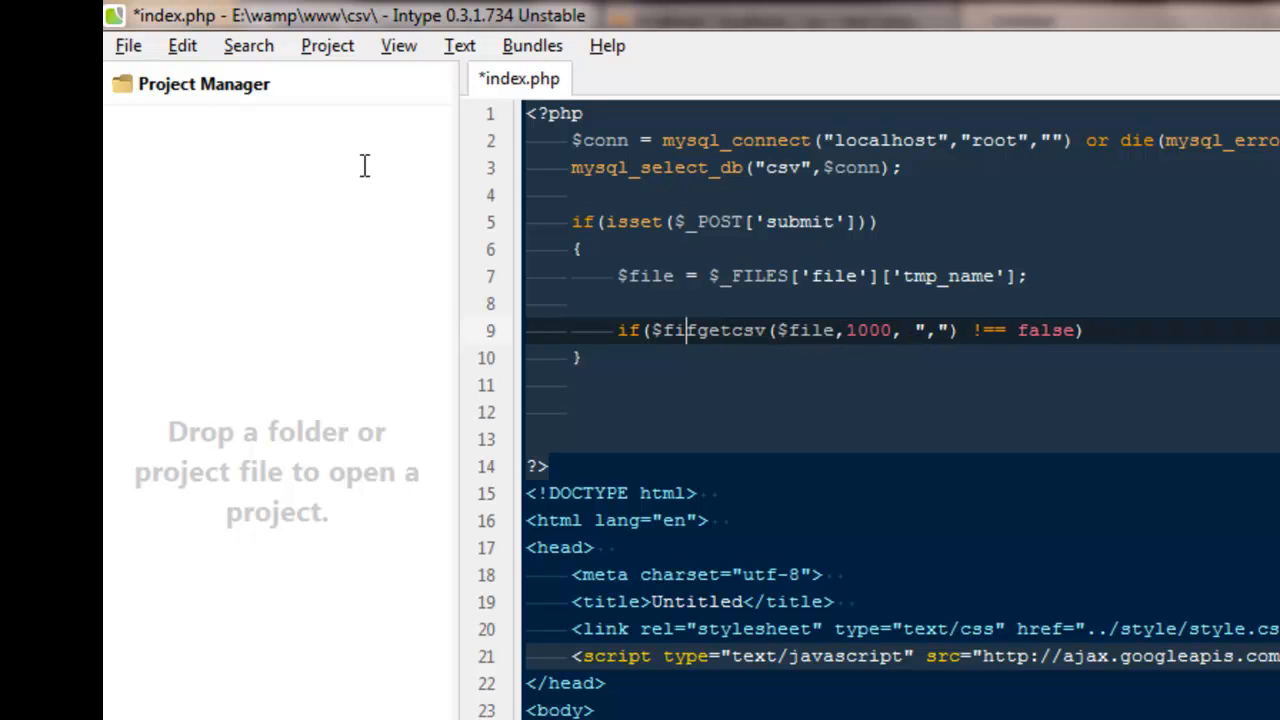
# Store the row in $fileop, add $handle = fopen($file,"r"), and save index.php.
pyautogui.write('eop =')
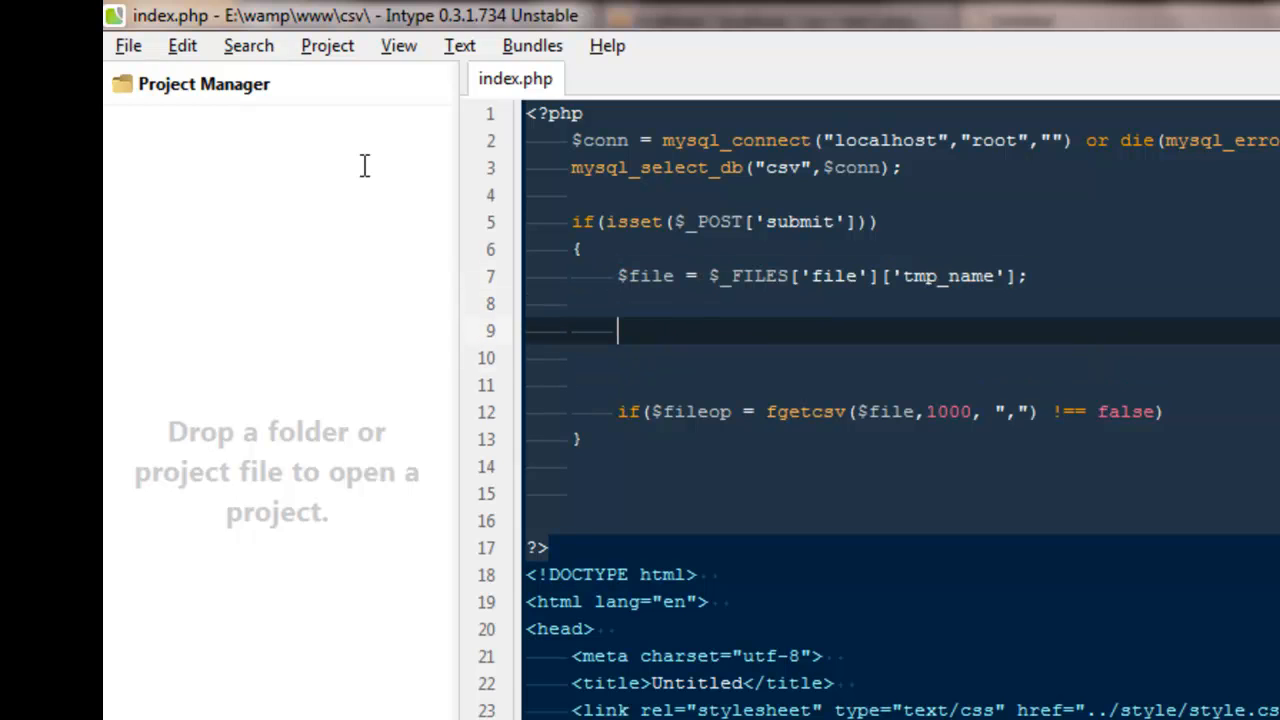
pyautogui.write('$handle')
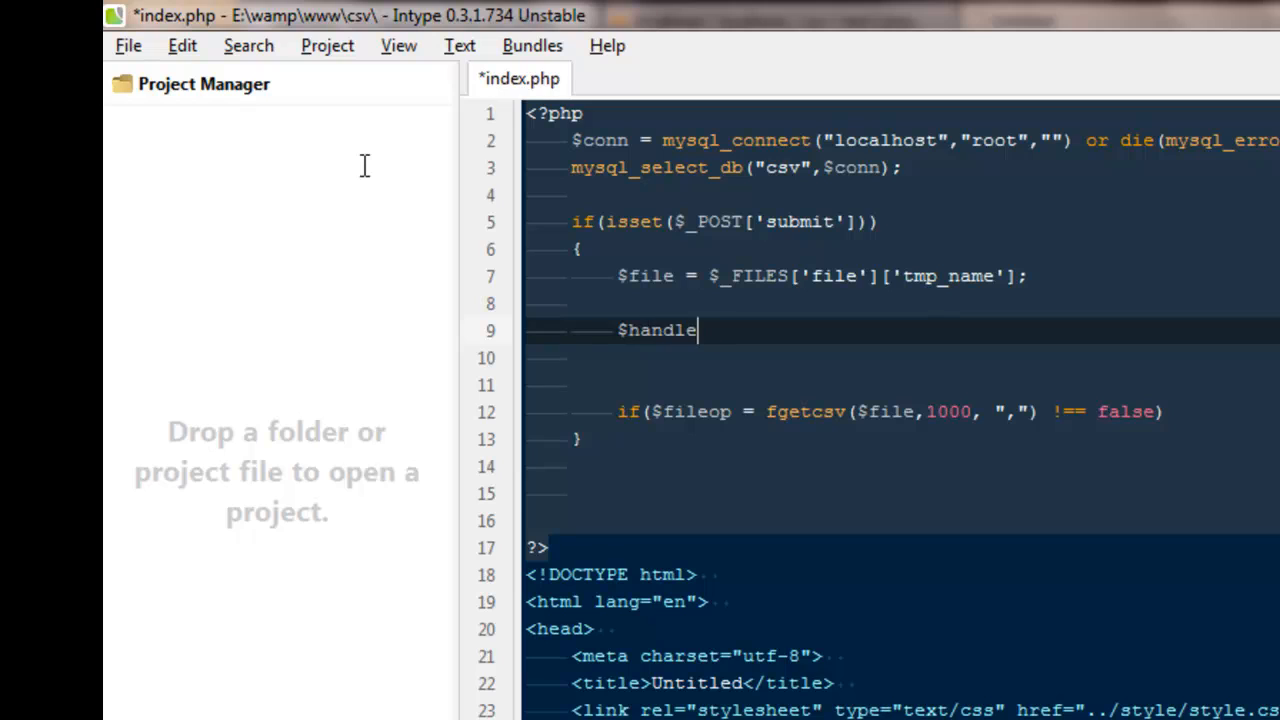
pyautogui.write('=')
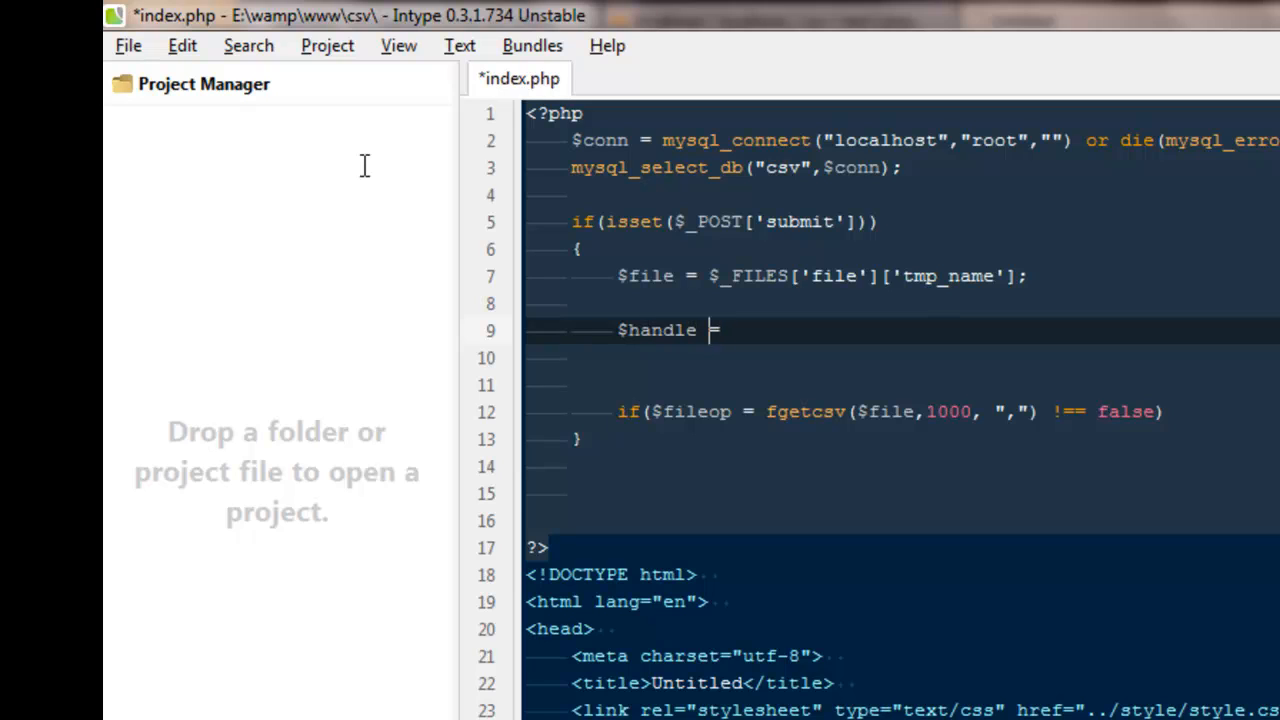
pyautogui.write('fo')
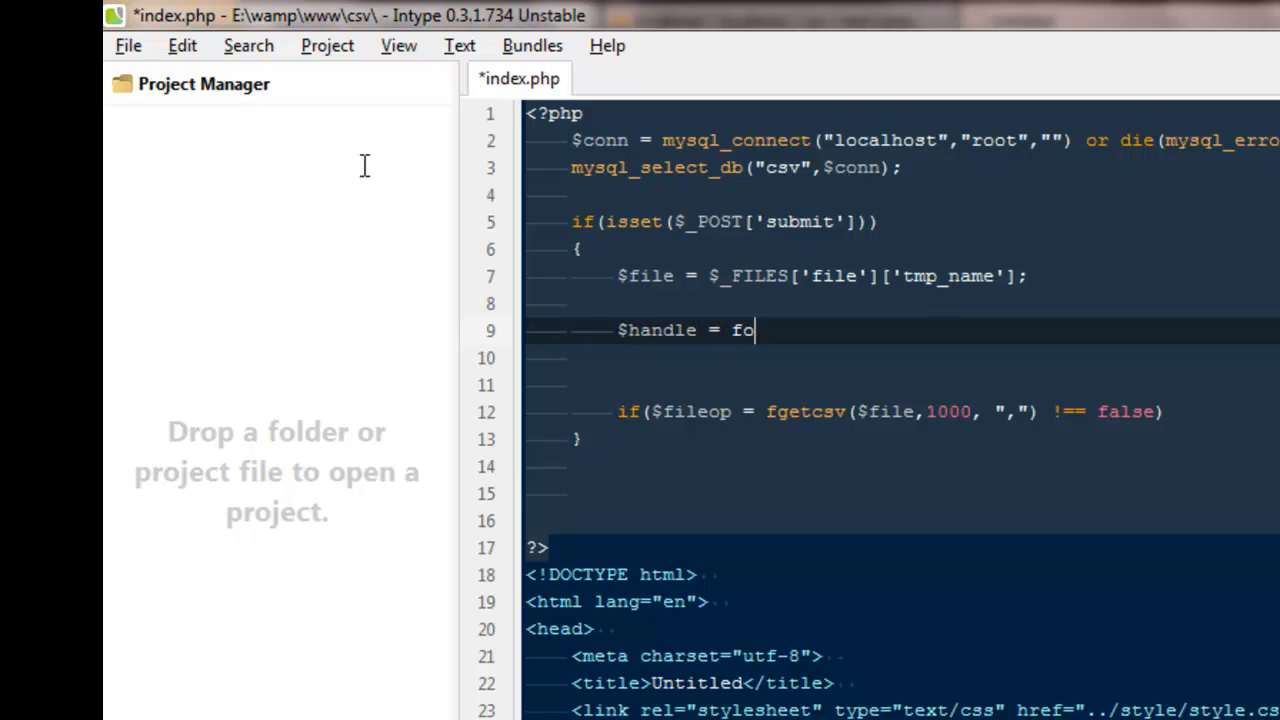
pyautogui.write('pen()')
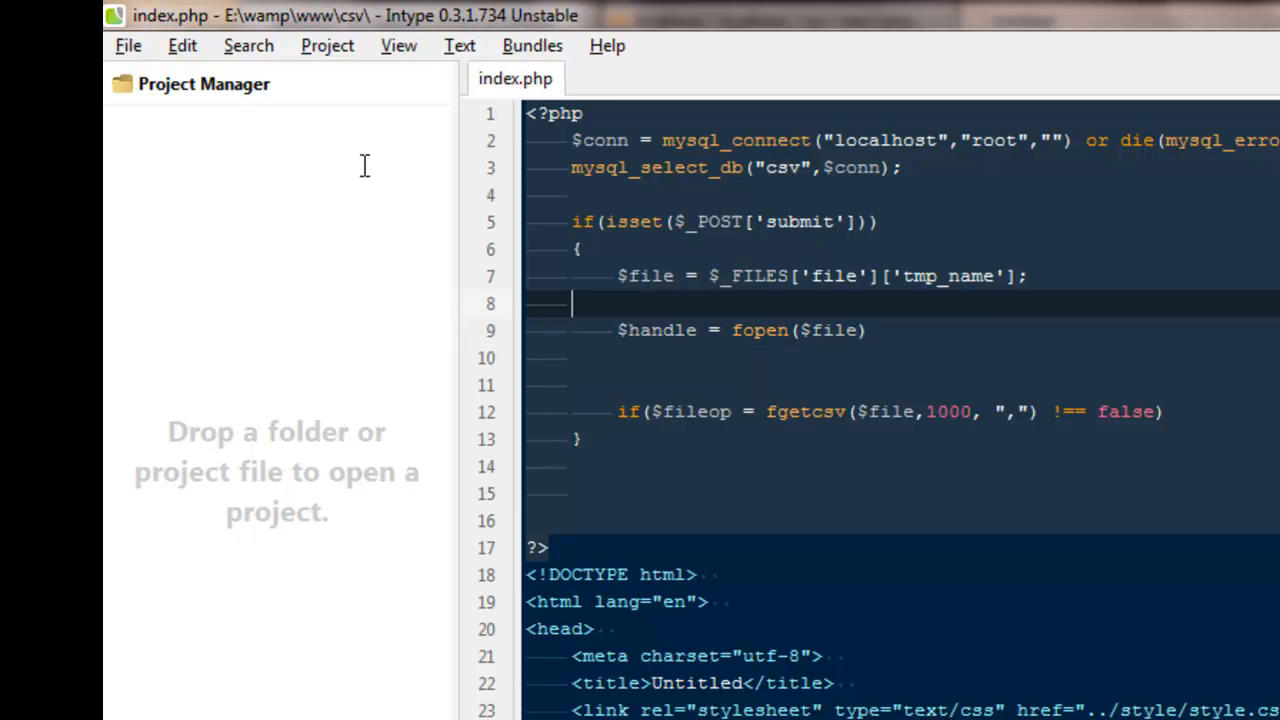
pyautogui.click(845, 330)
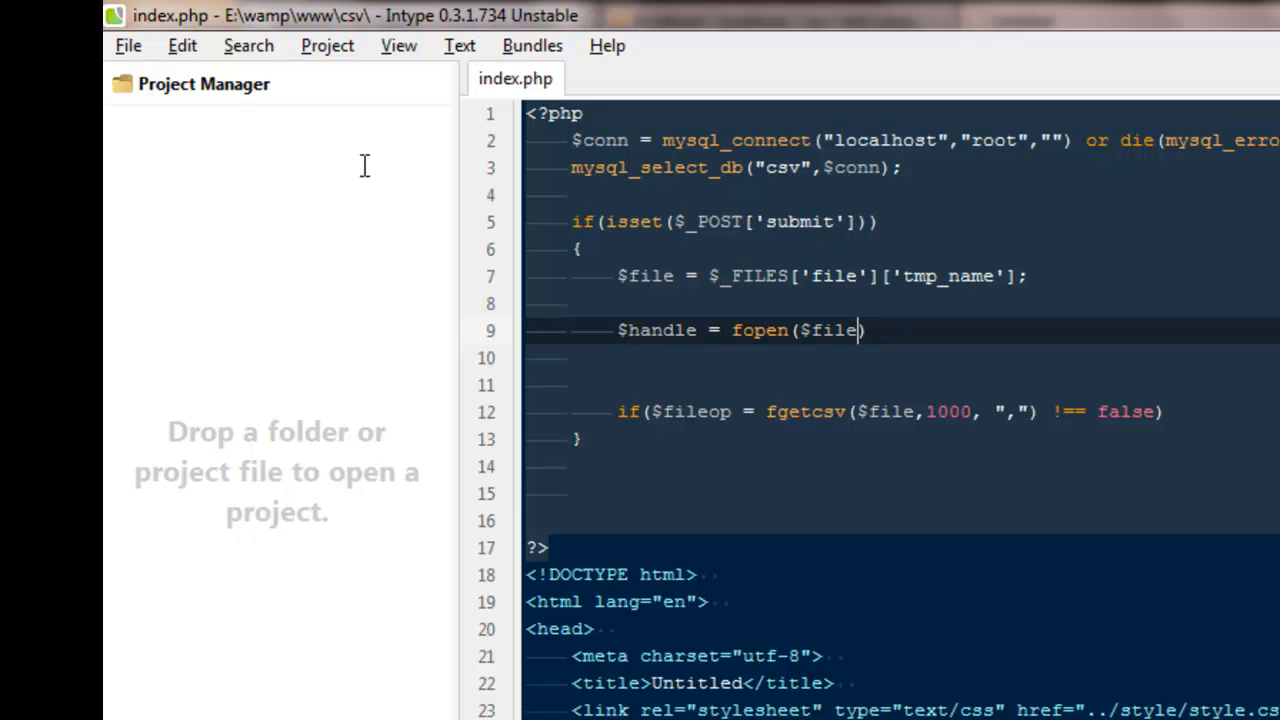
pyautogui.write(',r')
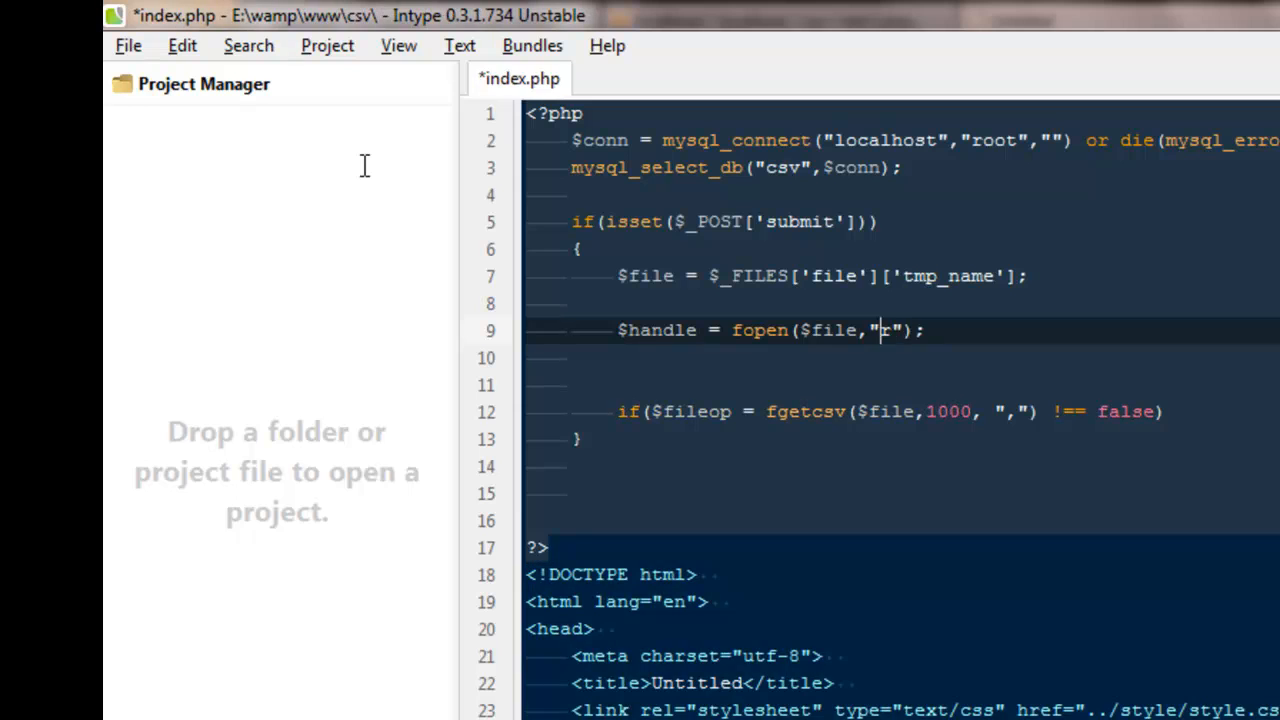
pyautogui.press('ctrl+s')
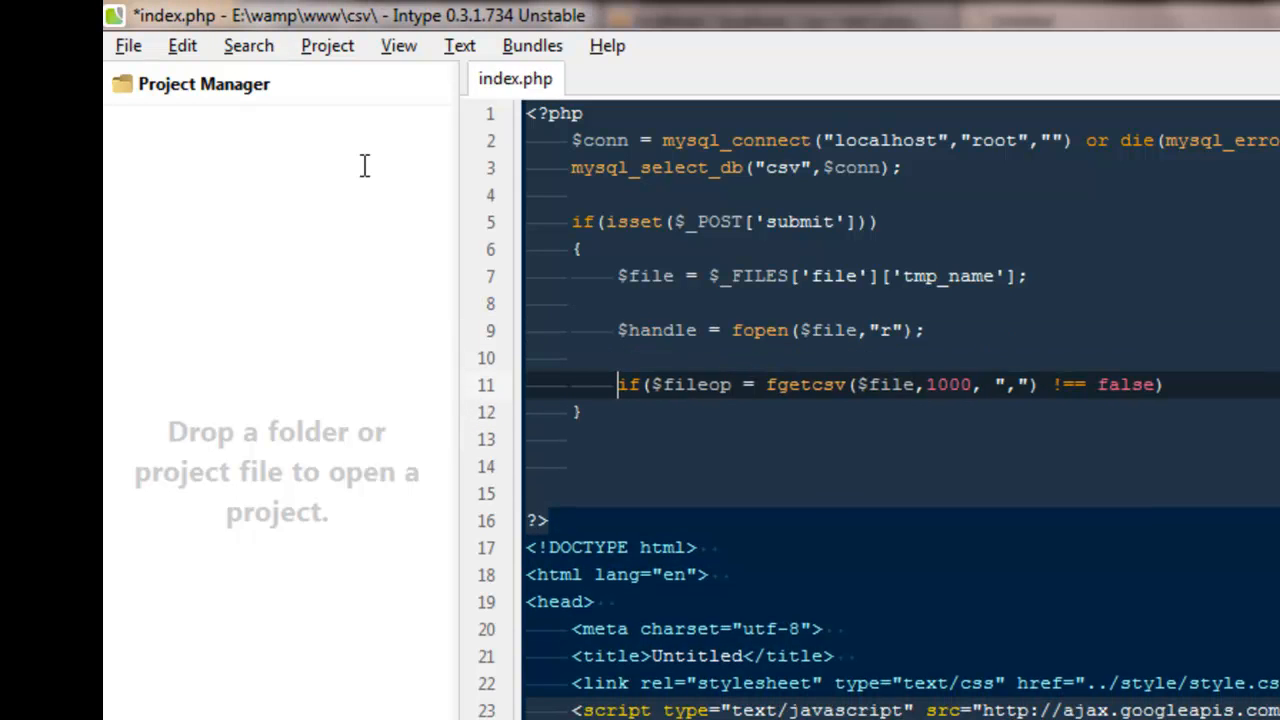
# Change fgetcsv to read from $handle and highlight the fopen and fgetcsv calls.
pyautogui.doubleClick(890, 384)
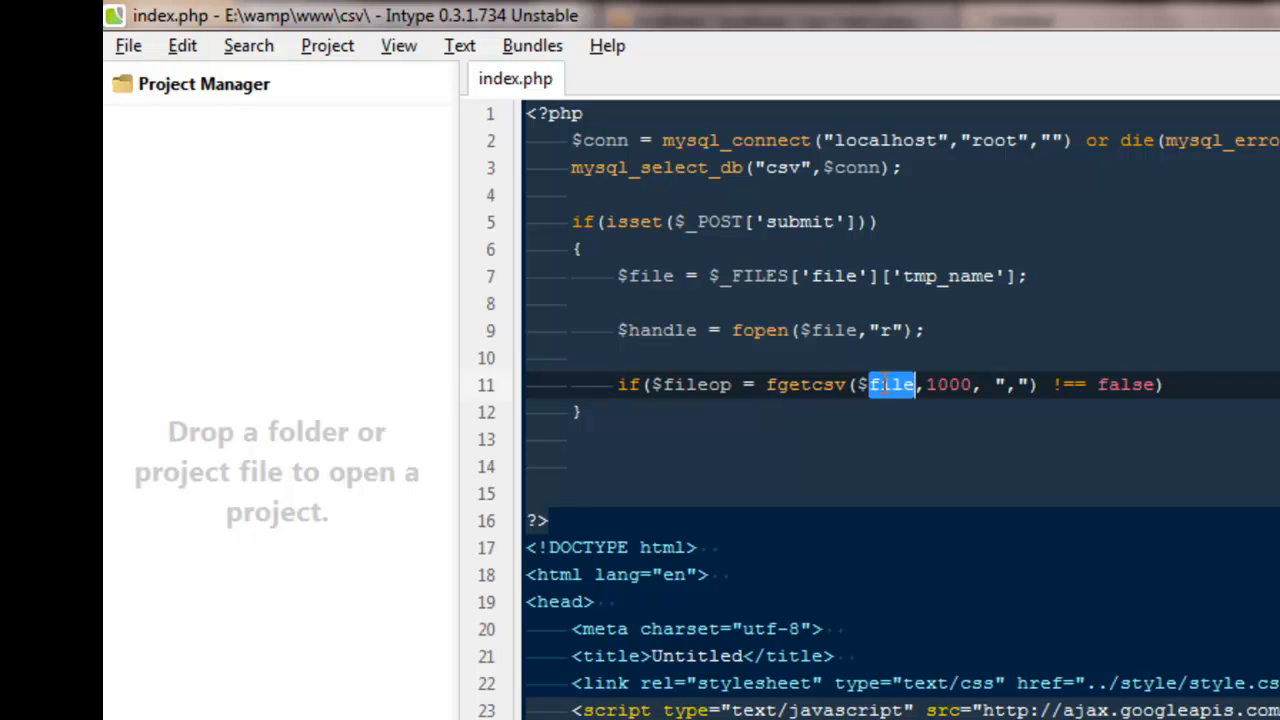
pyautogui.write('handle')
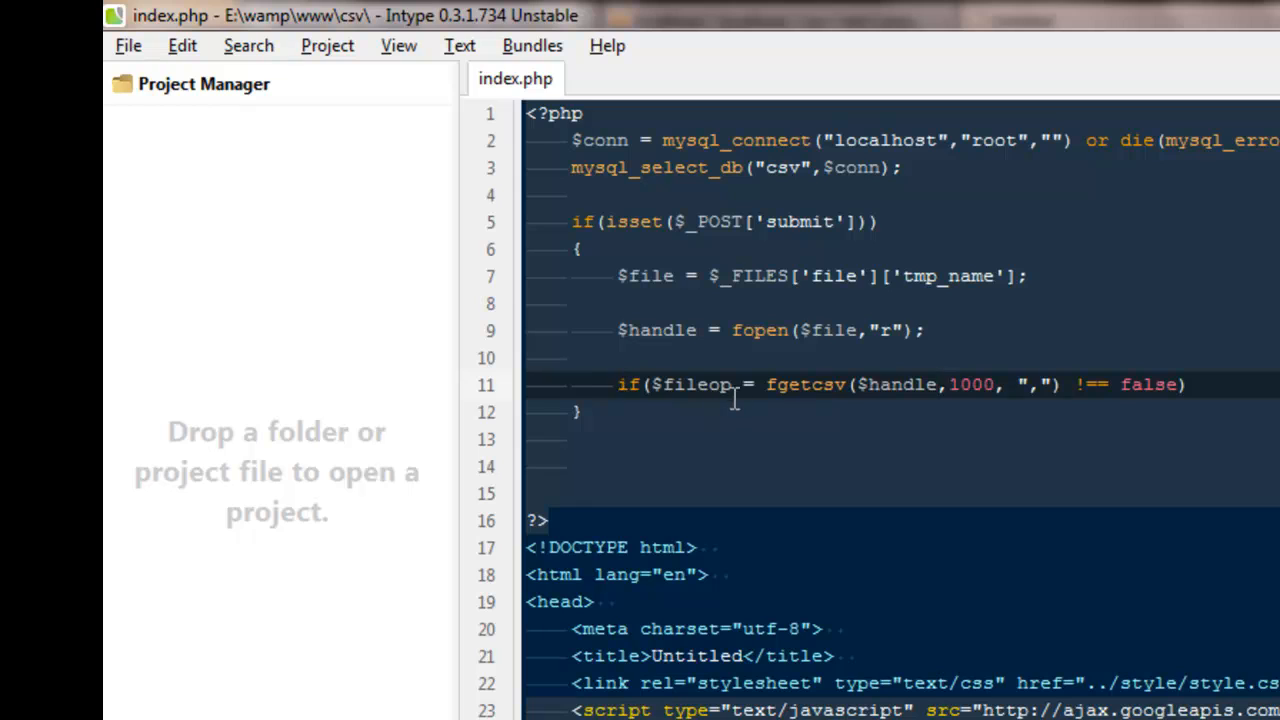
pyautogui.doubleClick(655, 330)
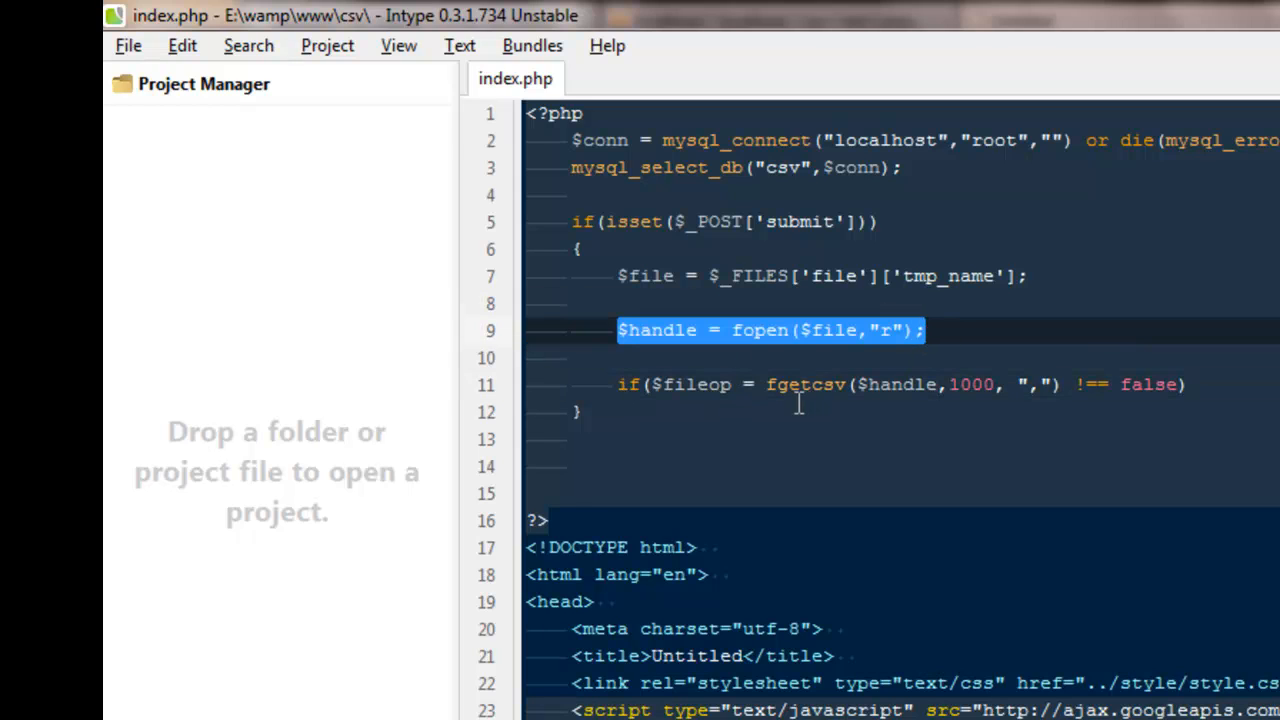
pyautogui.doubleClick(804, 384)
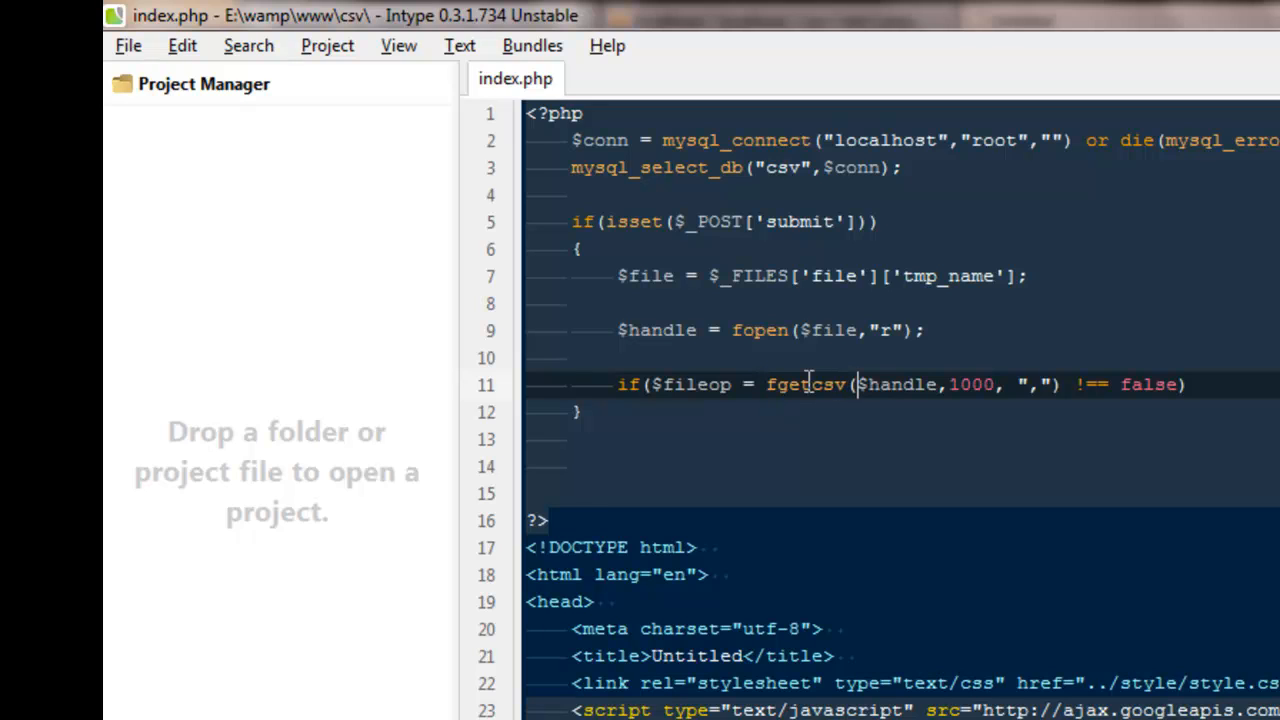
# Highlight $handle and the 1000 length argument in the fgetcsv call.
pyautogui.doubleClick(898, 384)
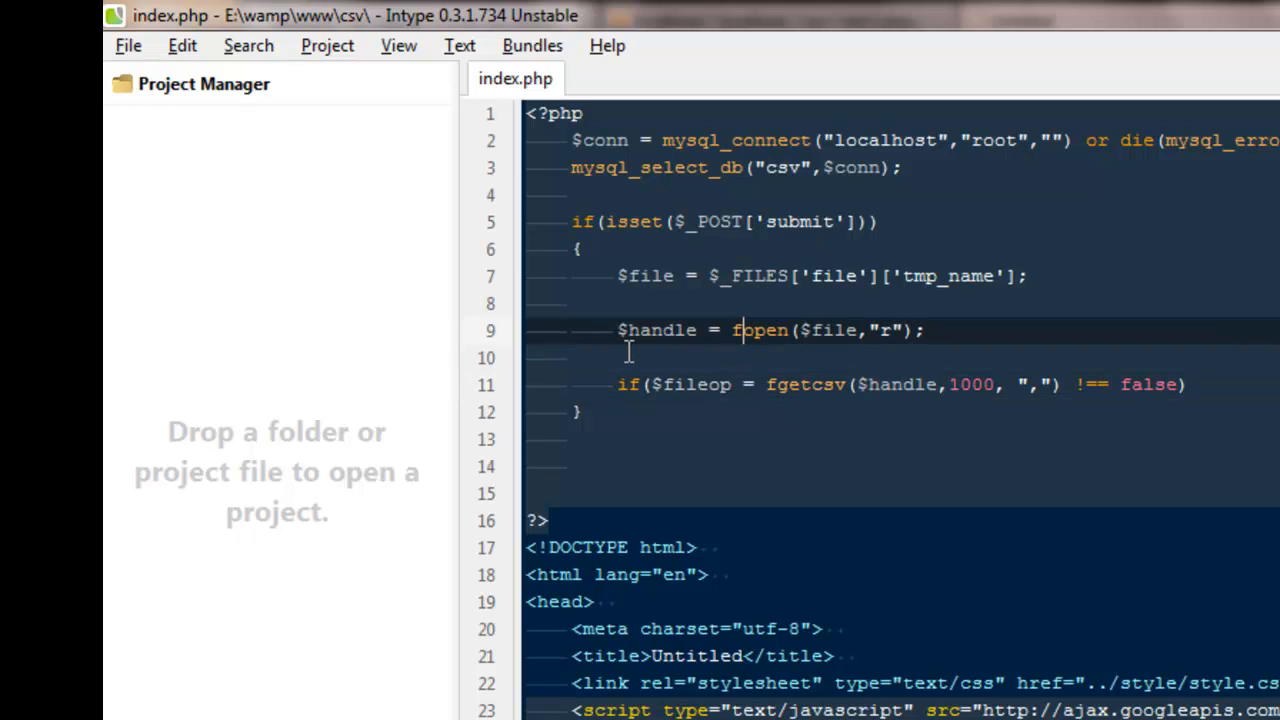
pyautogui.click(892, 384)
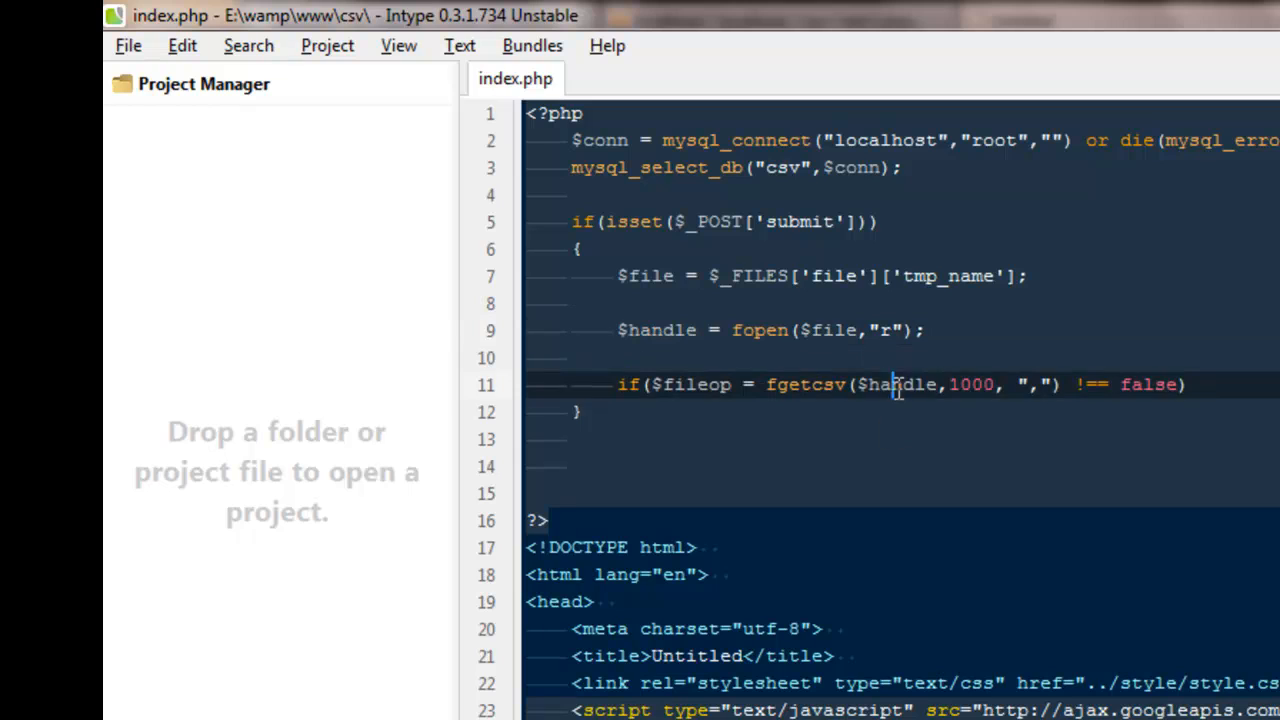
pyautogui.doubleClick(970, 384)
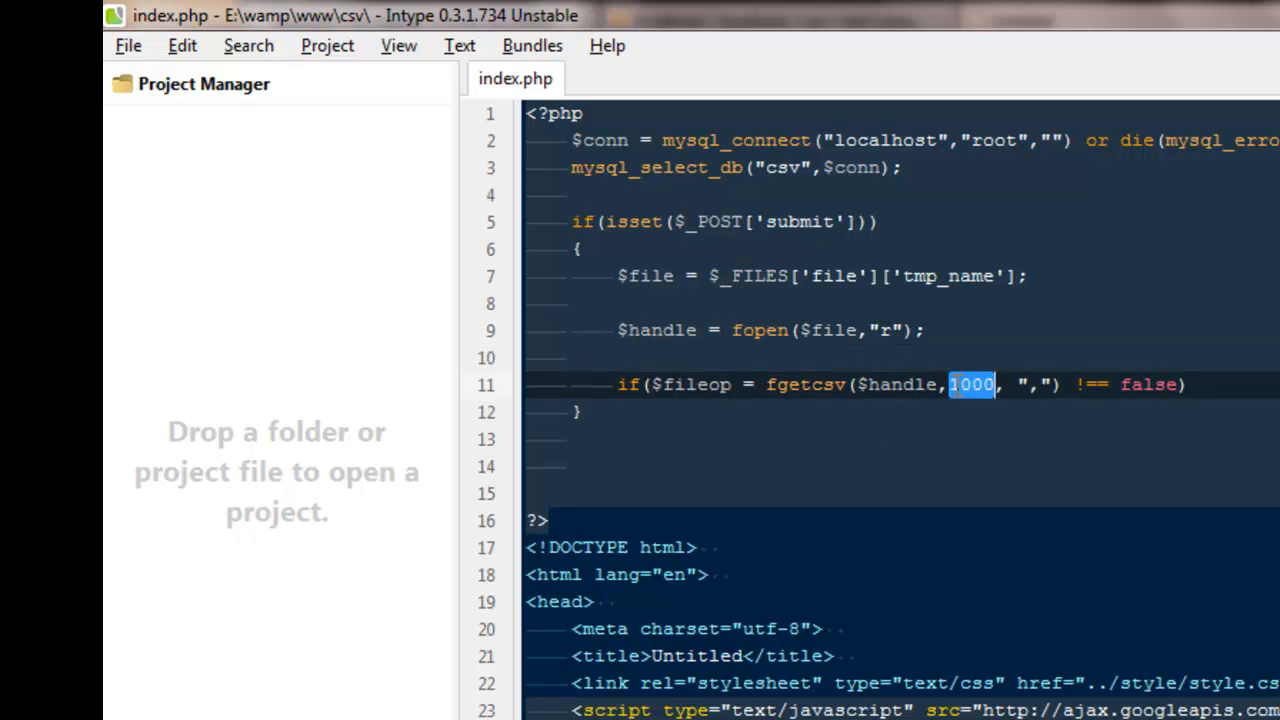
pyautogui.click(955, 384)
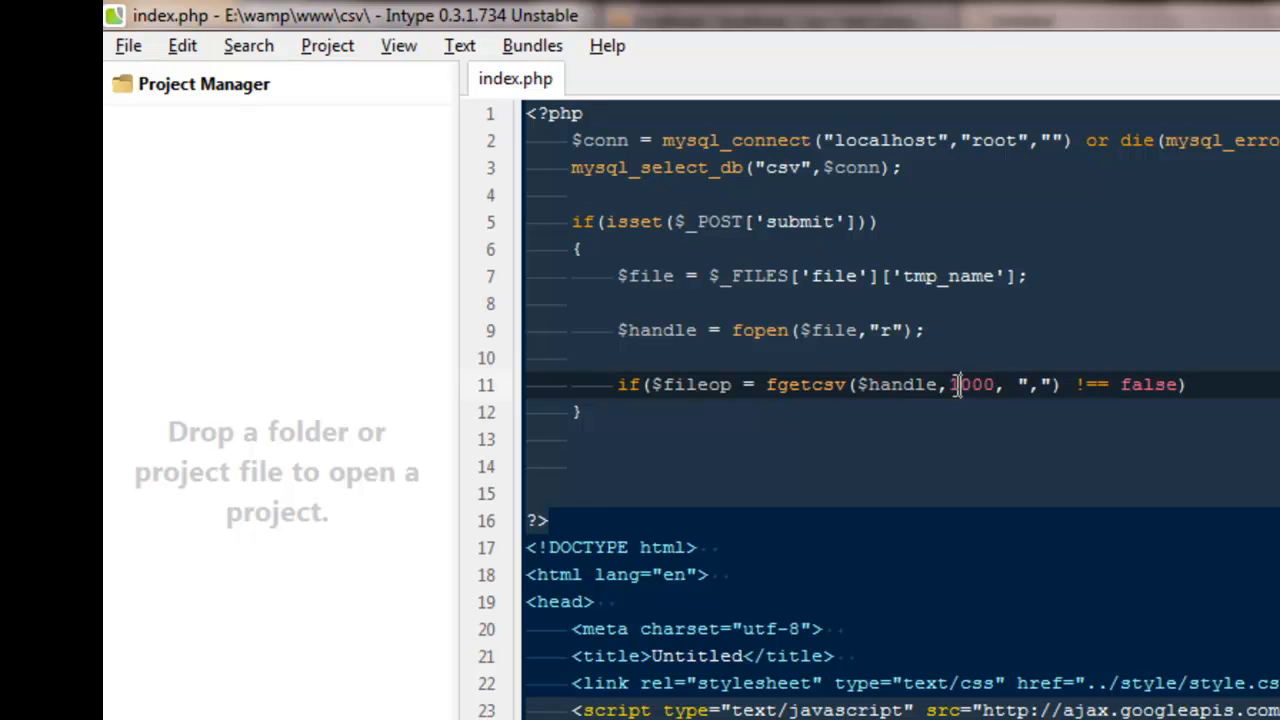
pyautogui.doubleClick(971, 384)
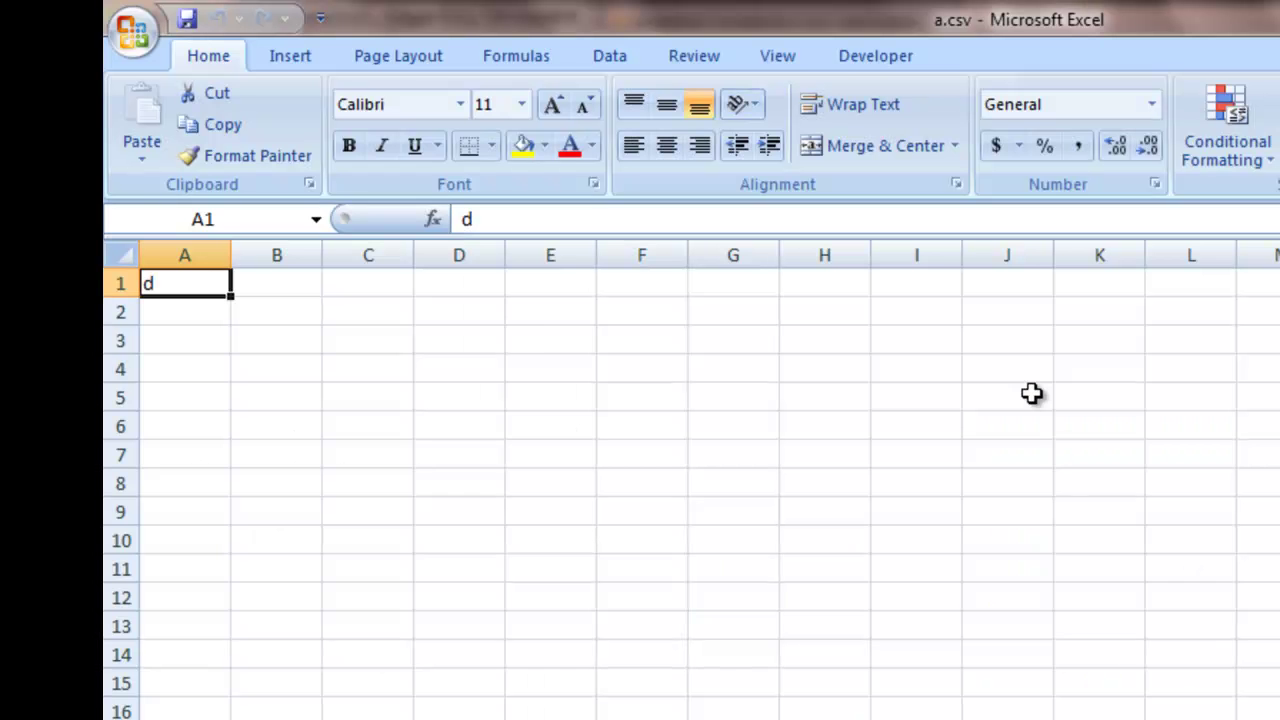
pyautogui.moveTo(535, 349)
pyautogui.write('name')
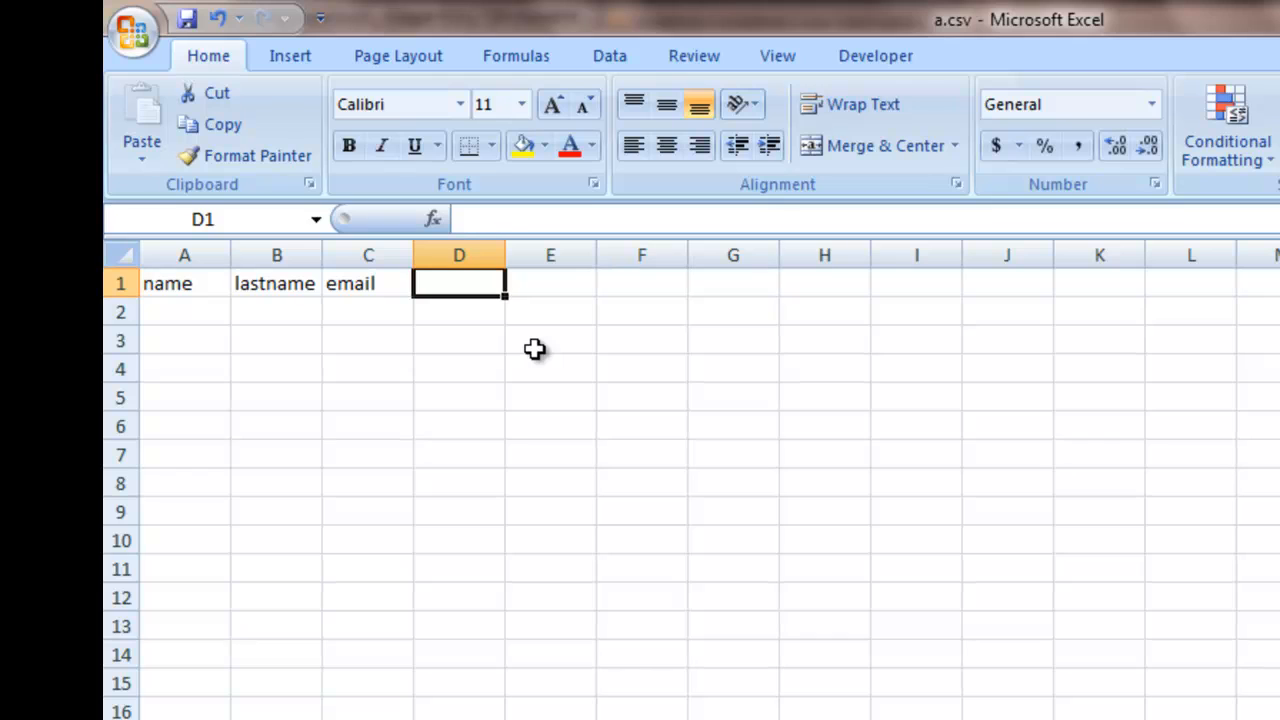
# Enter the name, lastname and email headers into cells A1–C1 of a.csv.
pyautogui.click(184, 283)
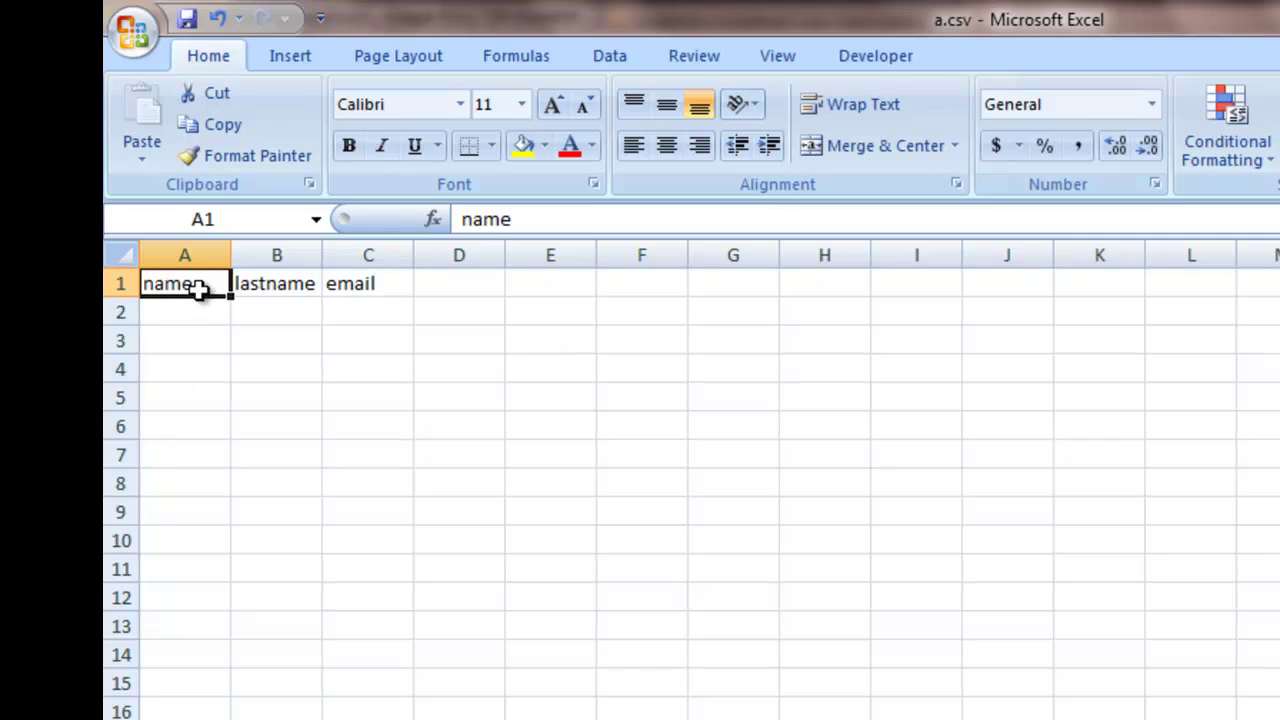
pyautogui.moveTo(160, 300)
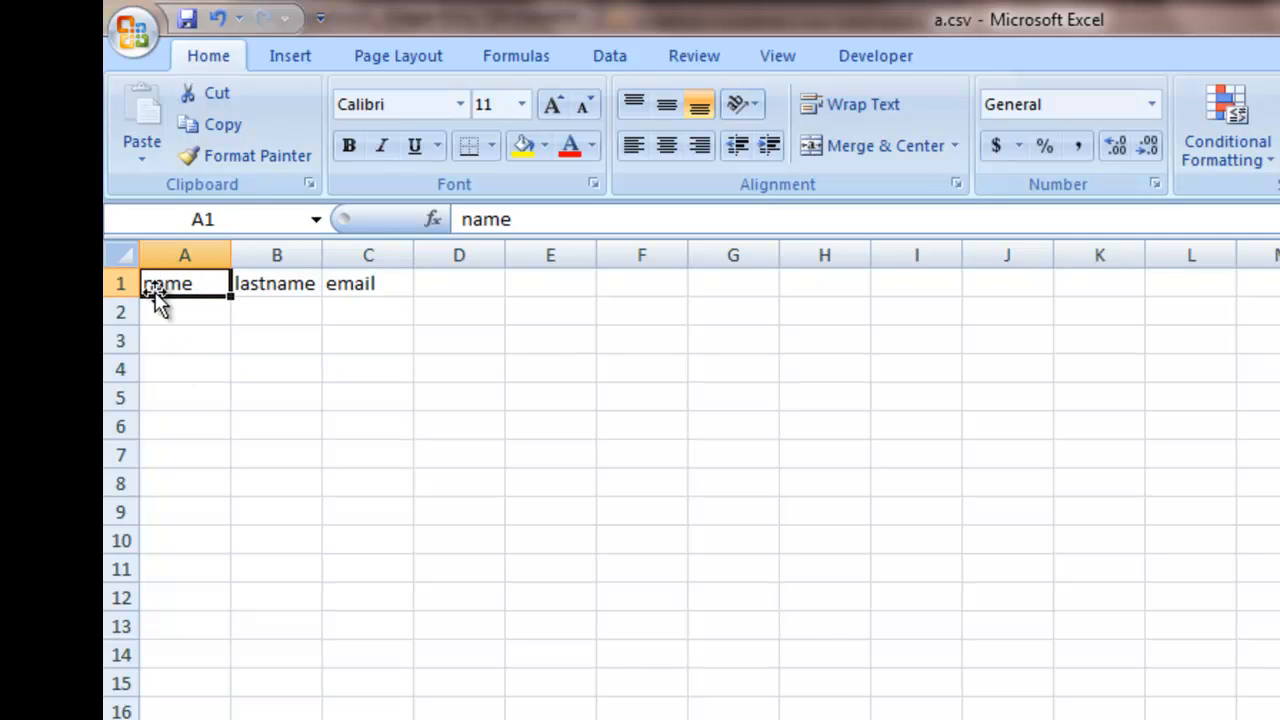
pyautogui.moveTo(175, 305)
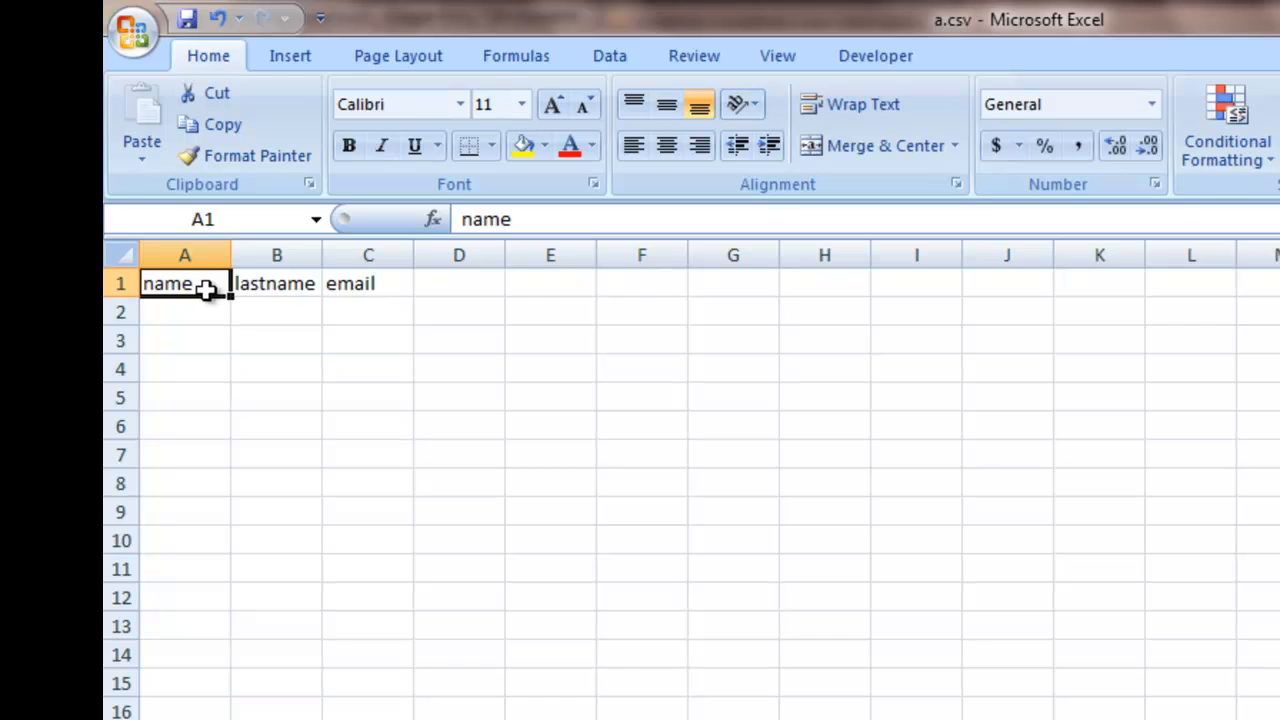
pyautogui.click(276, 311)
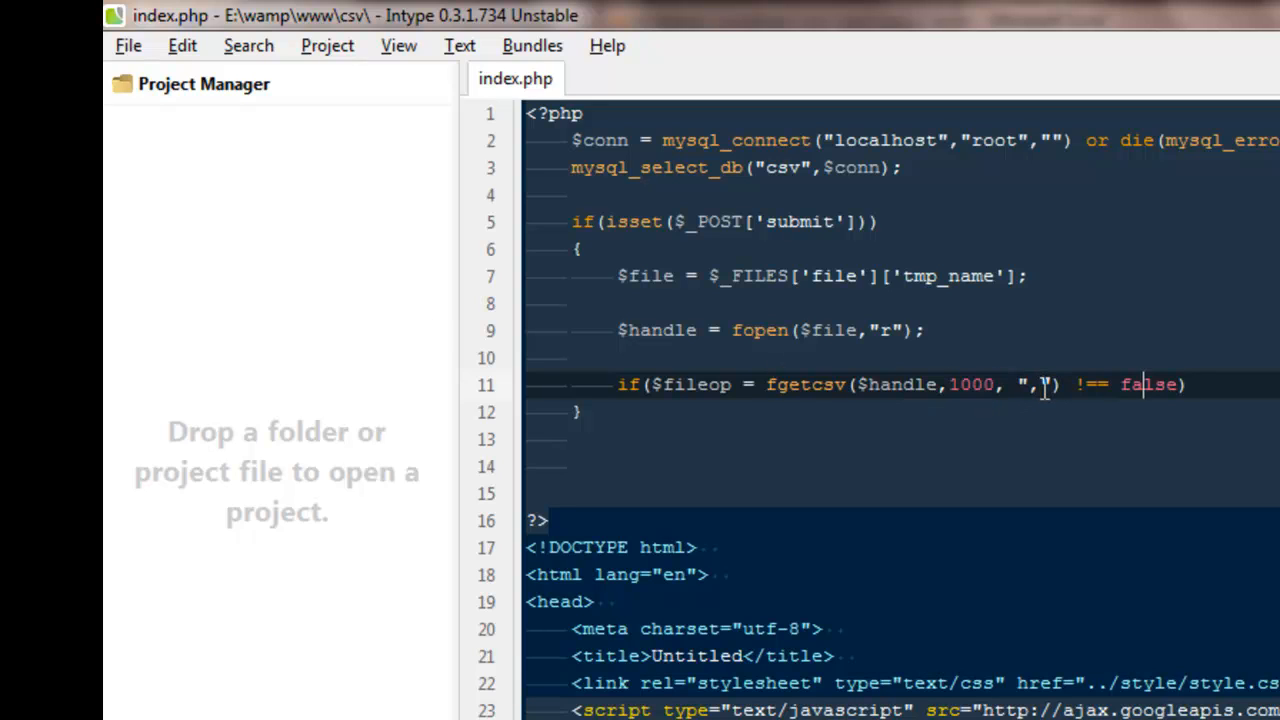
# Add an empty { } block on a new line under the fgetcsv if condition.
pyautogui.moveTo(930, 384); pyautogui.dragTo(1180, 384)
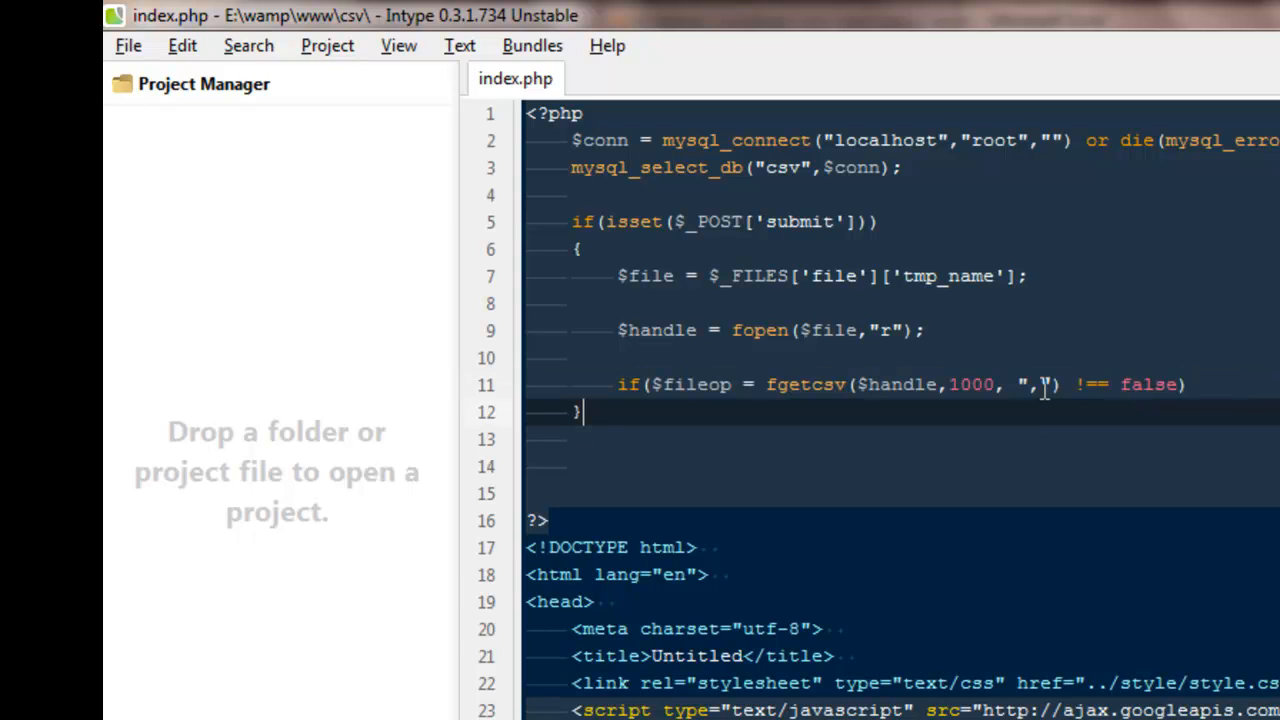
pyautogui.press('enter')
pyautogui.write('{')
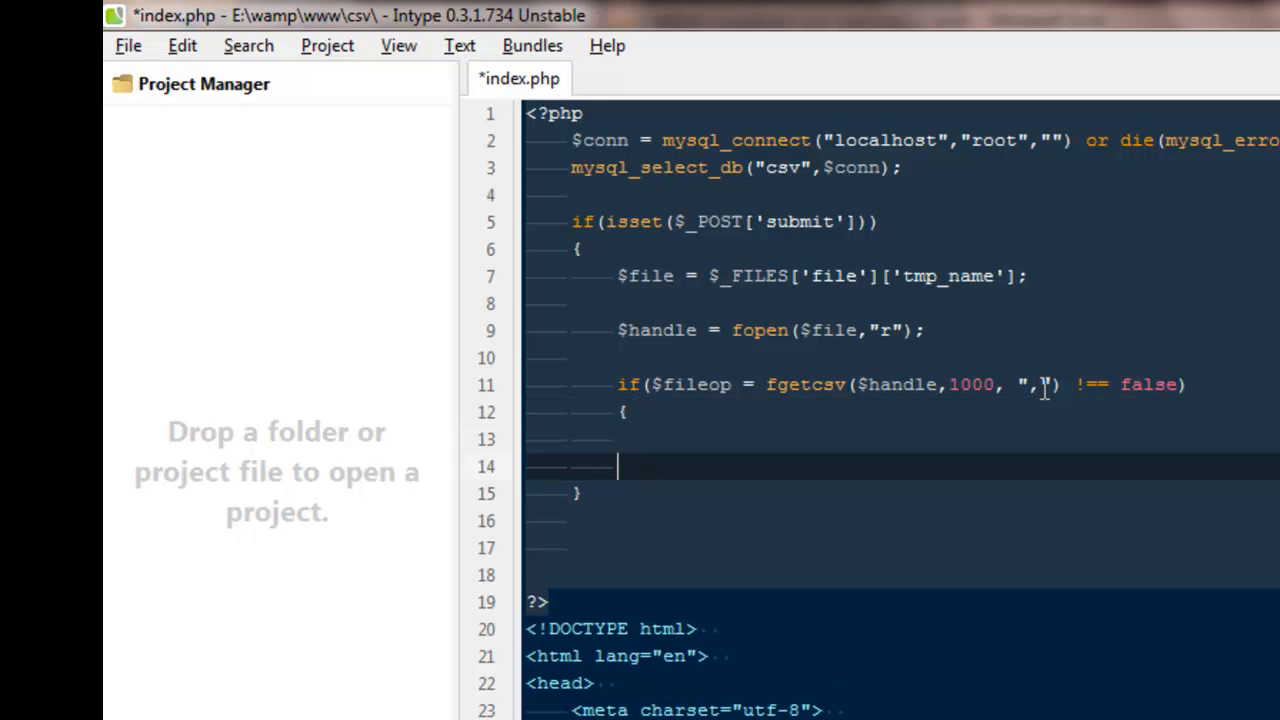
pyautogui.write('}')
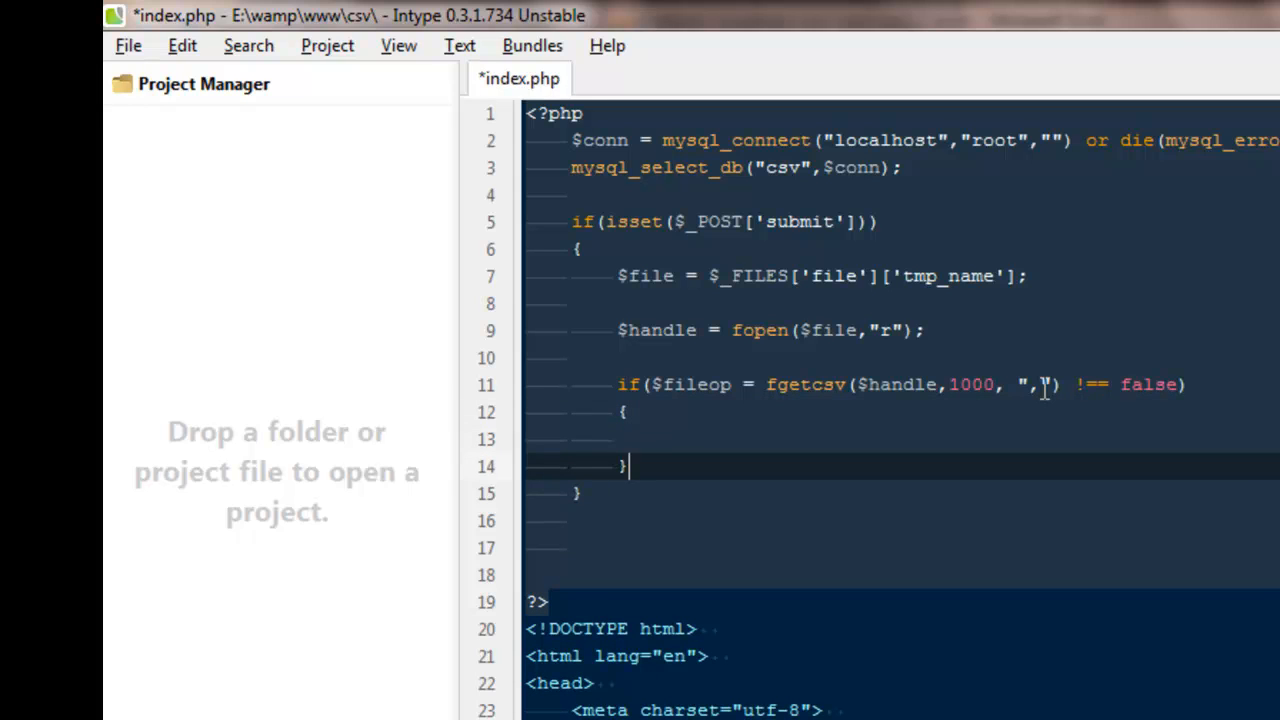